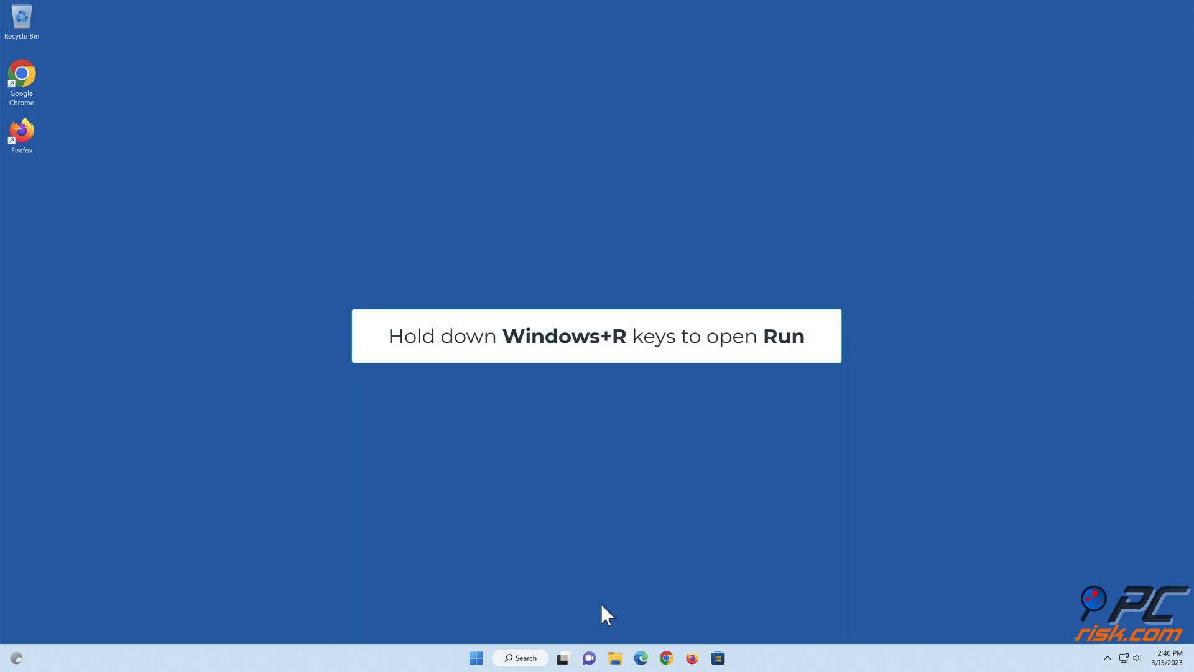
Launch cmd from the Run dialog as an elevated administrator Command Prompt
key("win+r")
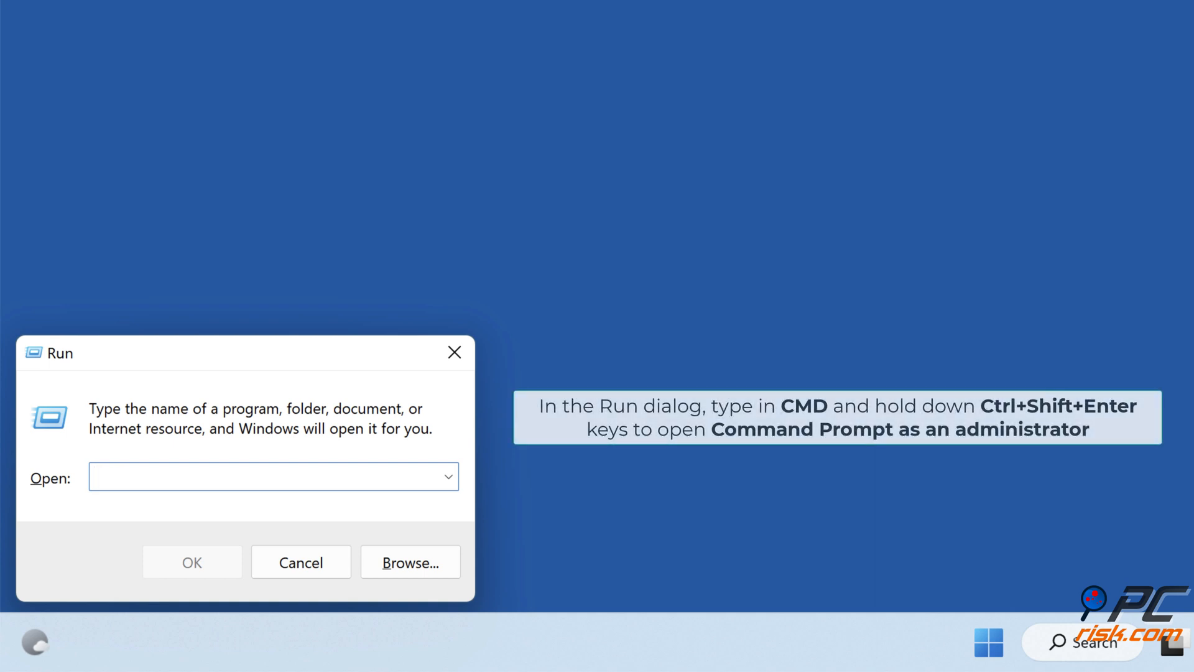
type("cmd")
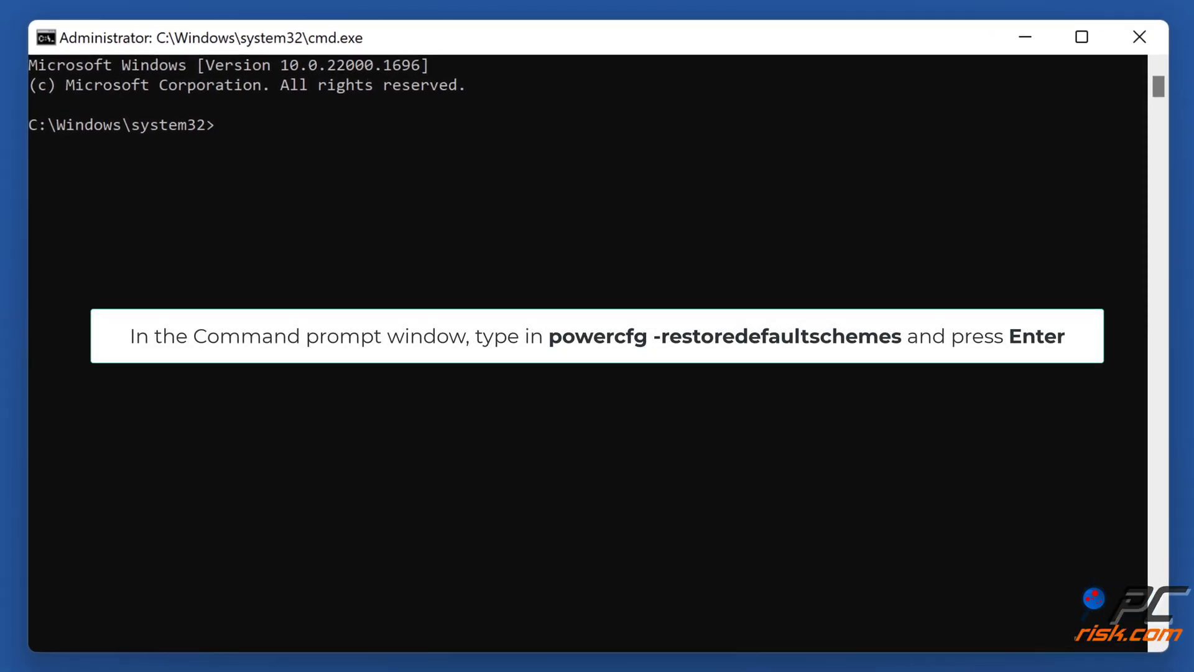
Run powercfg -restoredefaultschemes to restore the default power plans
type("powercfg")
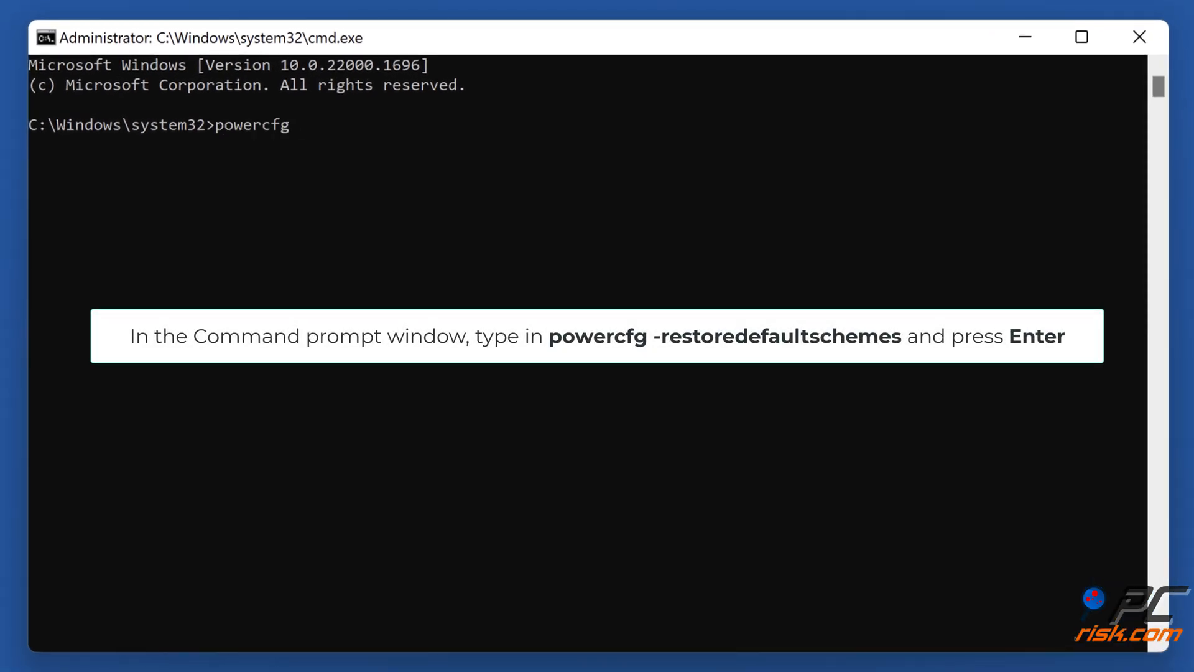
type("-restoredefault")
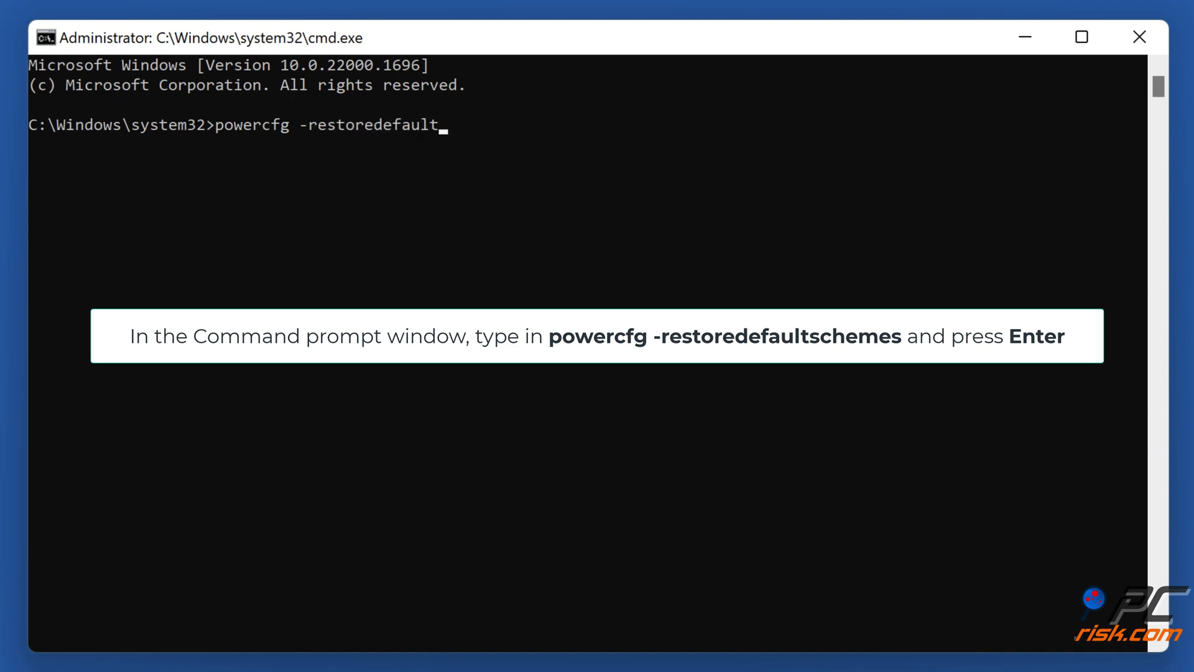
type("schemes")
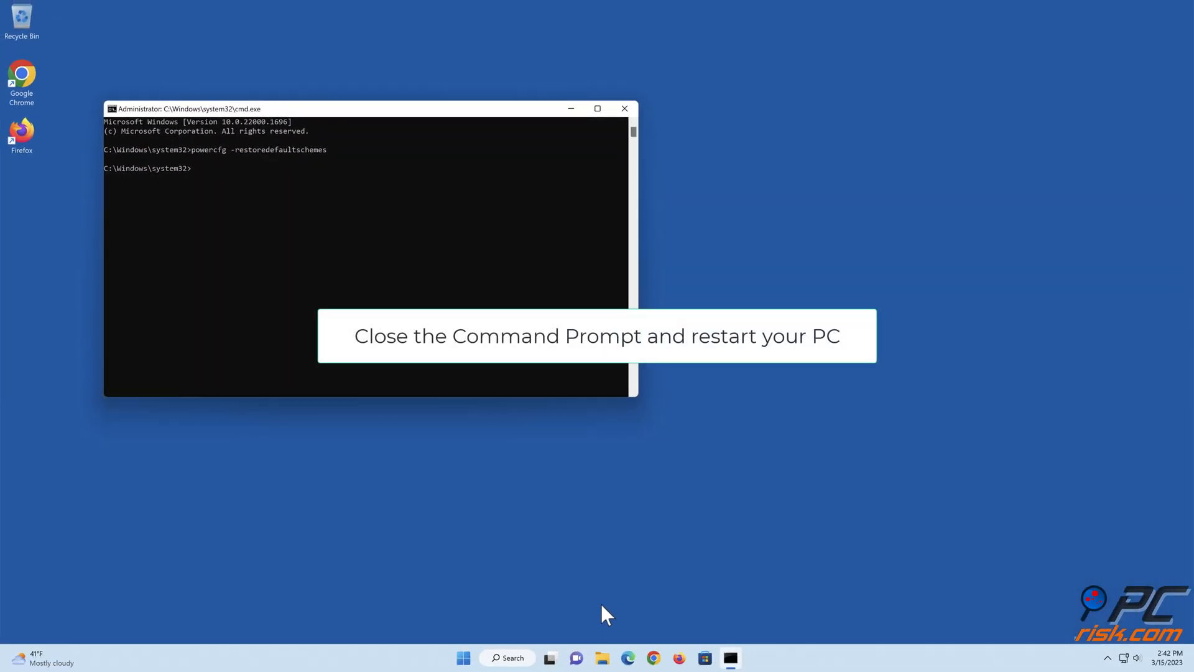
mouse_move(625, 108)
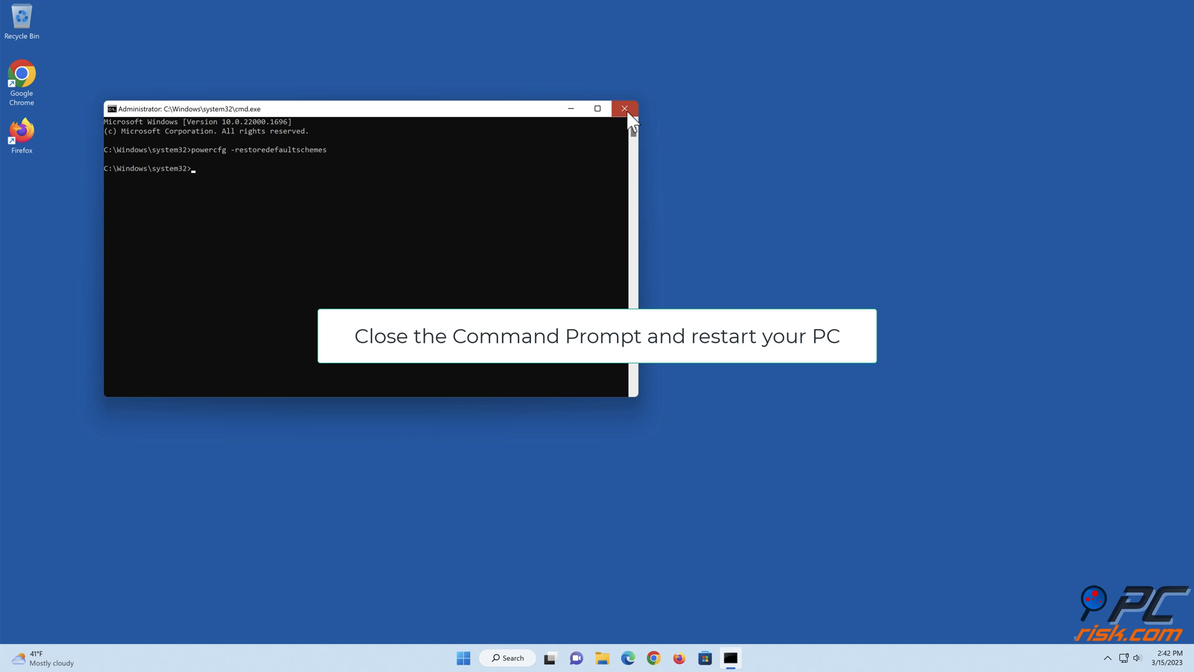
Close Command Prompt and restart the PC from the Start menu
left_click(624, 108)
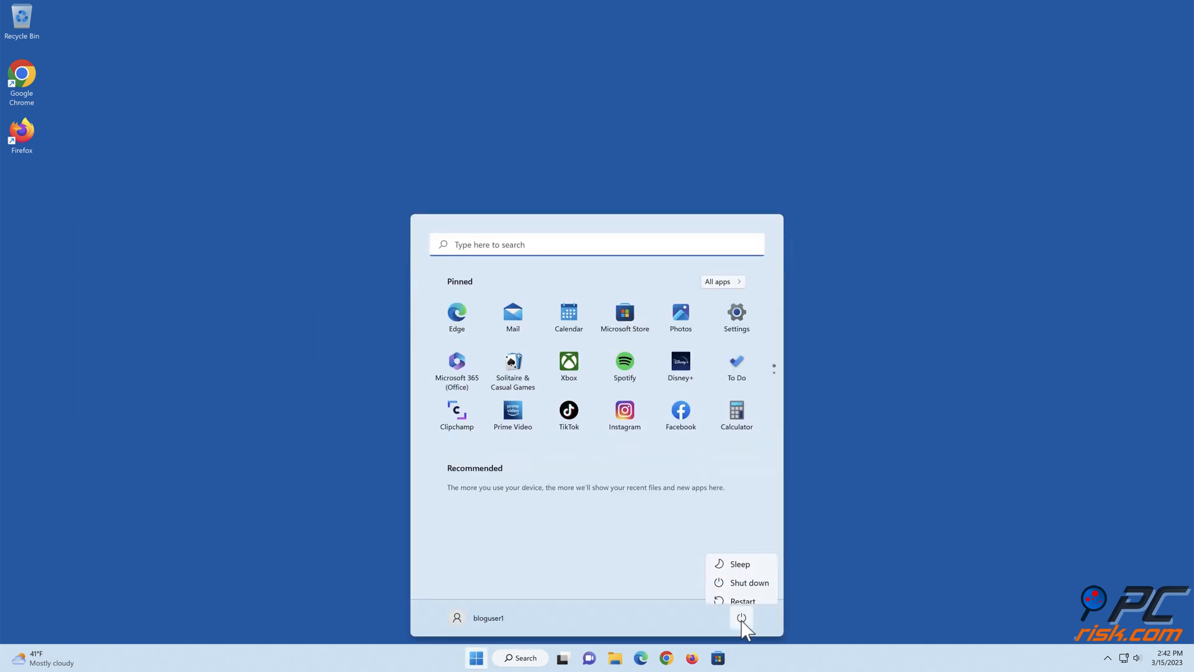
left_click(742, 601)
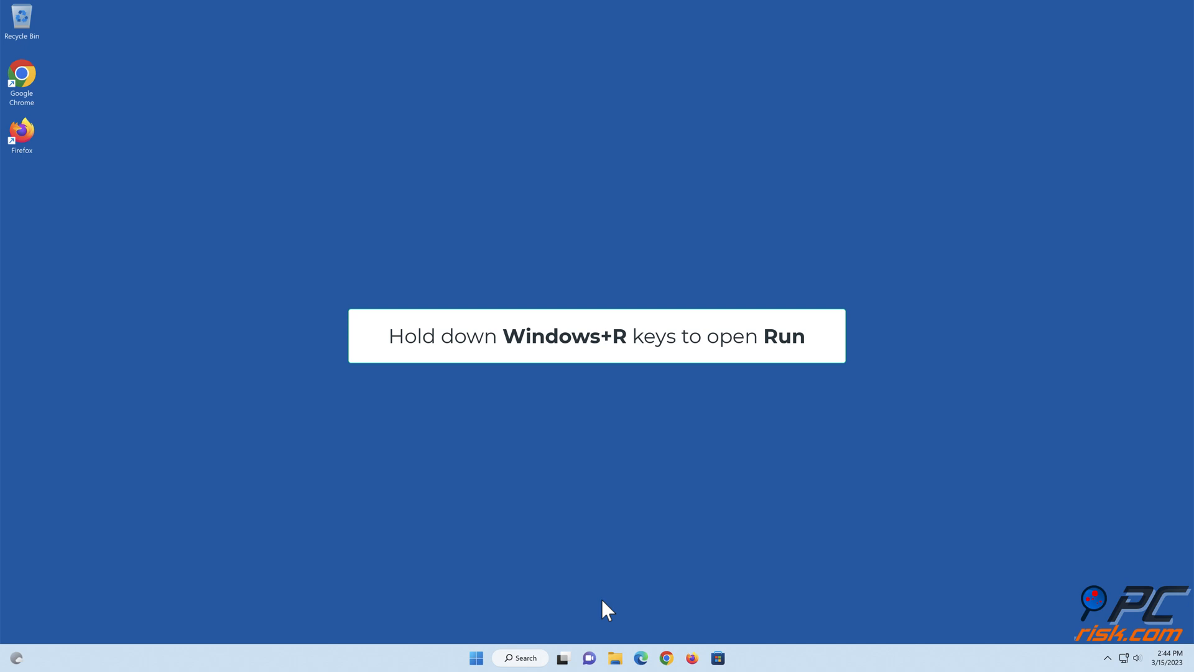
Run powercfg.cpl from the Run dialog to open Power Options
key("Win+r")
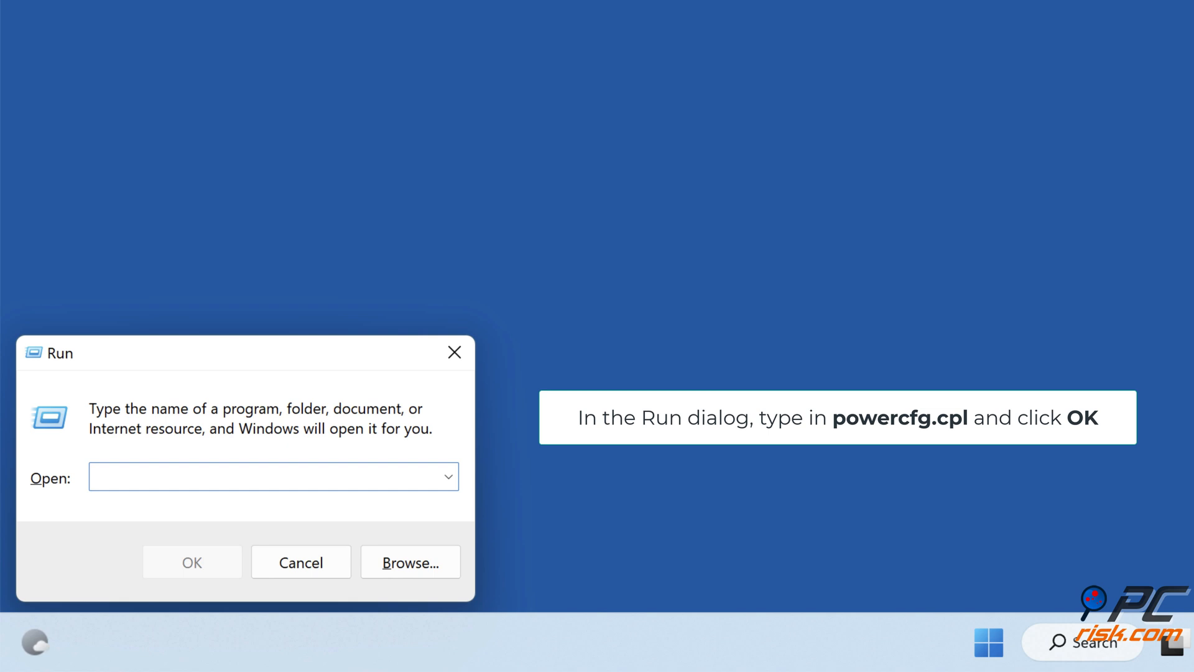
type("powercfg.cpl")
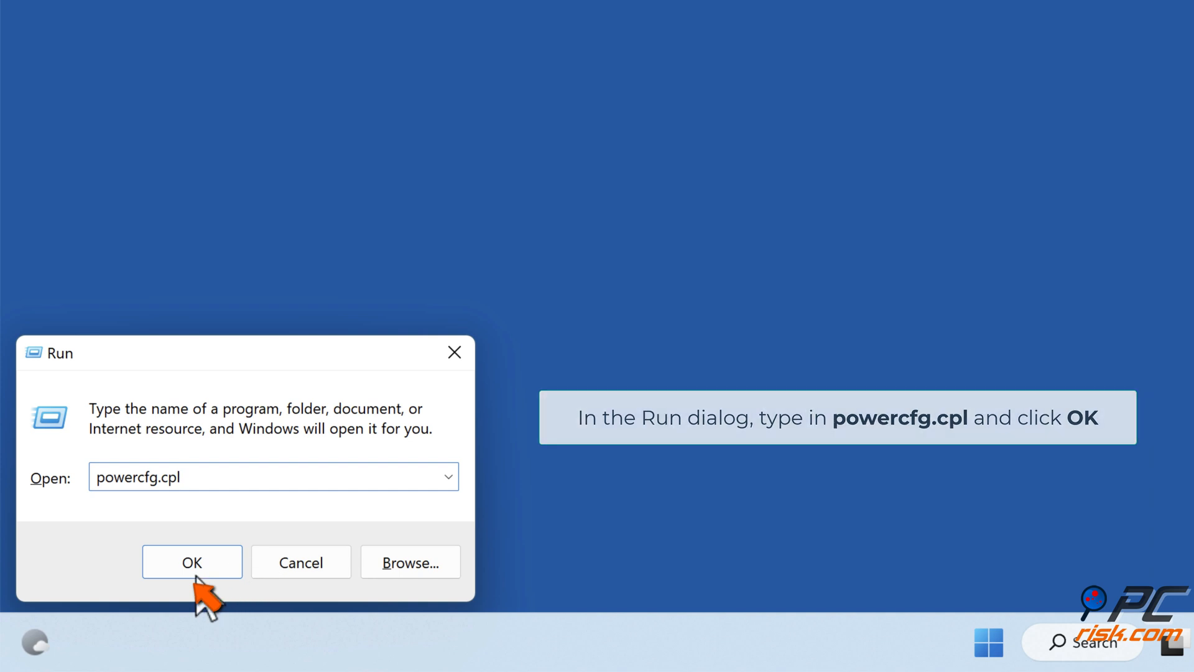
left_click(191, 563)
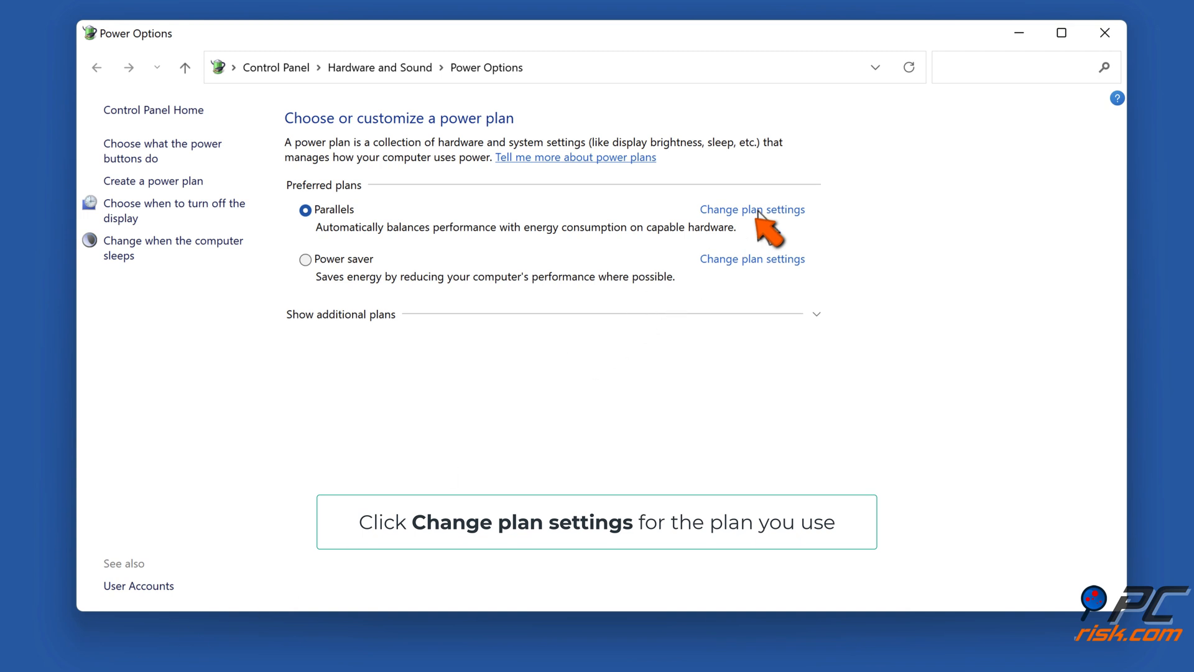
Set Sleep > Allow wake timers to Disable for the Parallels plan, then apply and confirm
left_click(752, 210)
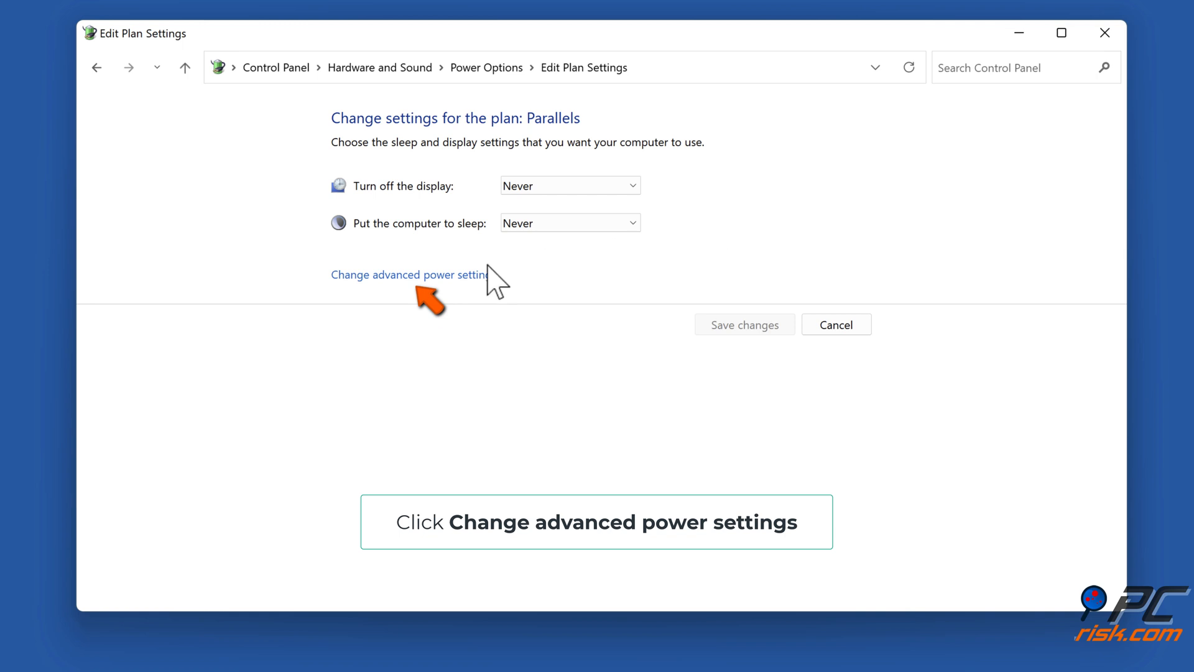
mouse_move(413, 275)
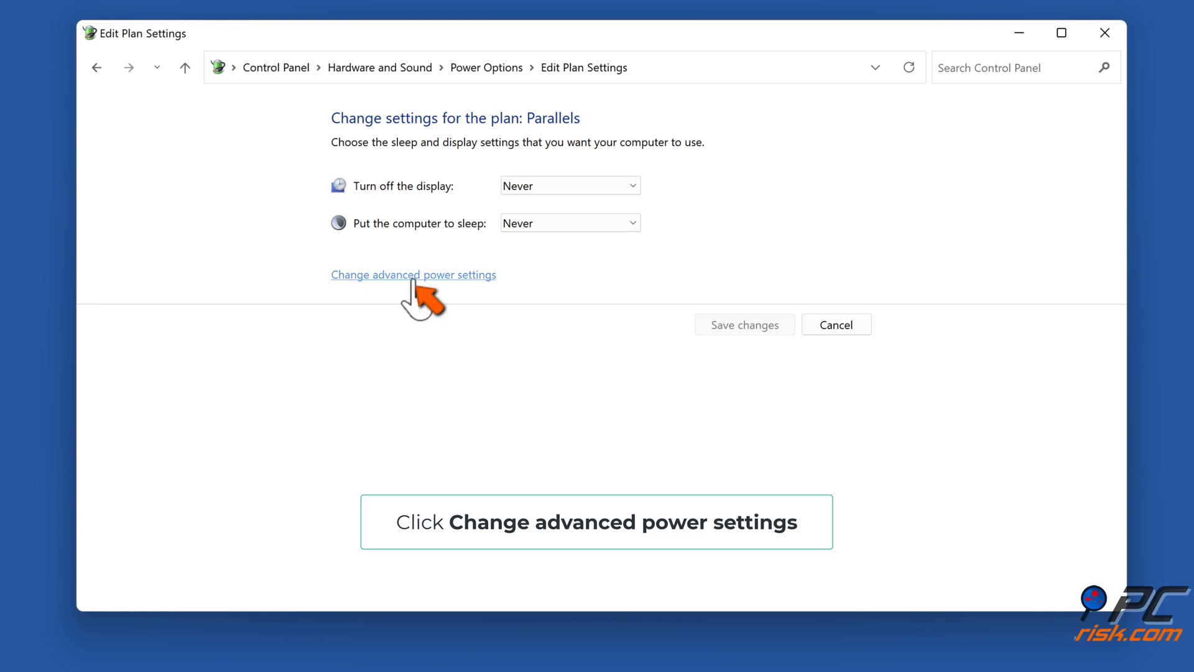
left_click(413, 274)
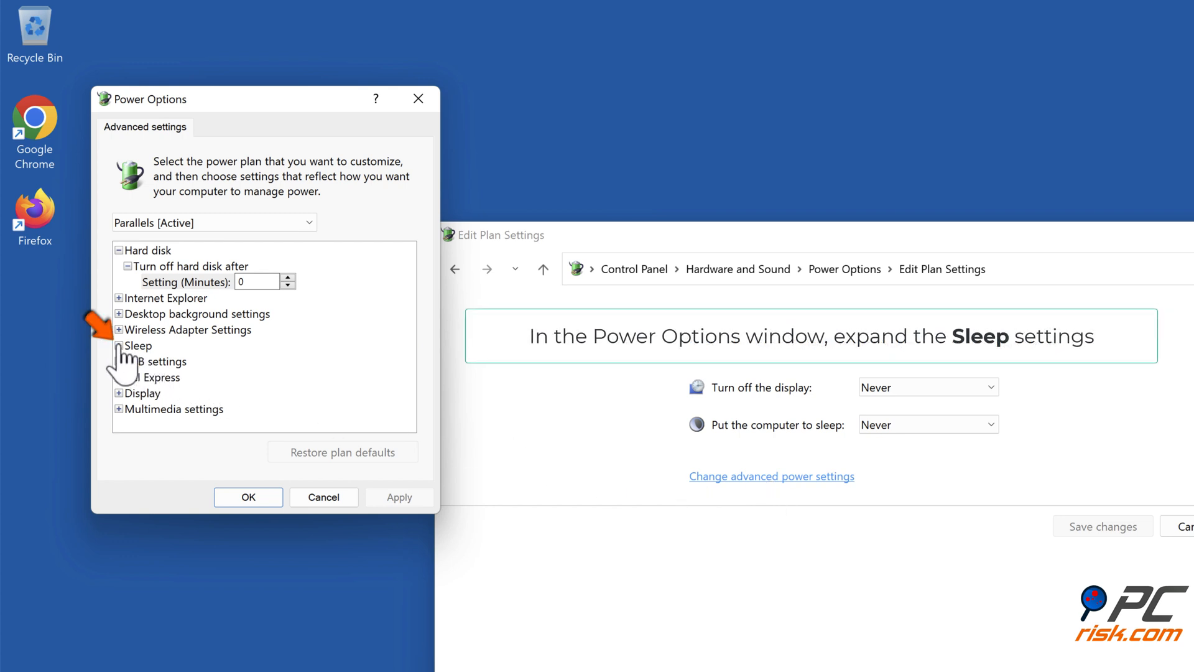
left_click(119, 345)
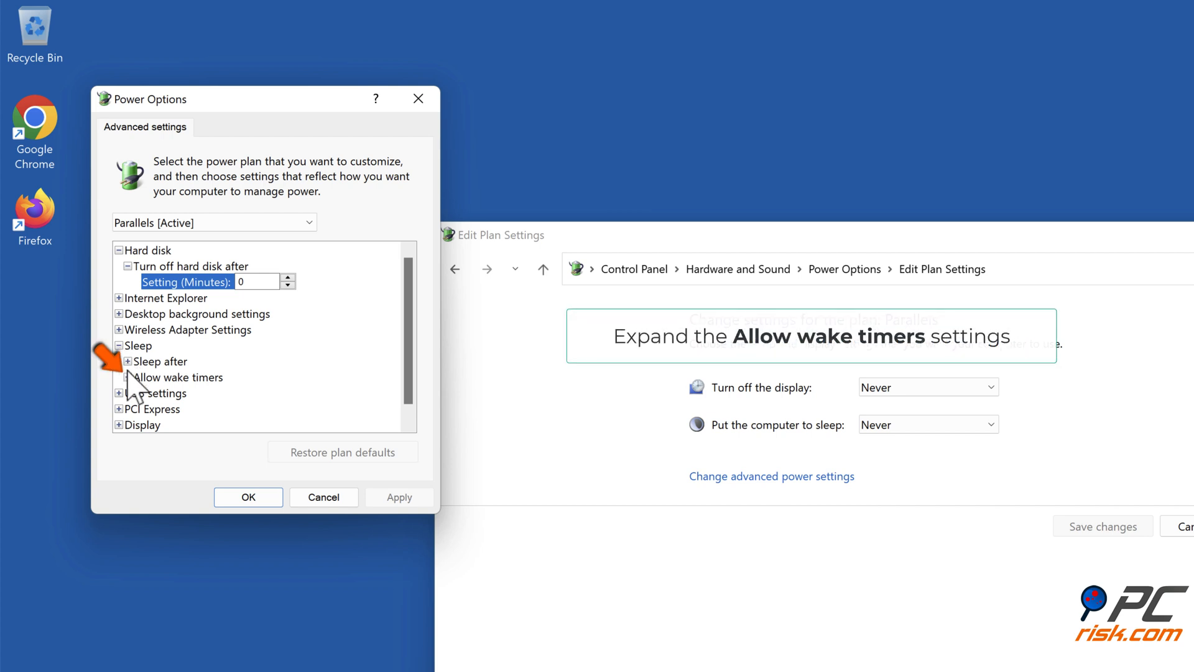
left_click(119, 377)
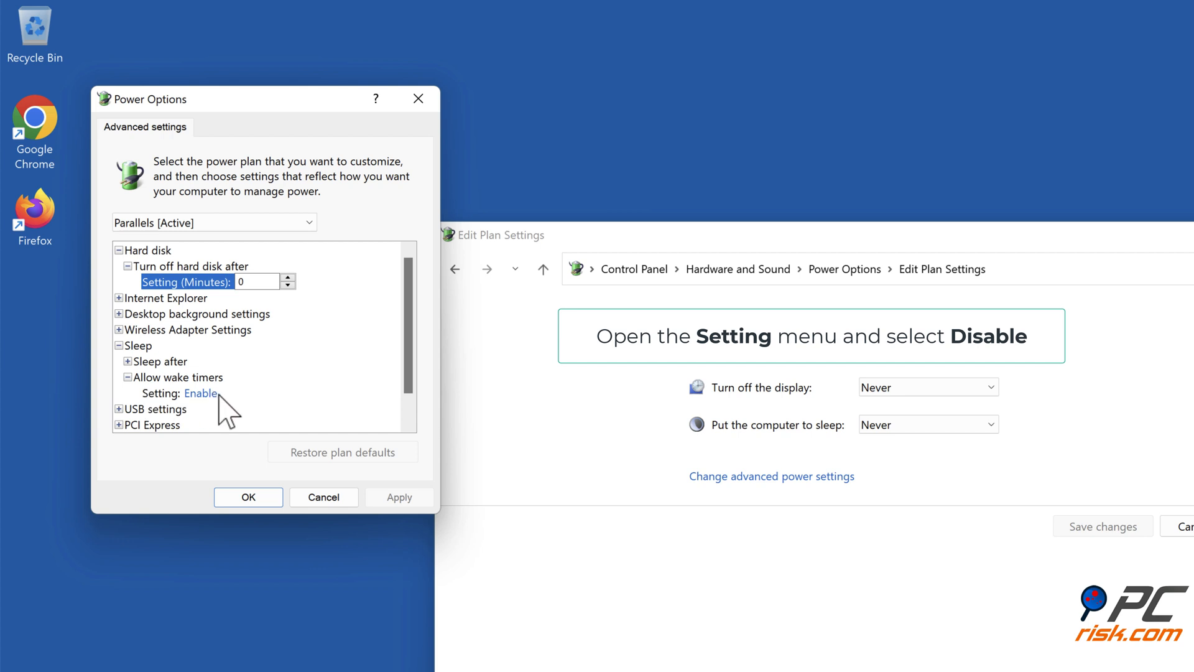
left_click(201, 393)
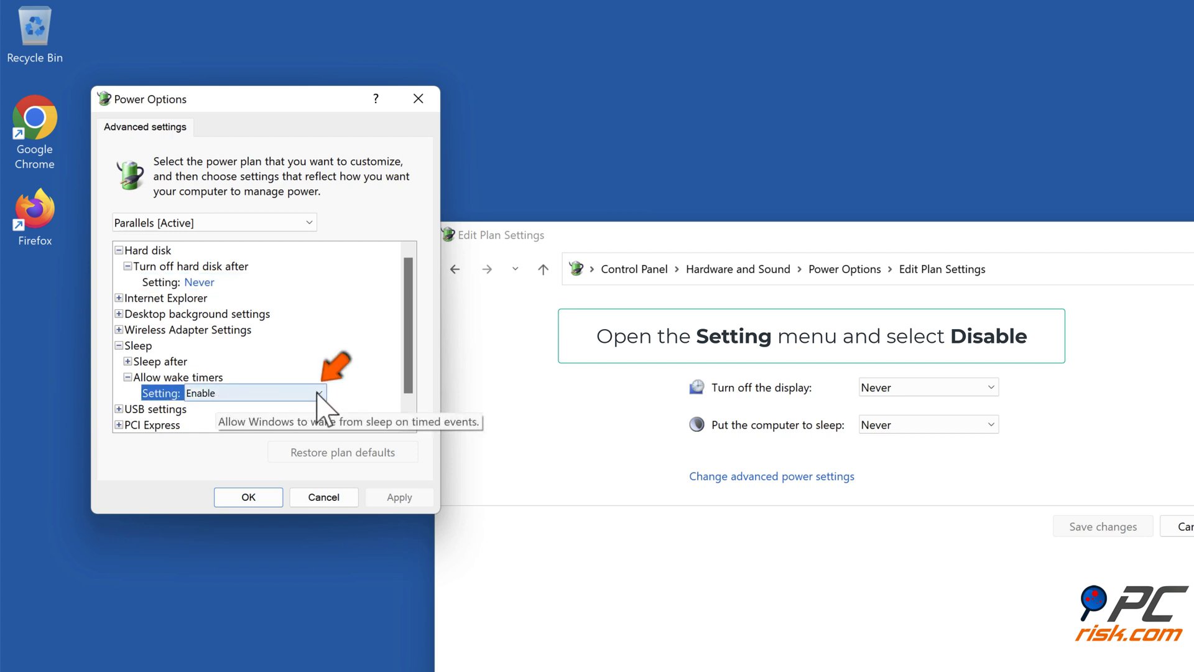
left_click(318, 392)
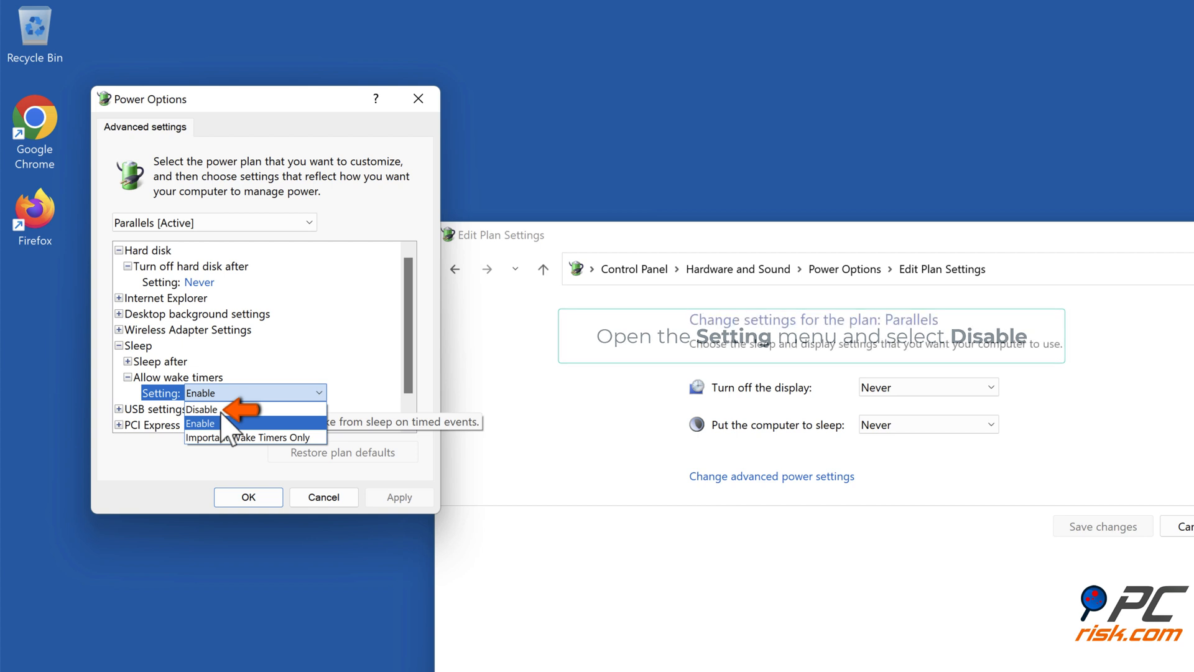
left_click(201, 409)
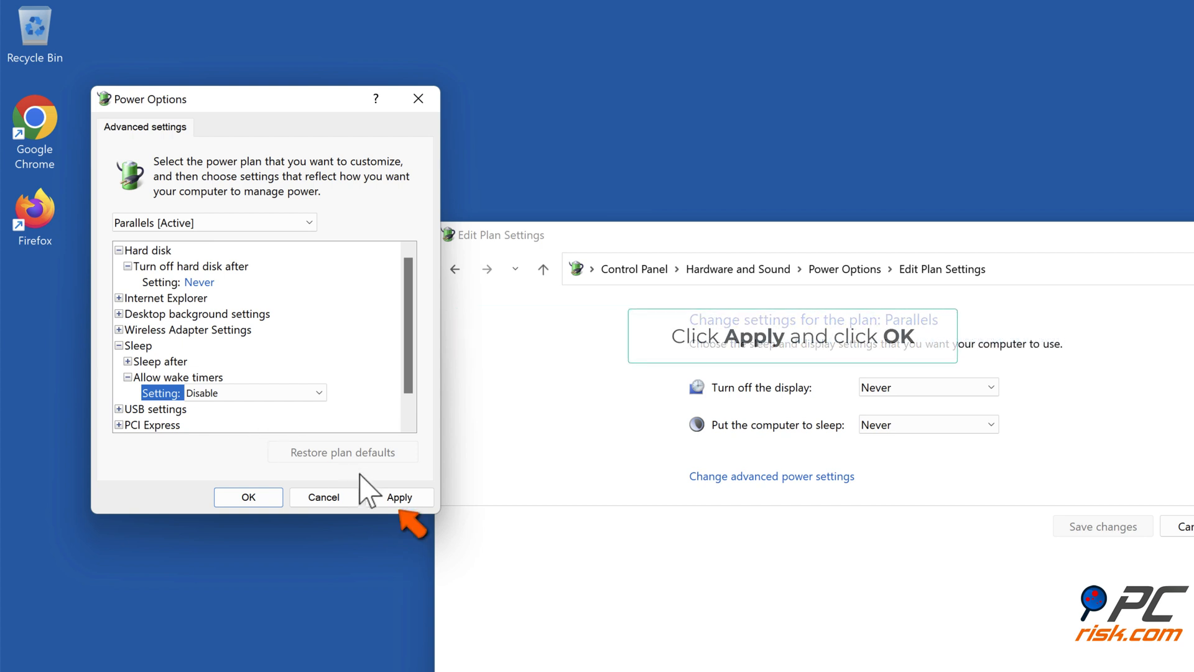
left_click(400, 497)
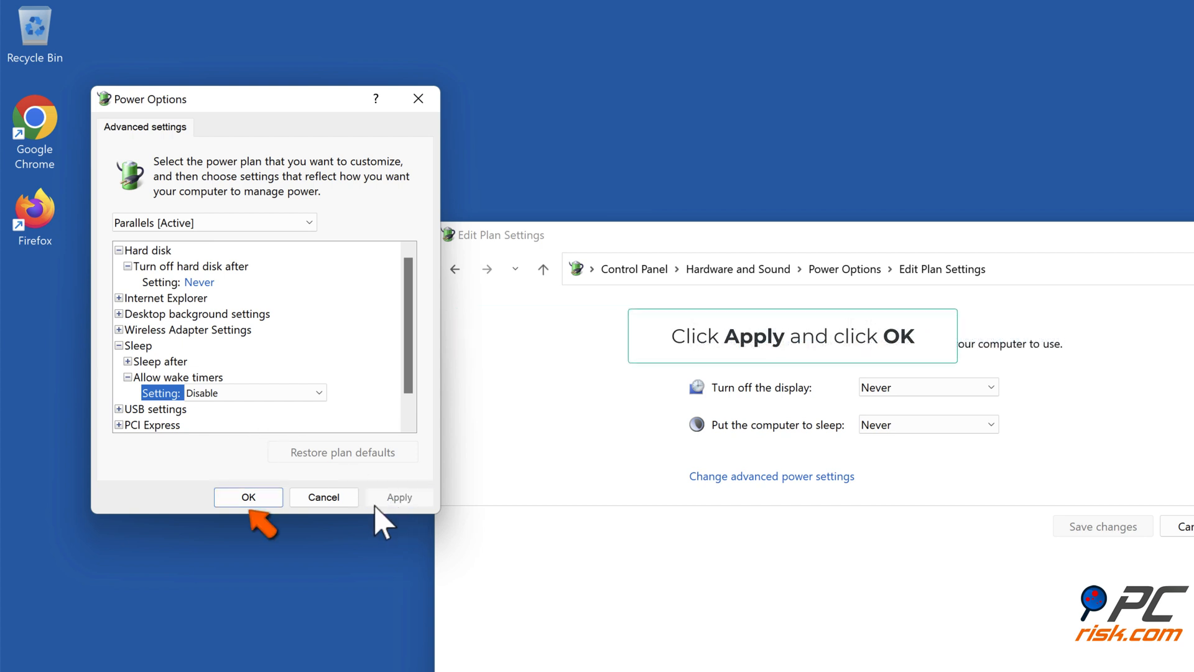
left_click(247, 497)
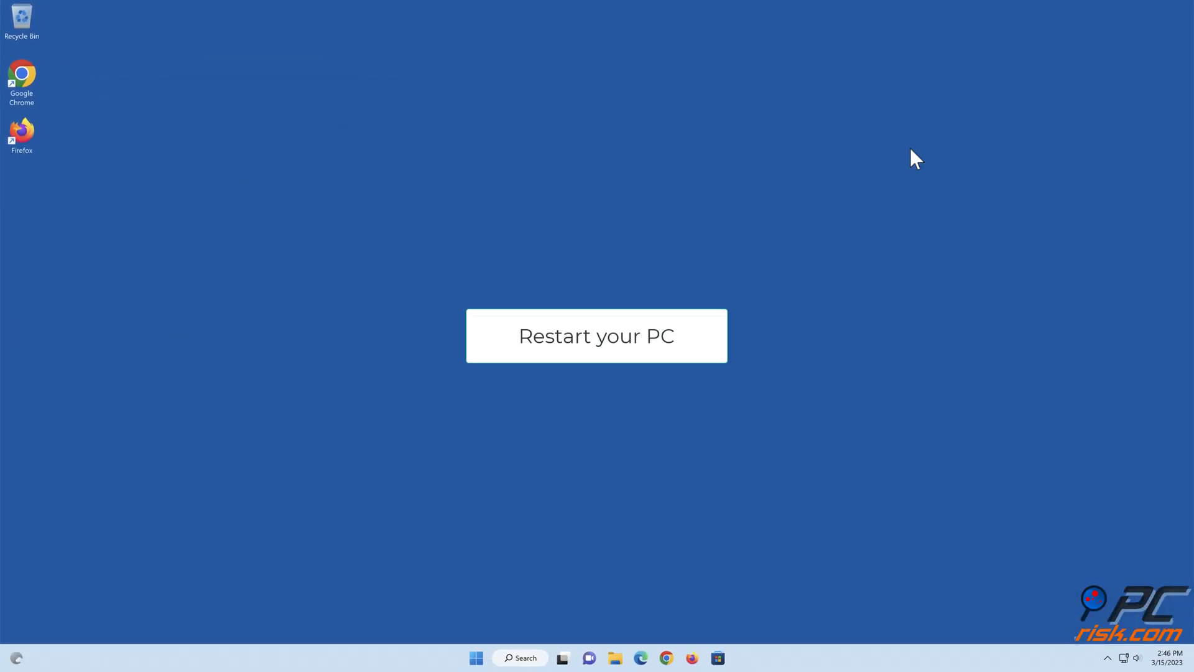
Open the Start menu to begin restarting the PC
left_click(475, 658)
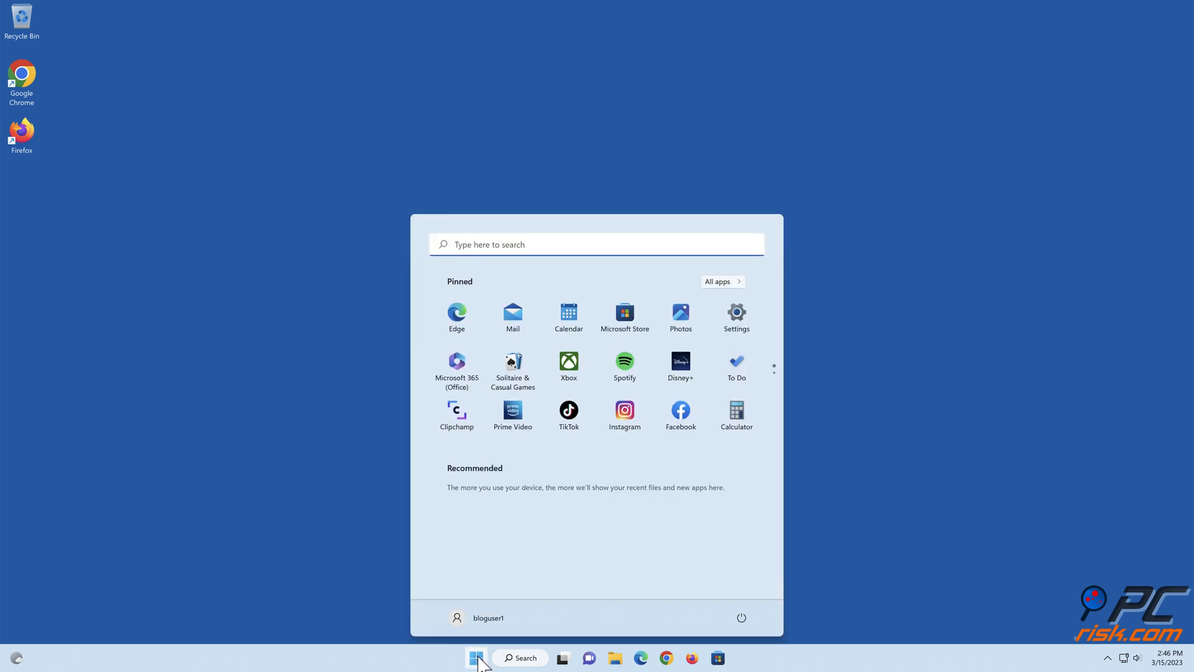
mouse_move(746, 608)
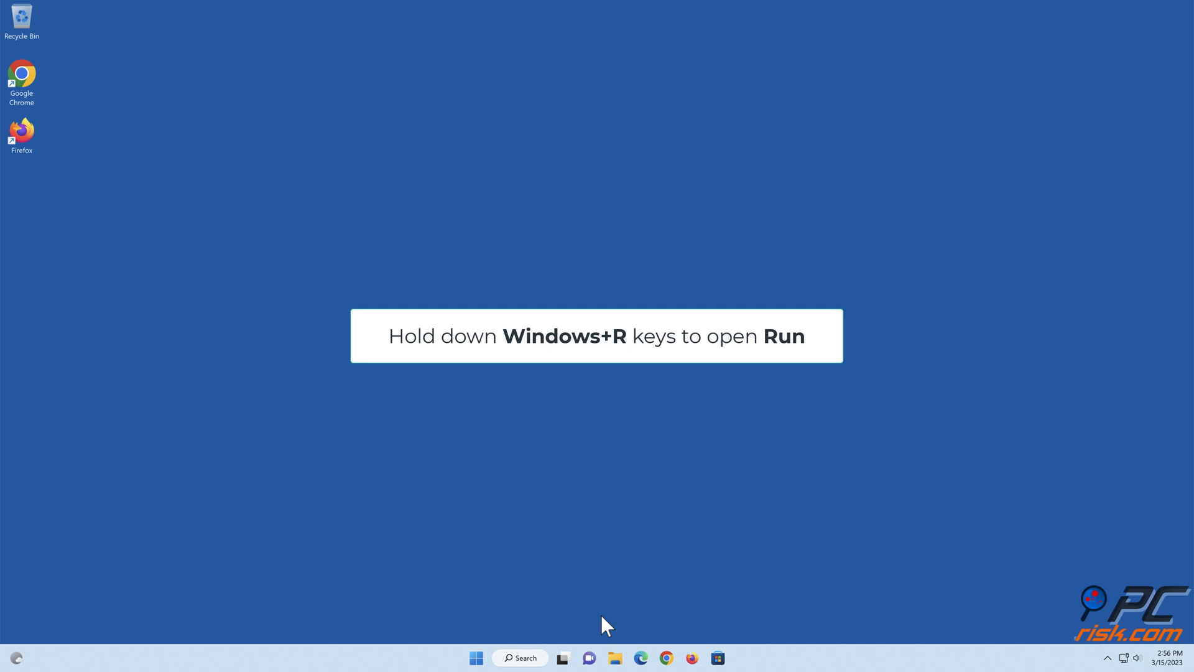
Launch cmd from the Run dialog as administrator after the restart
key("Win+r")
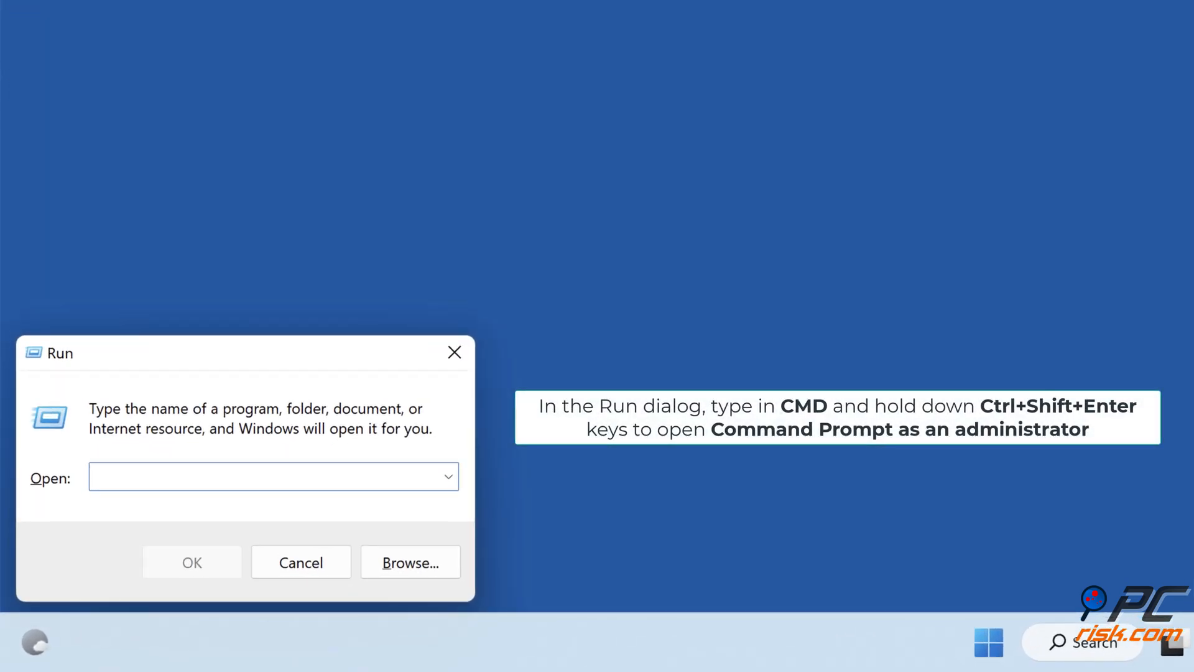
type("cmd")
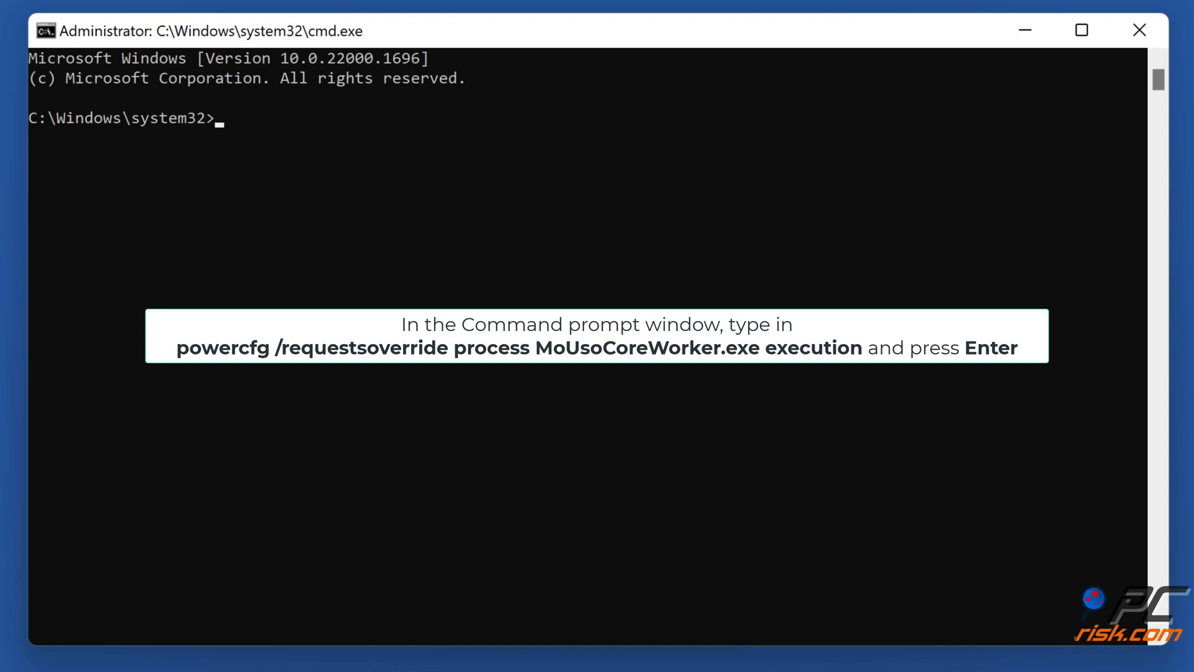
Run powercfg /requestsoverride process mousocoreworker.exe execution to register the override
type("powercfg /reques")
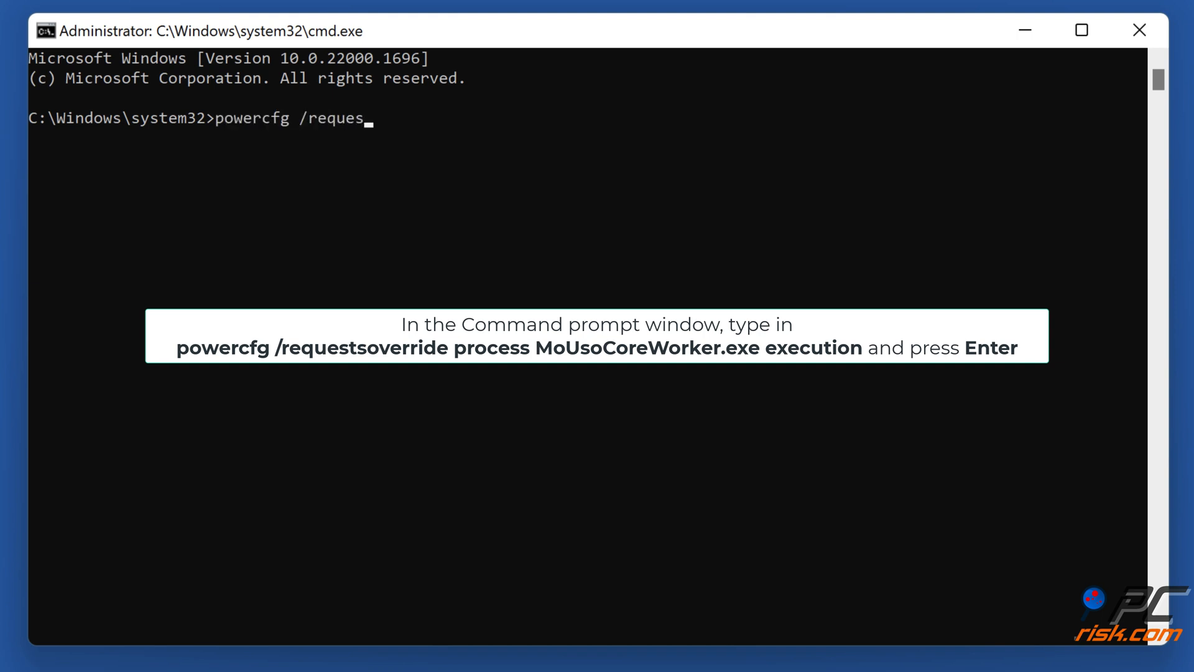
type("tsoverride process")
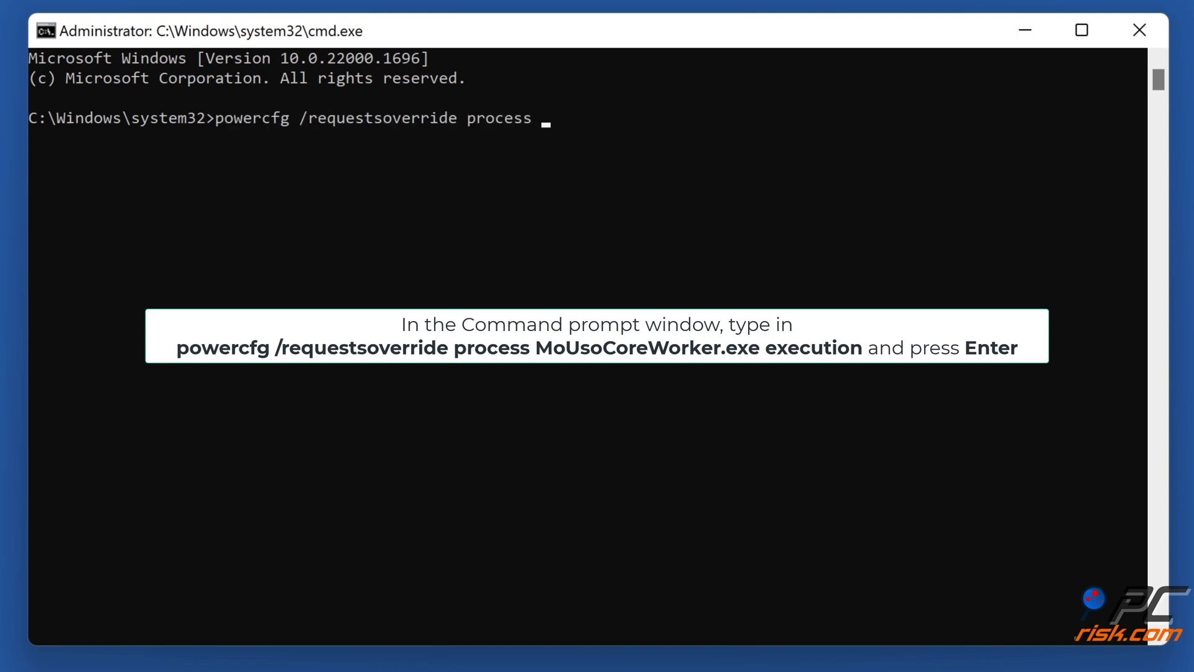
type("mousocoreworker")
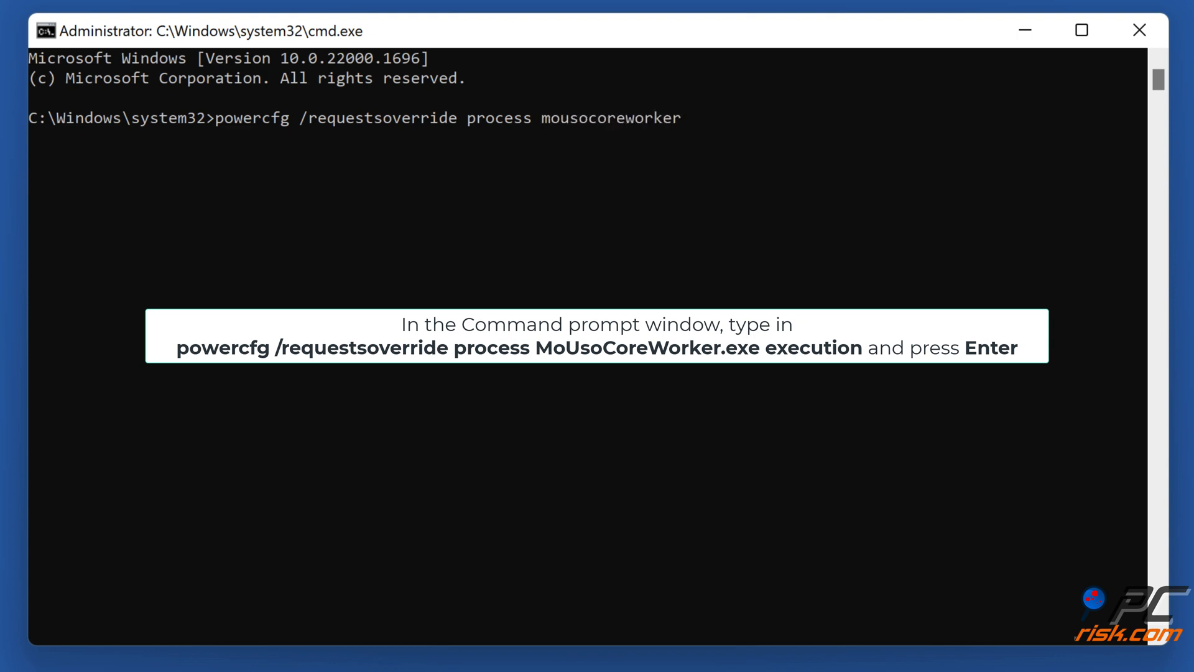
type(".exe execution")
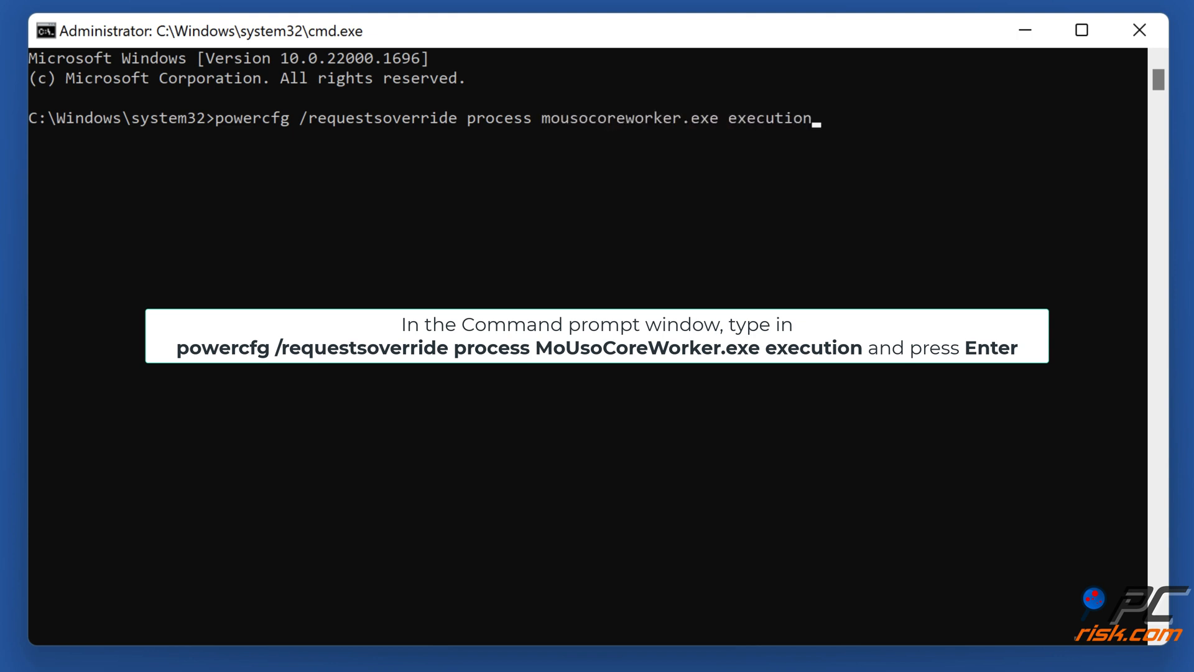
key("enter")
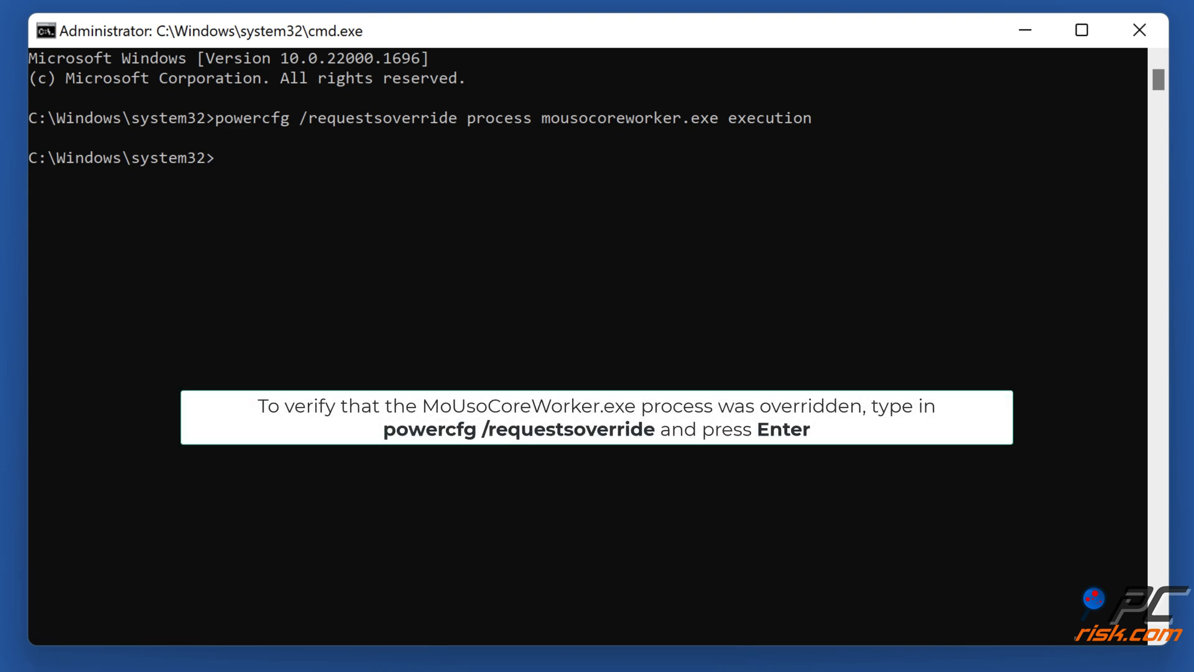
List overrides with powercfg /requestsoverride to verify, then close Command Prompt
type("powercfg /re")
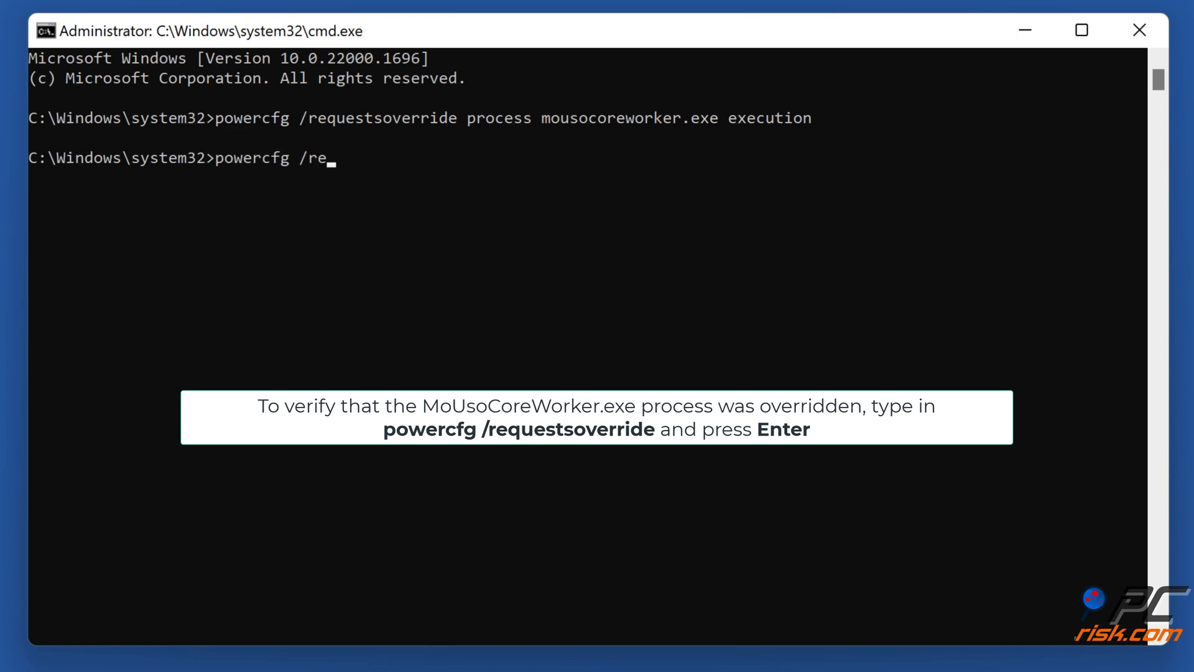
type("questsoverride")
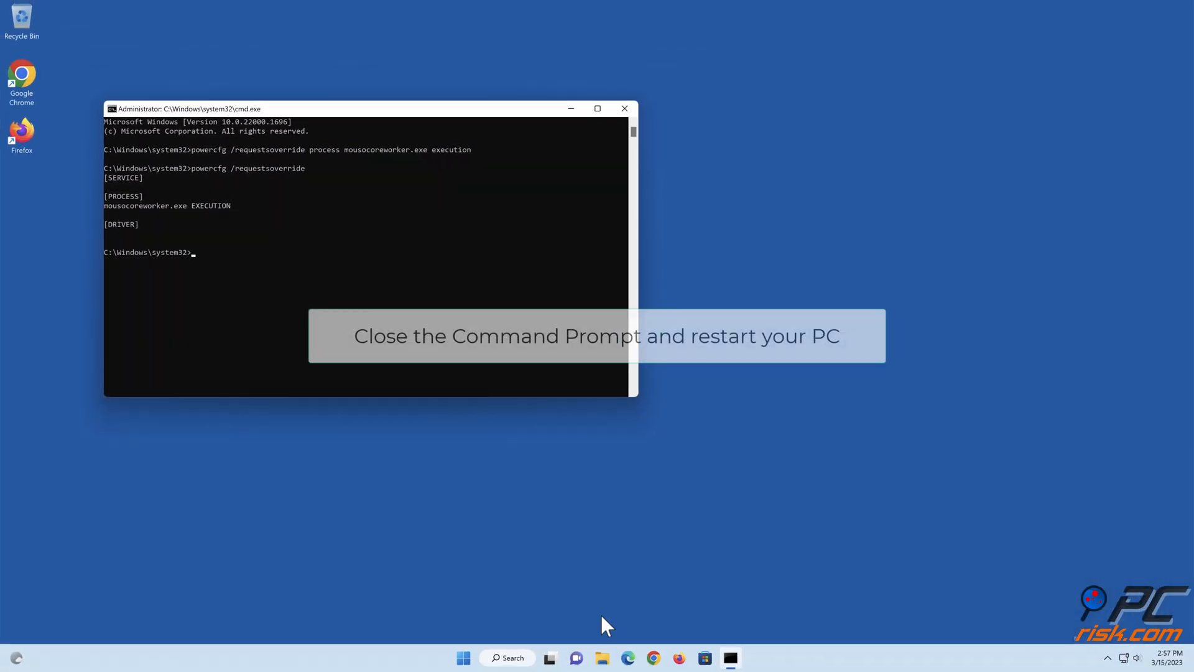
mouse_move(625, 122)
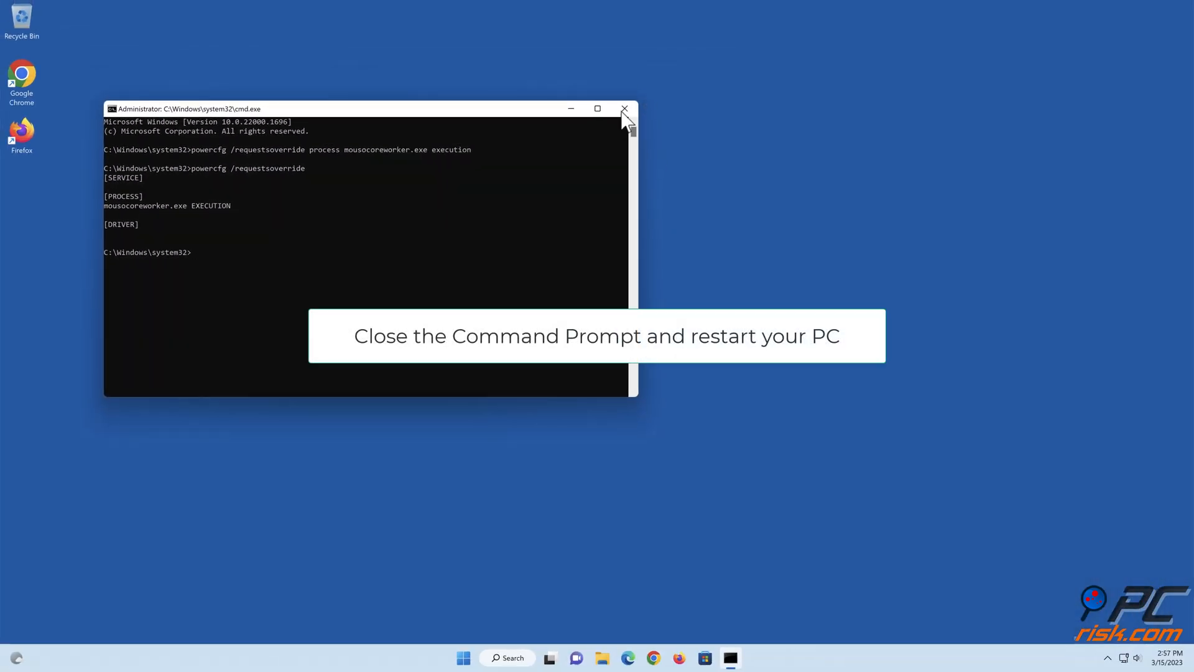
left_click(624, 109)
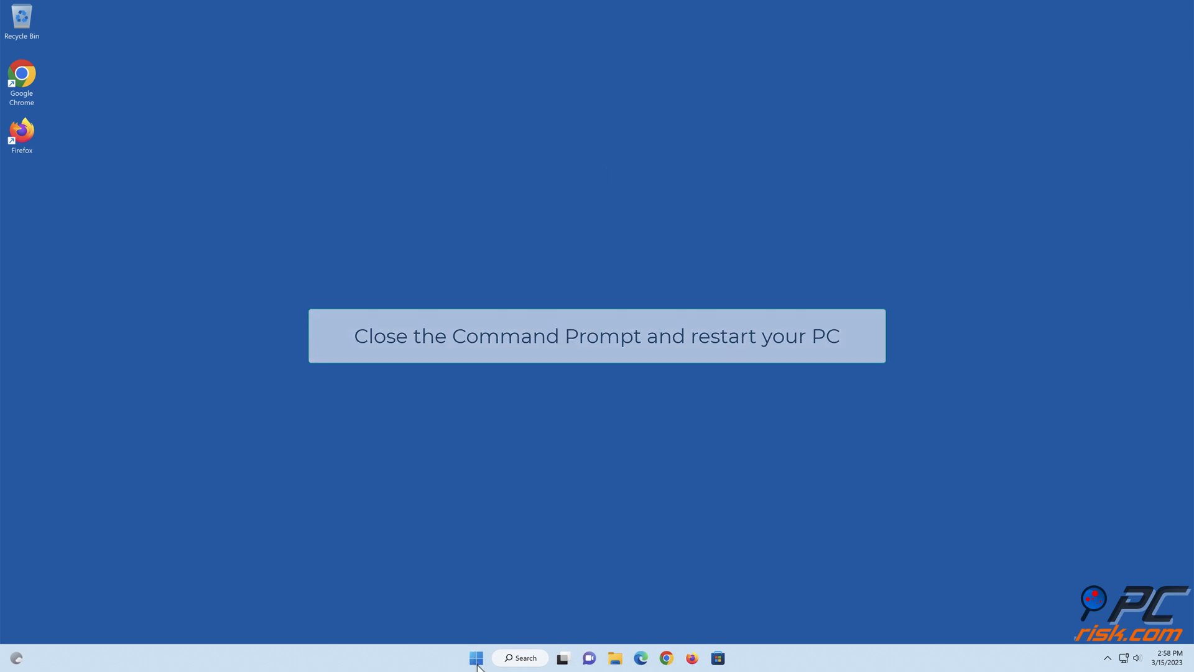
Restart the PC from the Start menu and reopen Command Prompt via Run
left_click(476, 657)
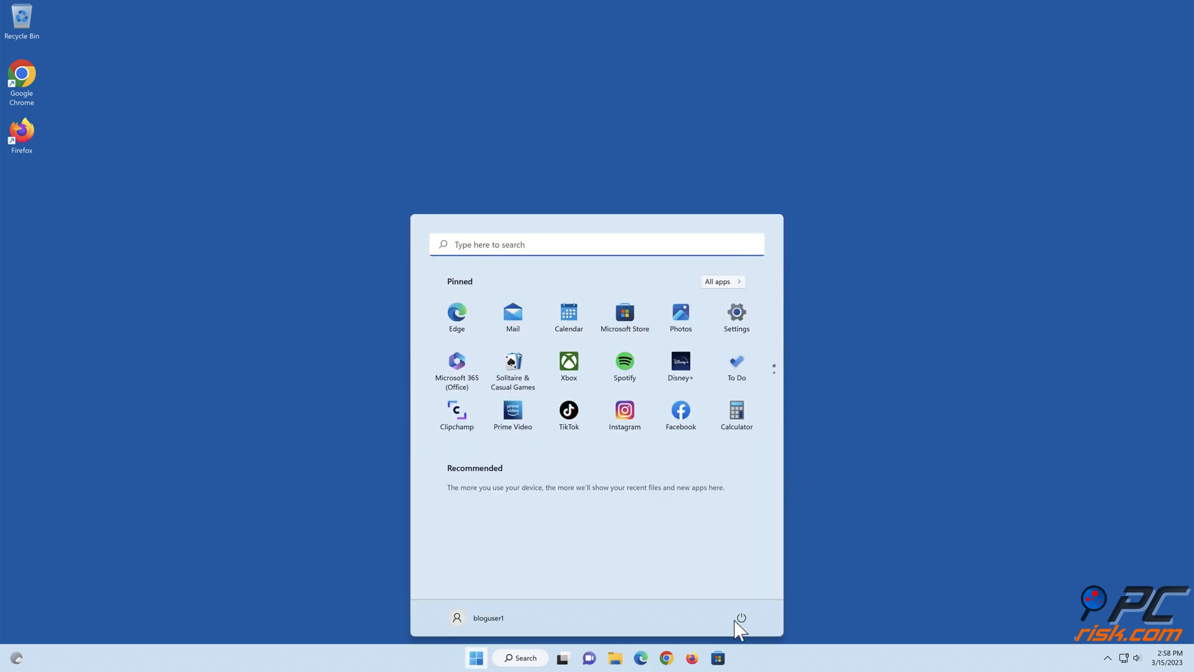
left_click(739, 618)
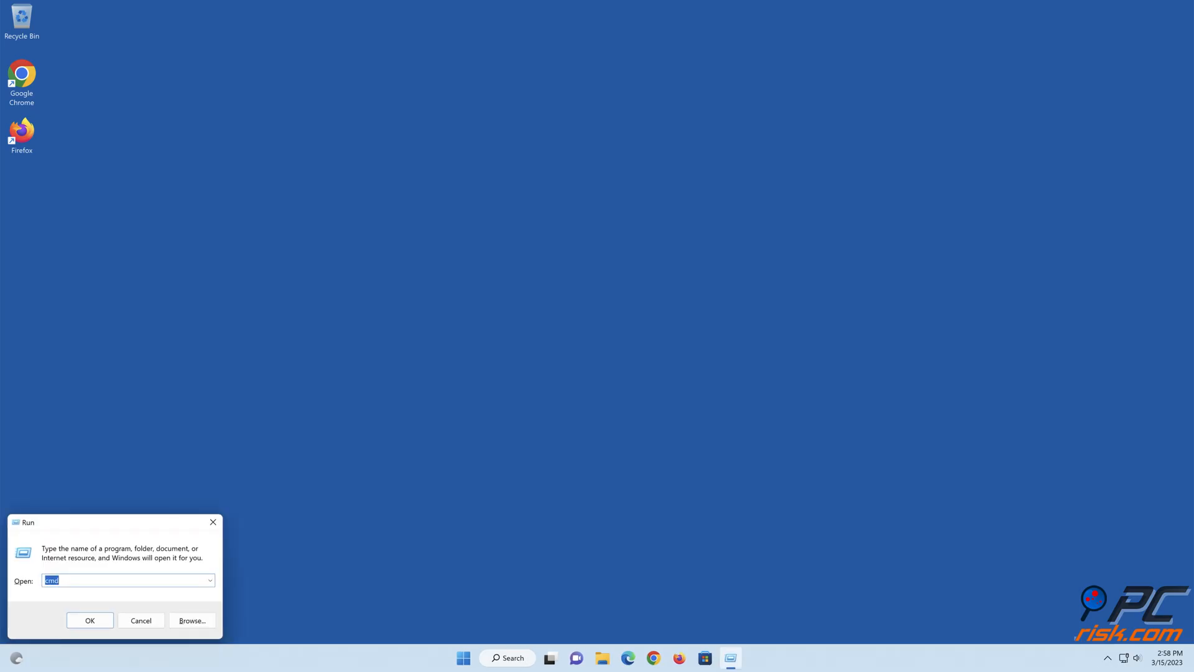
left_click(89, 620)
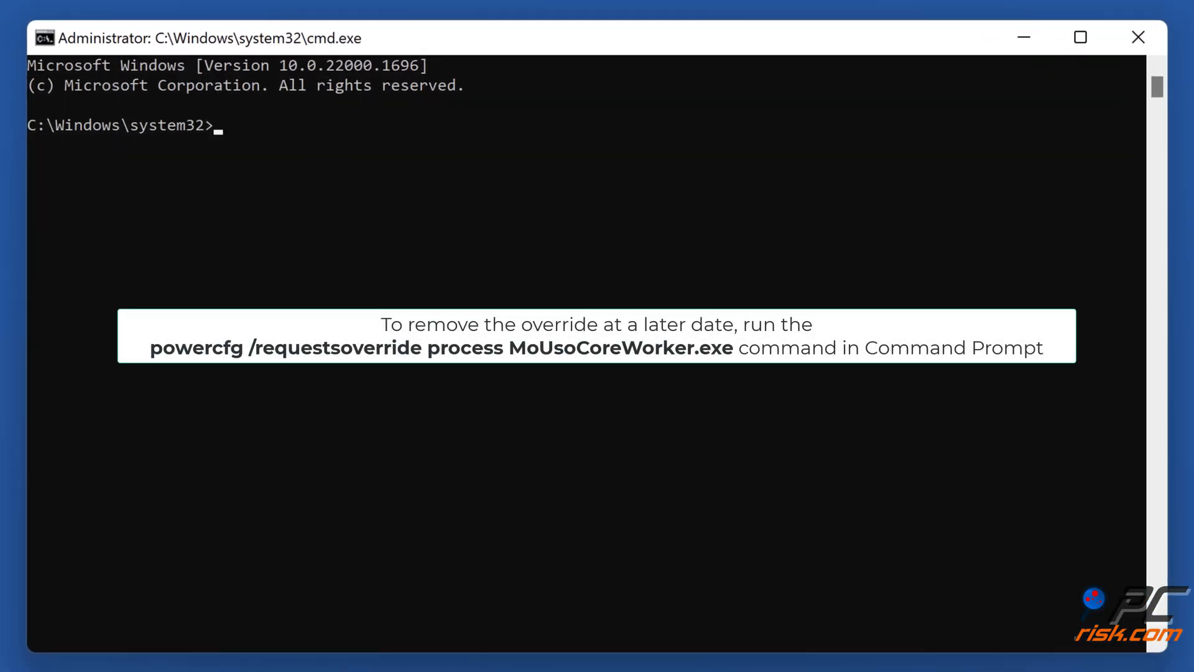
Enter powercfg /requestsoverride process mousocoreworker.exe to remove the override, then close the window
type("power")
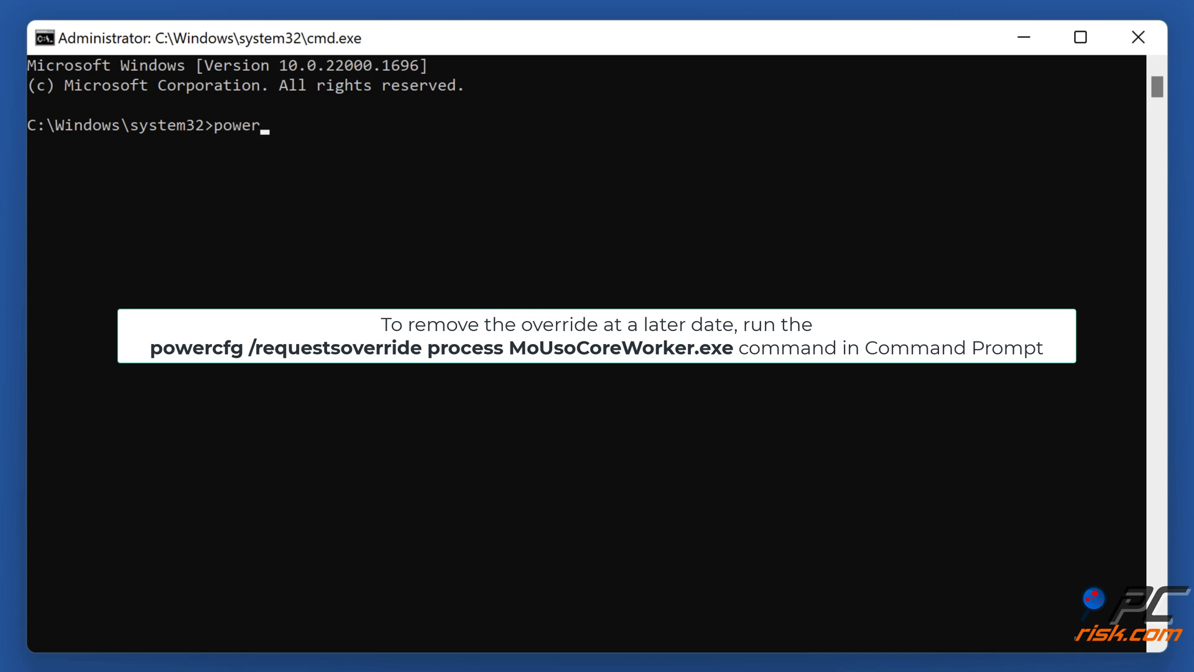
type("cfg /requestsoverride process")
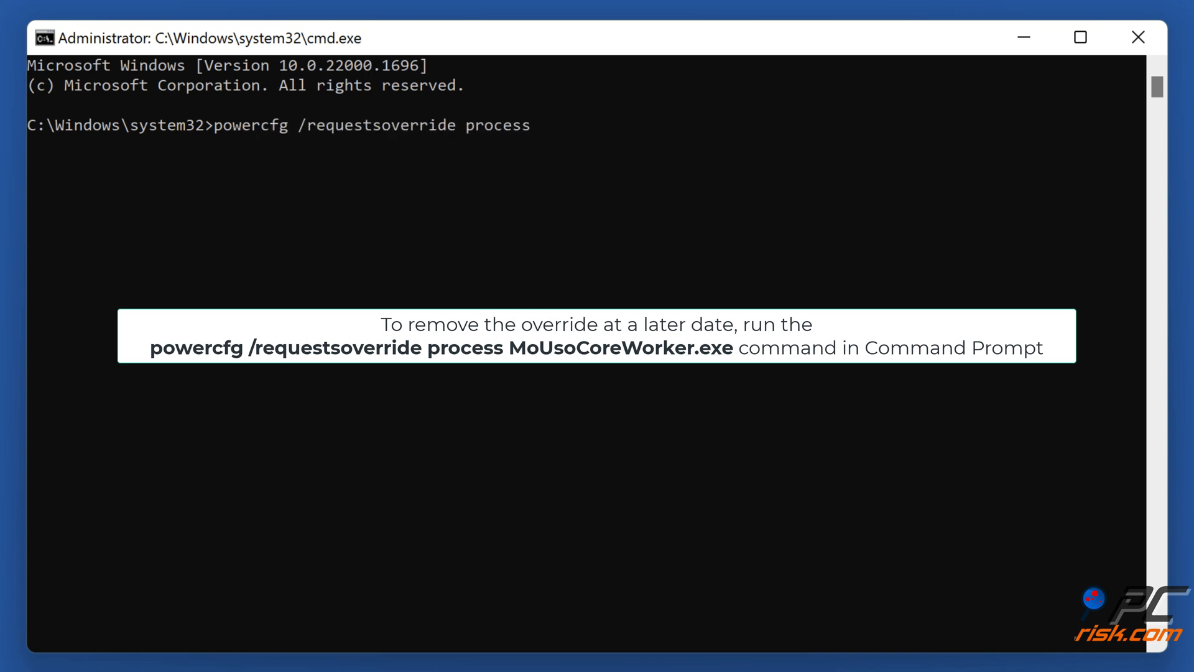
type("mousocorewo")
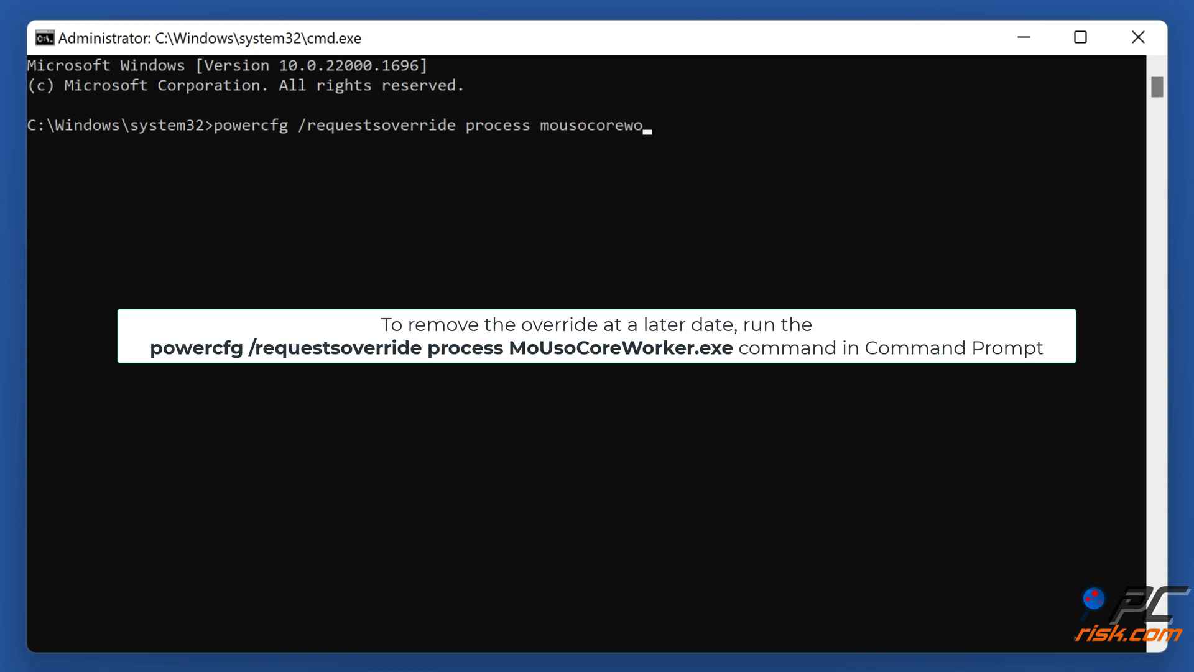
type("rker.exe")
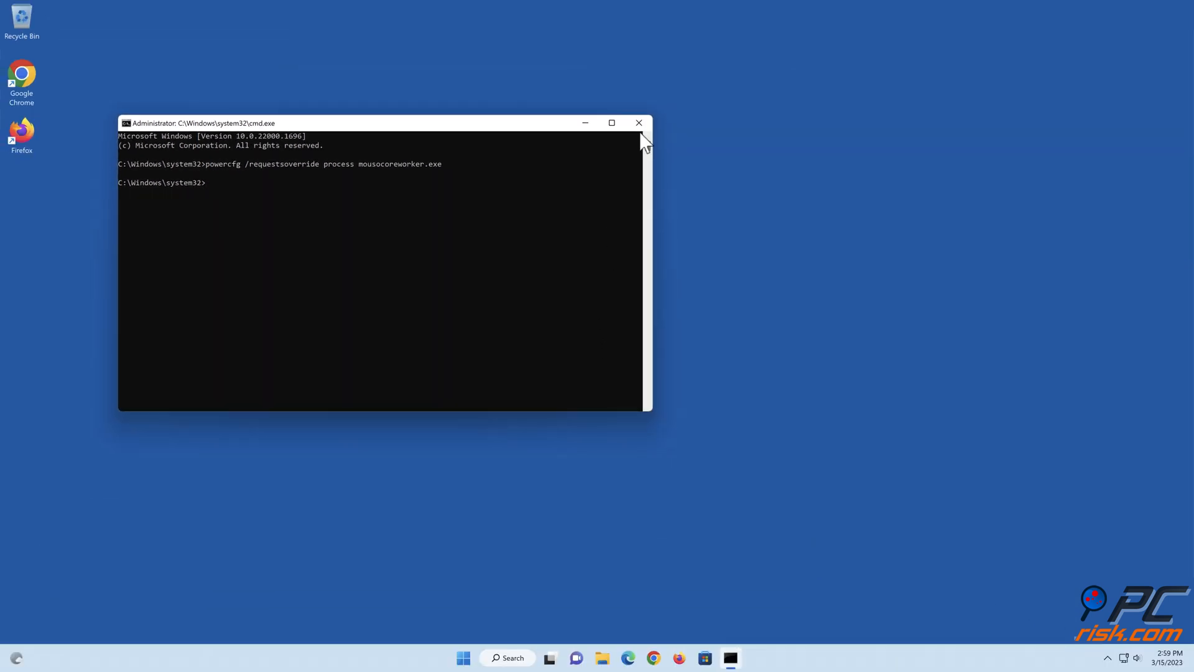
left_click(638, 123)
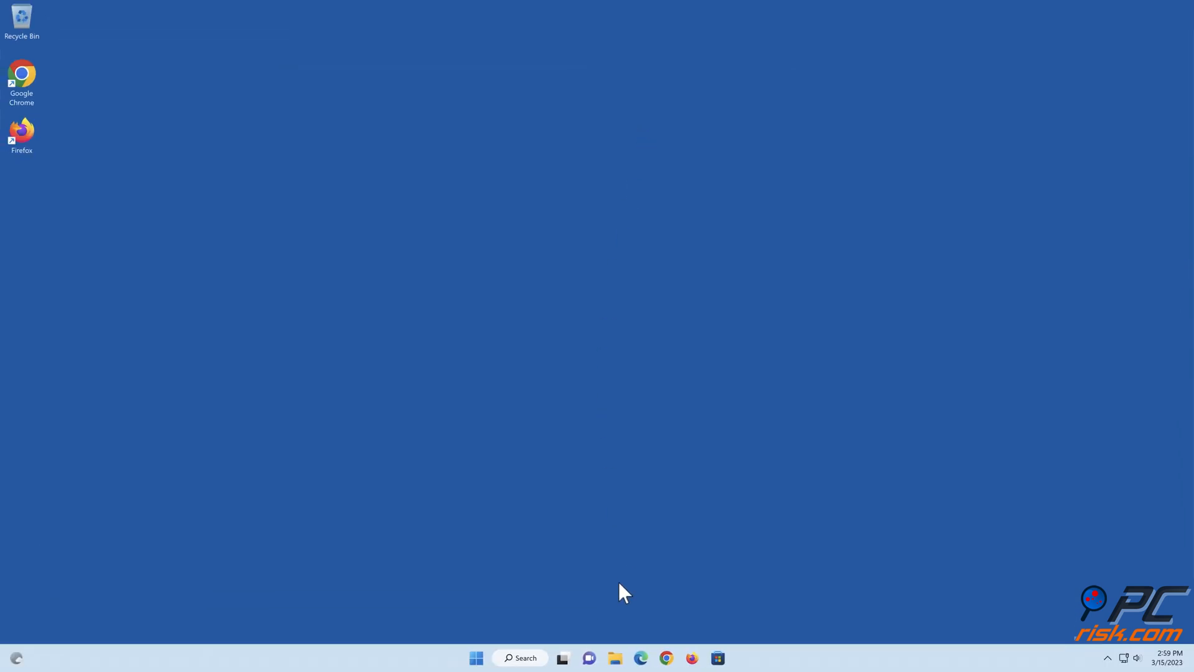
mouse_move(604, 617)
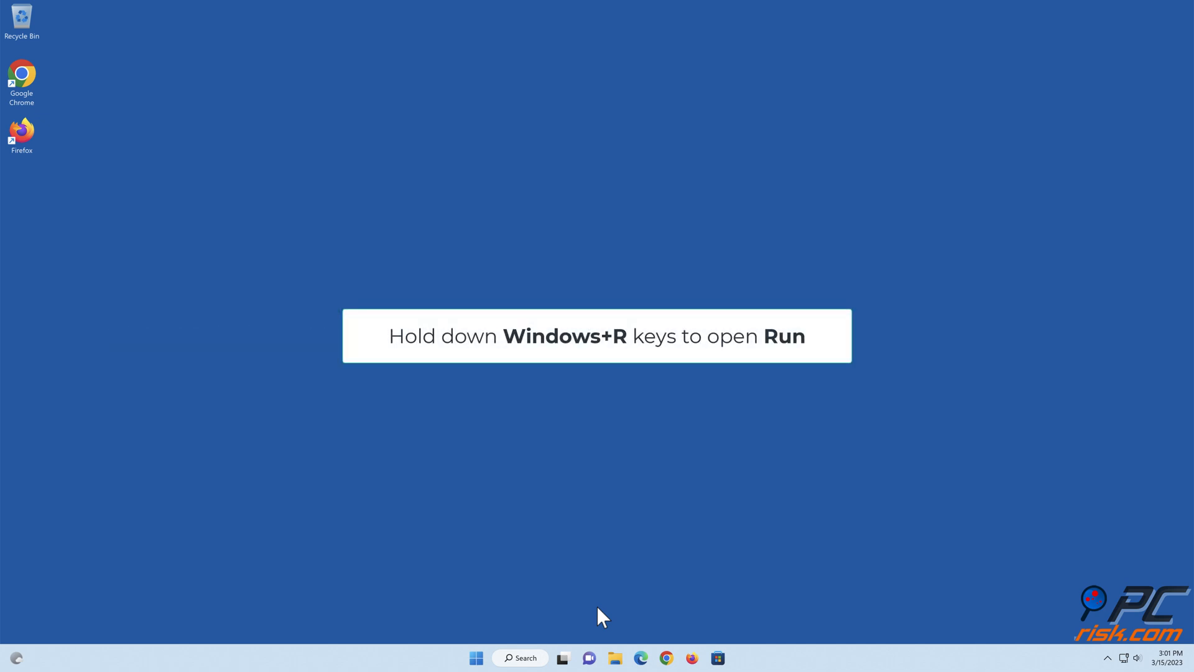
Run services.msc from the Run dialog to open the Services console
key("win+r")
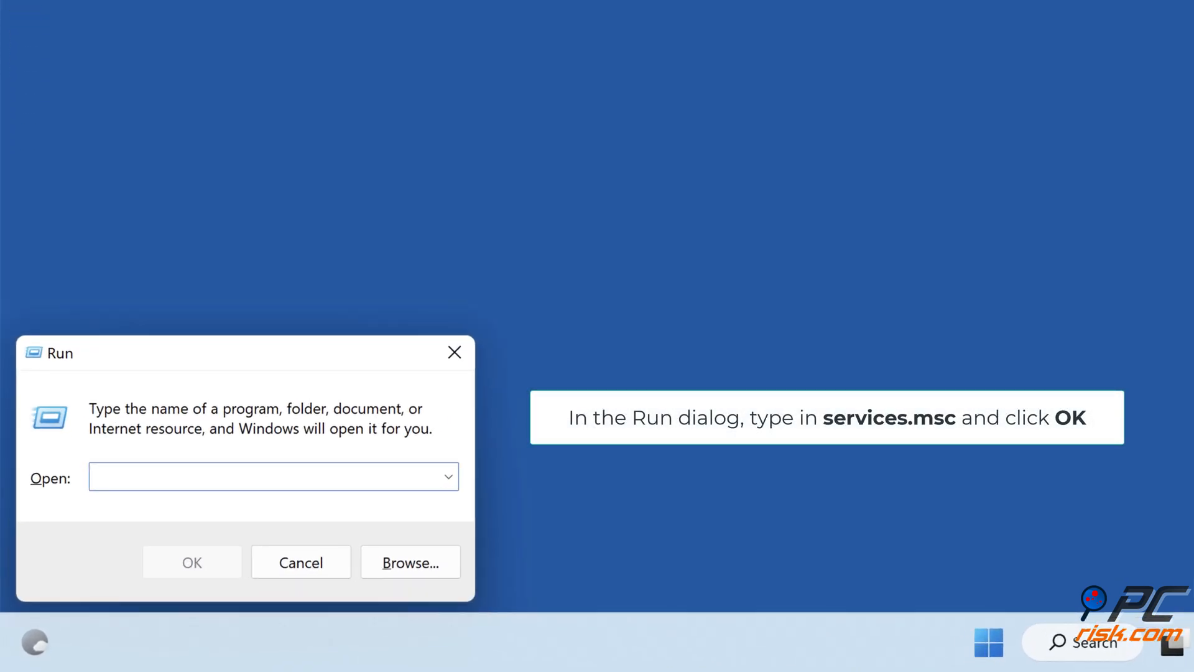
type("services.msc")
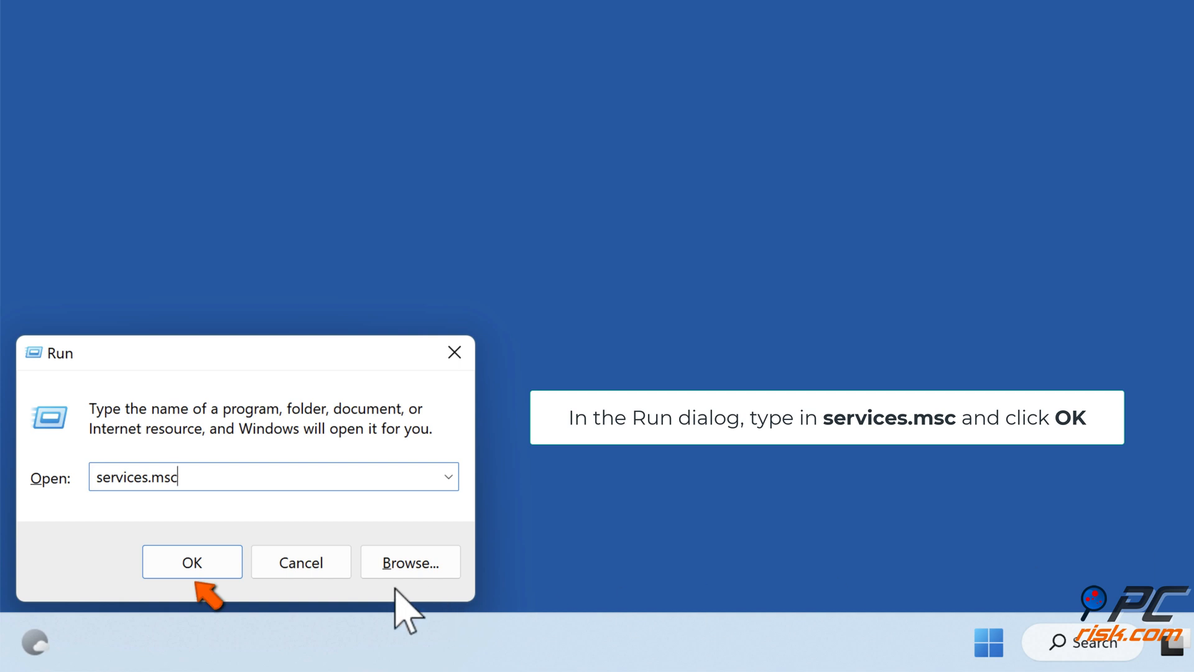
left_click(193, 561)
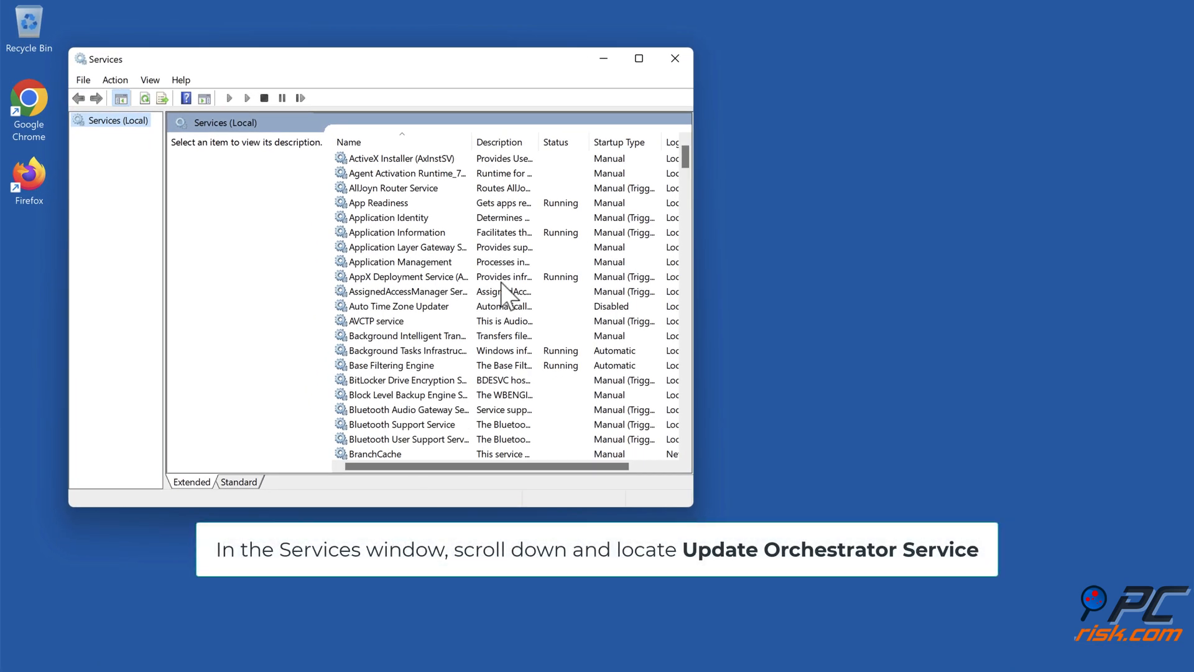
Open the Properties window of Update Orchestrator Service from the Services list
scroll("down", 3)
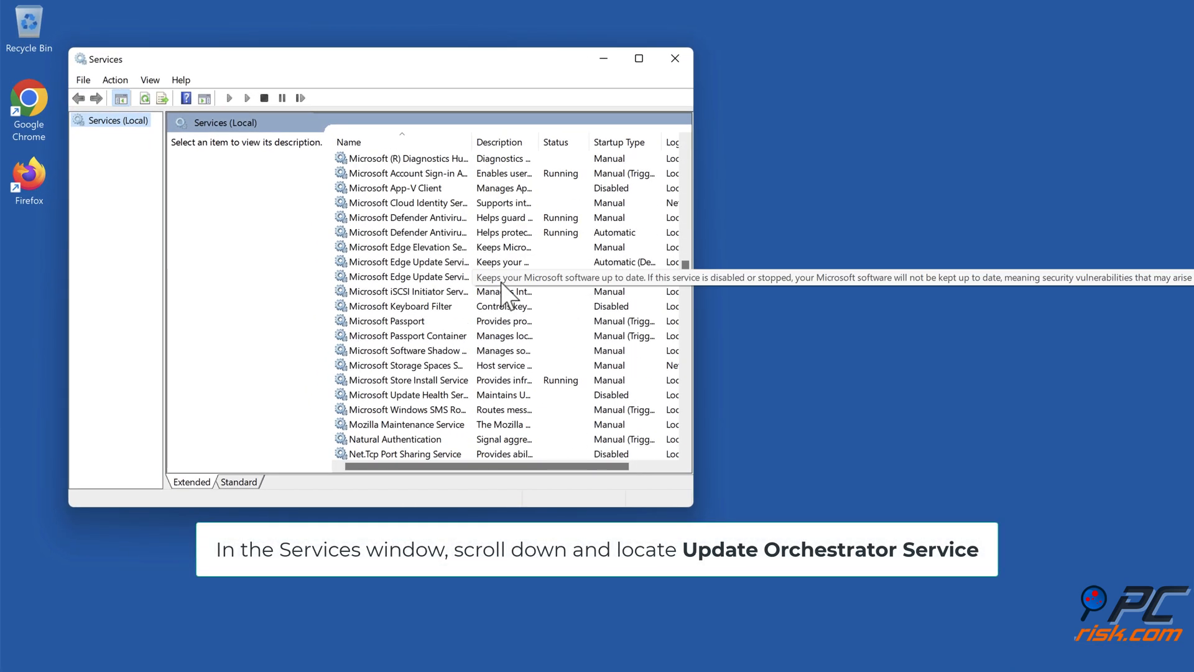
scroll("down", 3)
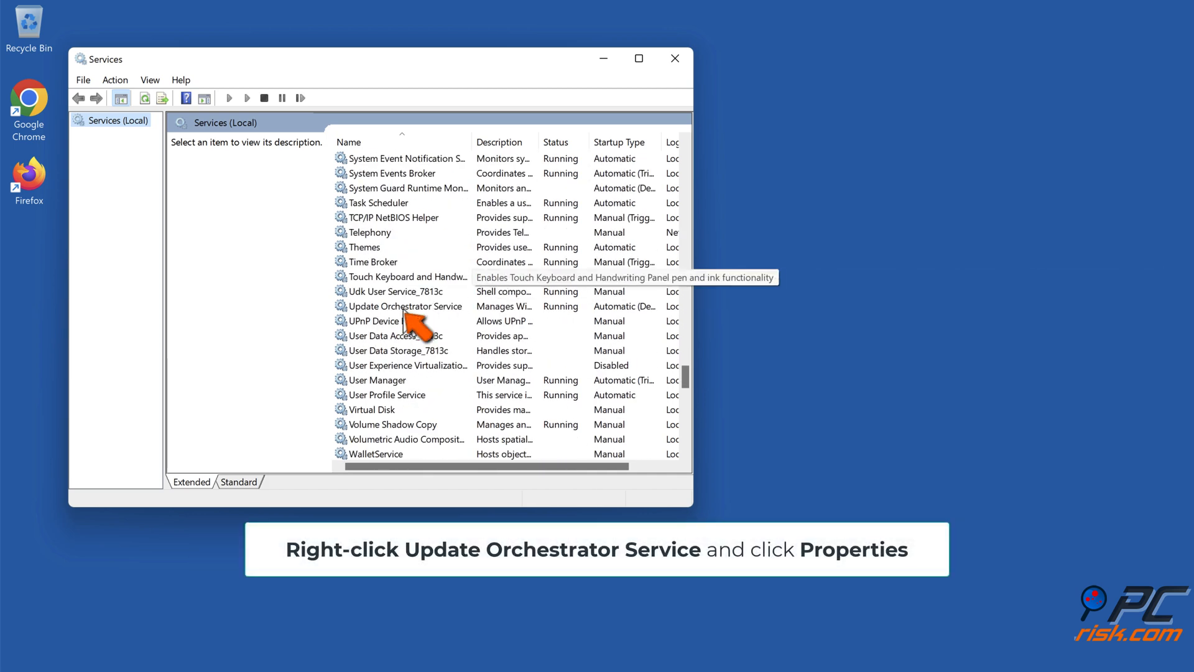
right_click(406, 305)
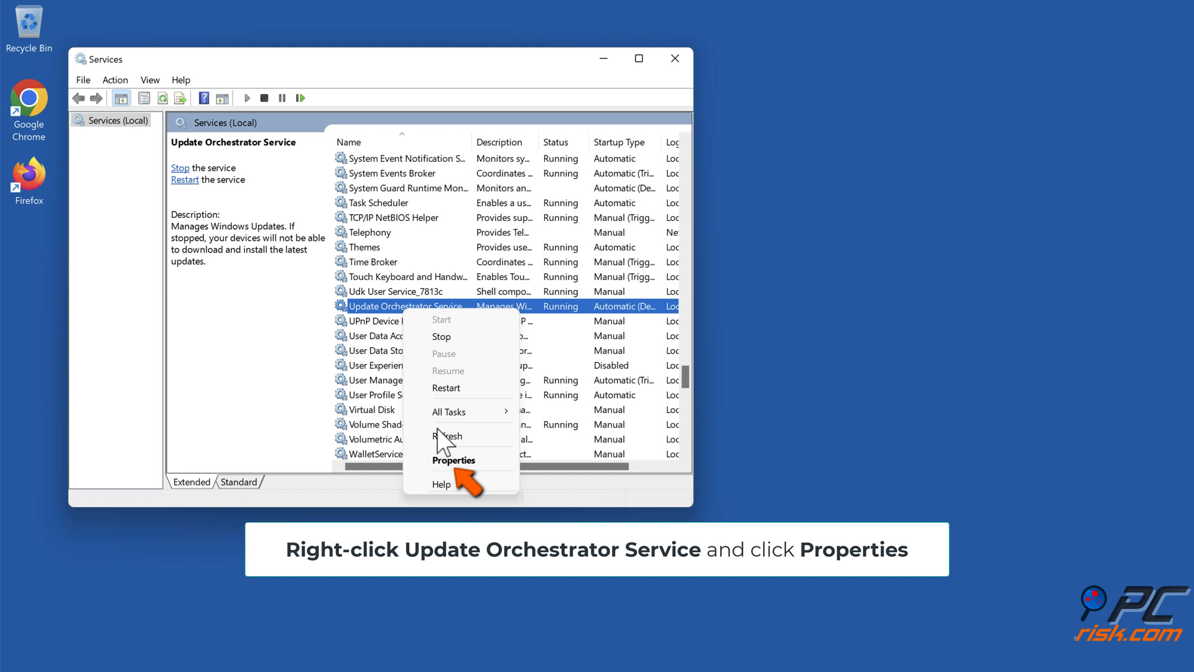
left_click(454, 459)
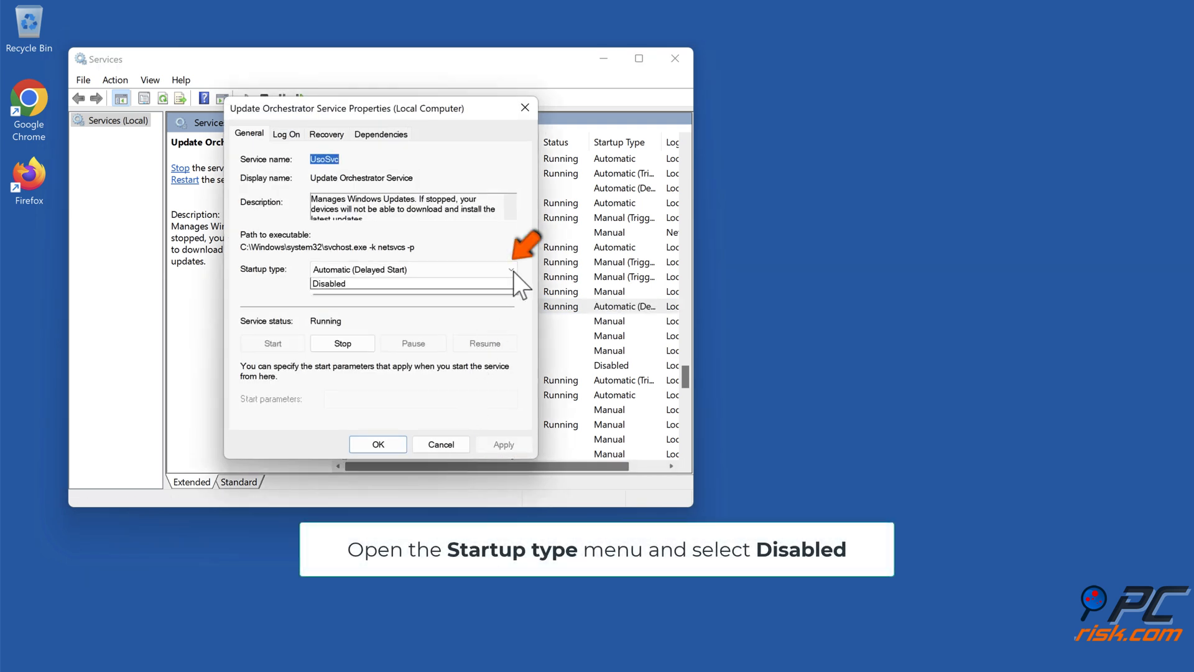
Set Update Orchestrator Service to Disabled, stop it, apply, and close Services
left_click(506, 268)
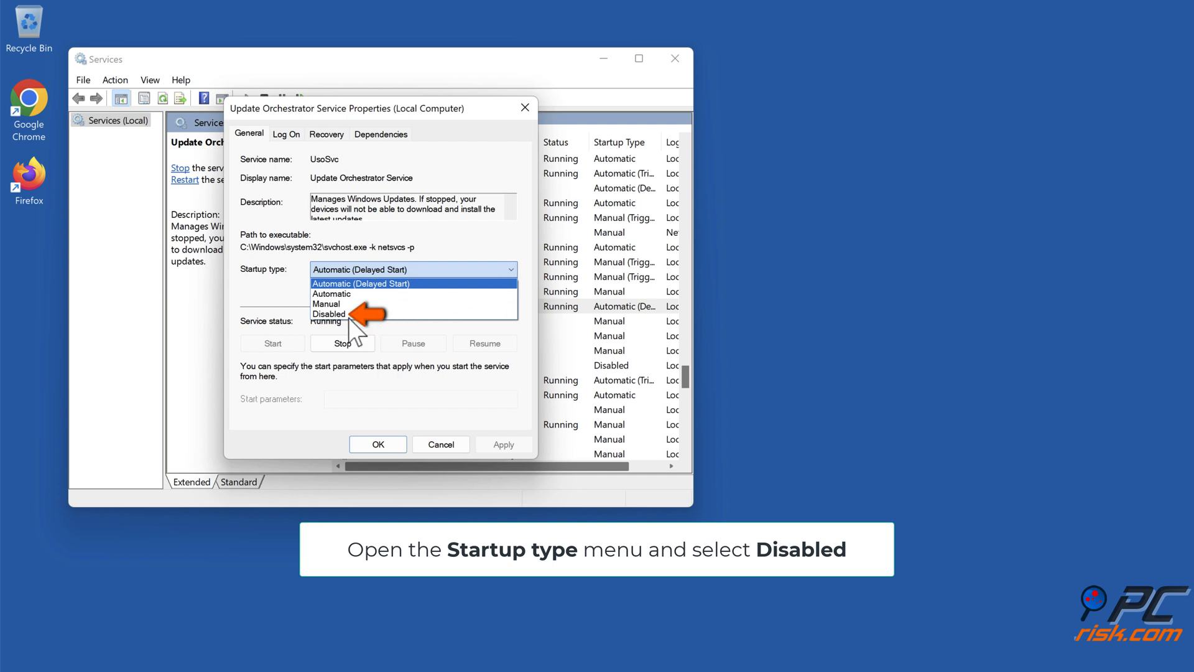
left_click(329, 314)
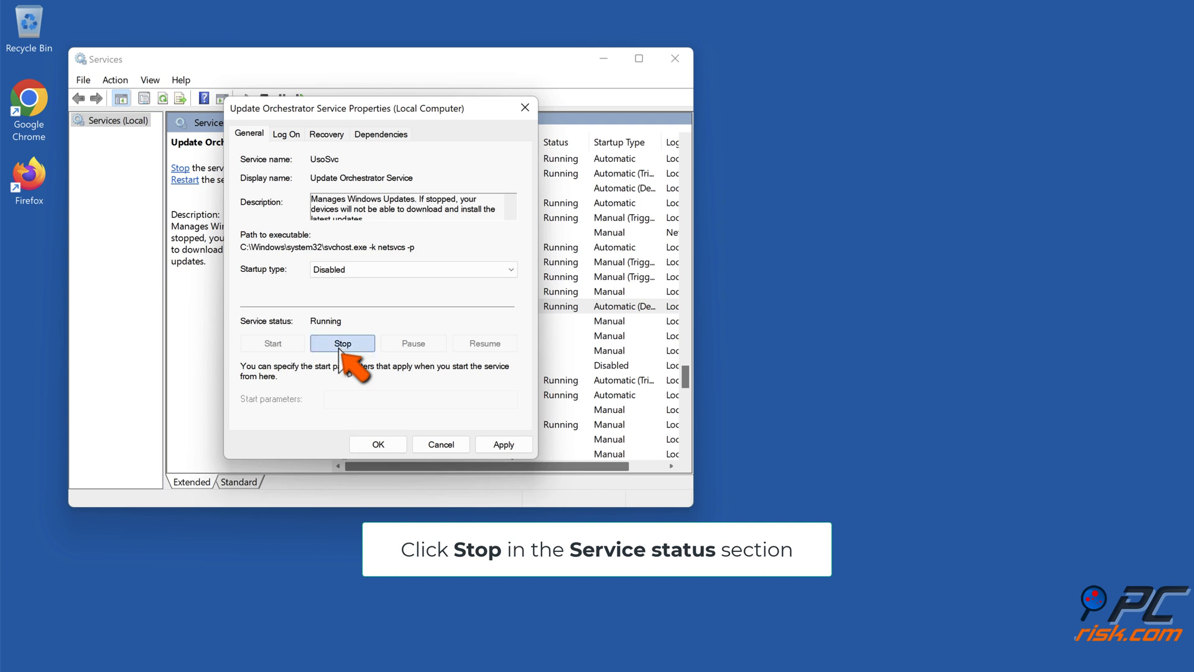
left_click(343, 343)
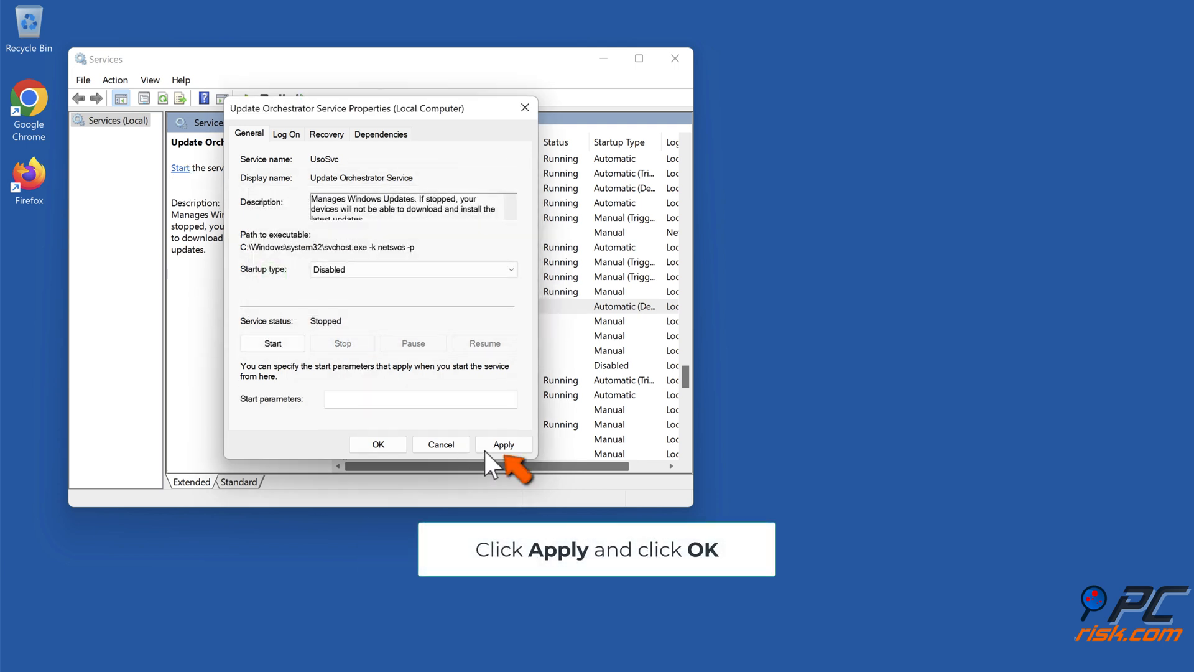
left_click(502, 445)
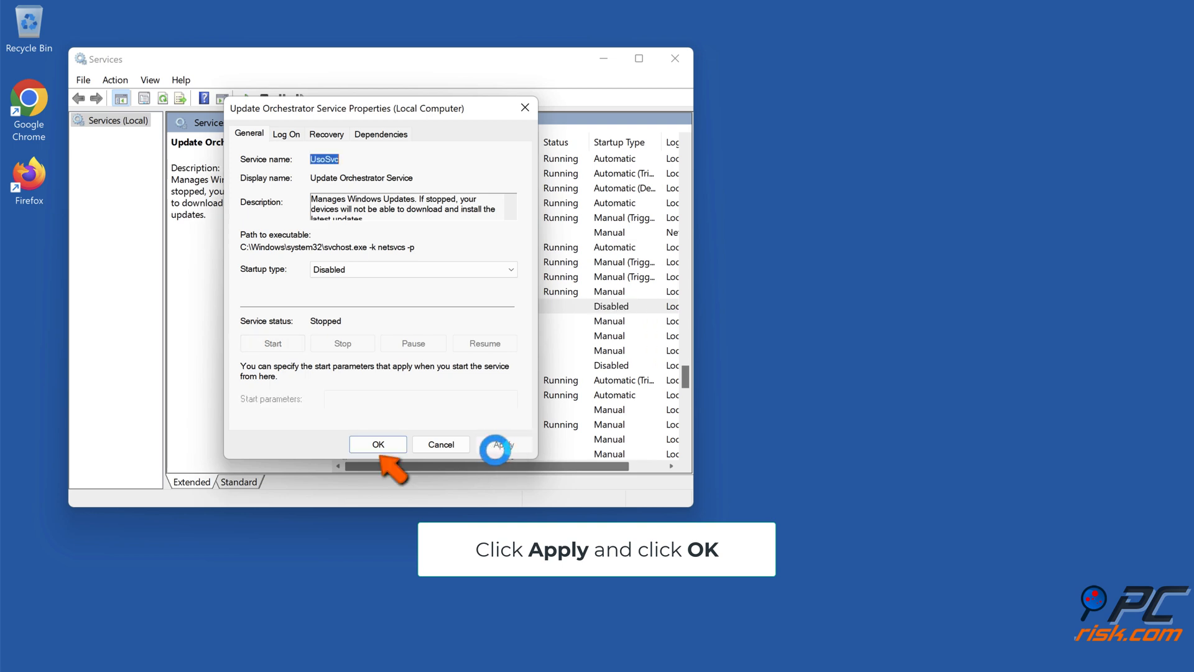
left_click(378, 444)
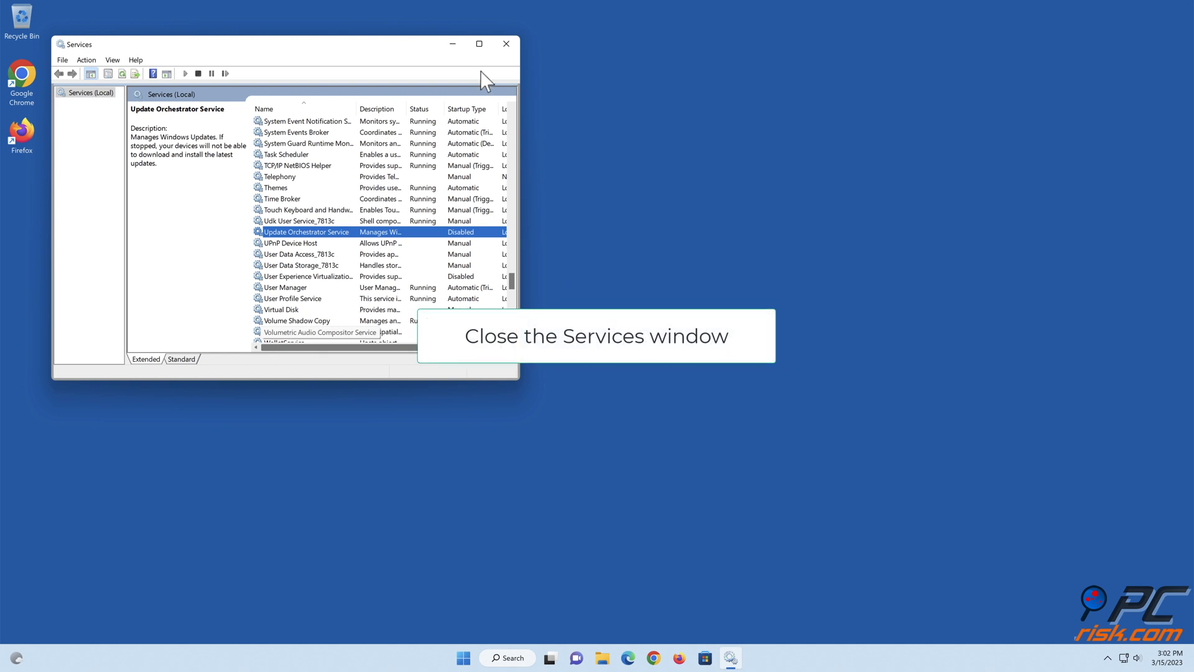
left_click(505, 44)
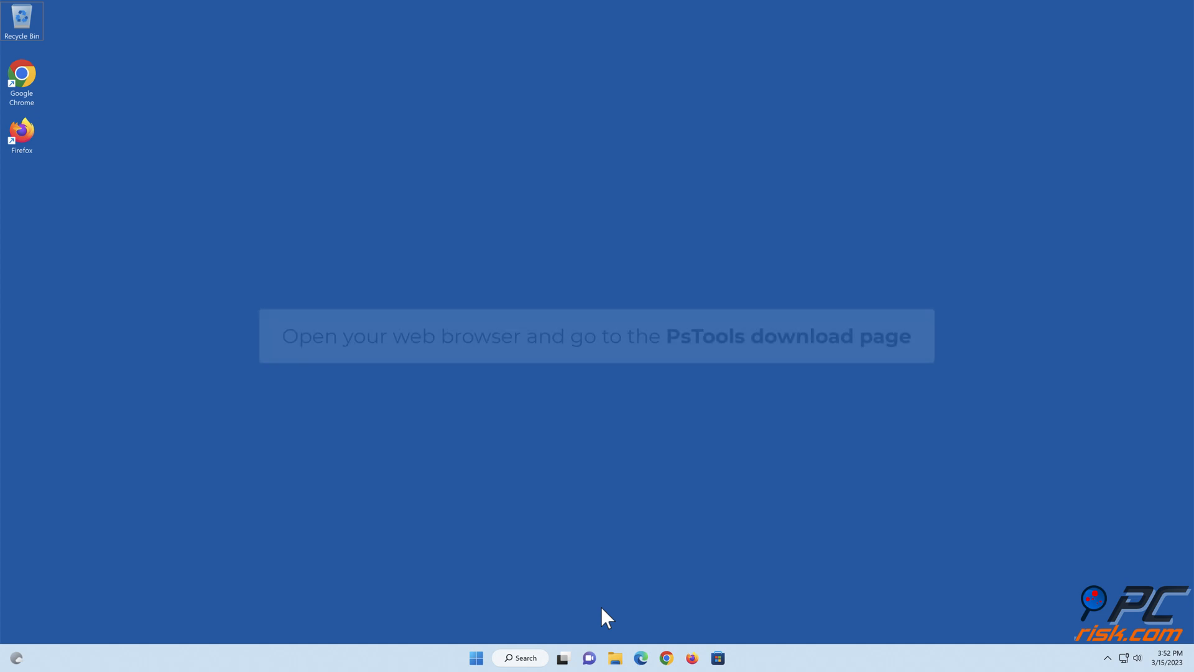
Download PSTools.zip in Edge from learn.microsoft.com/en-us/sysinternals/downloads/psexec
left_click(641, 658)
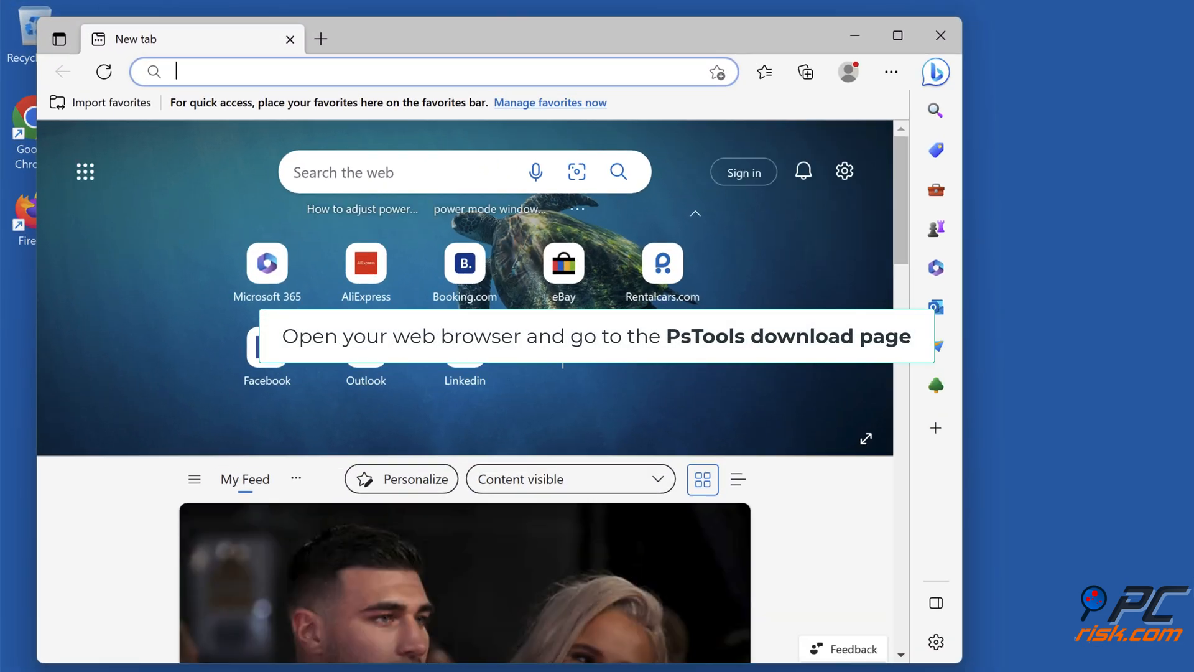
type("https://learn.microsoft.com/en-us/sysinternals/downloads/psexec")
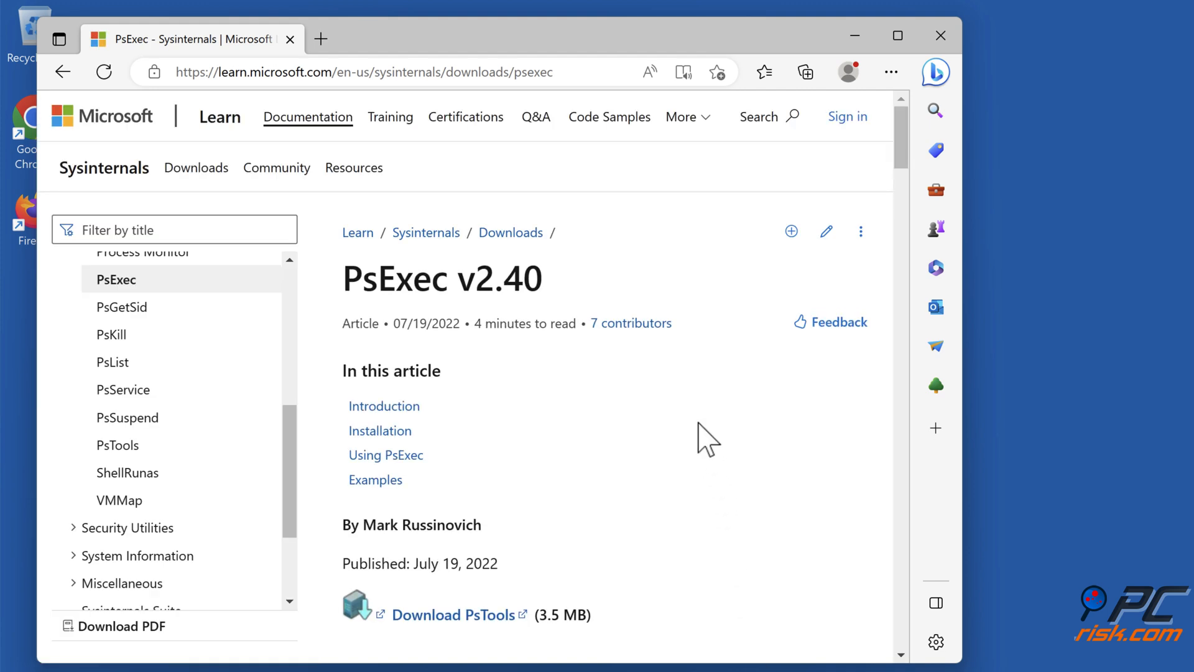
scroll("down", 3)
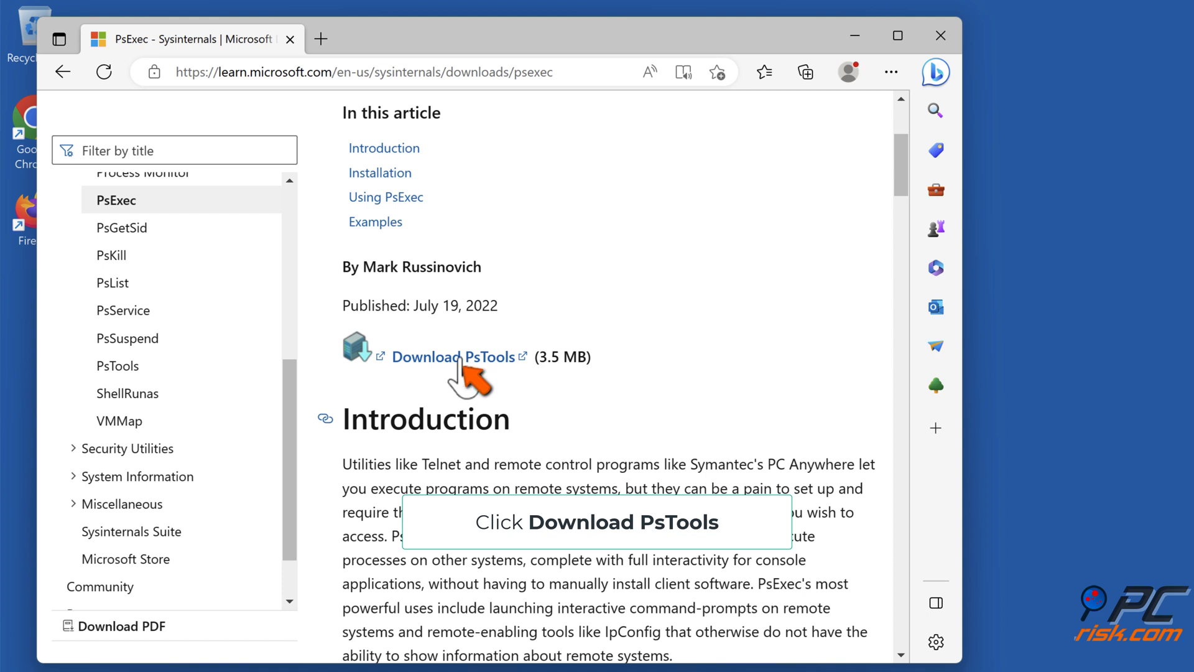
left_click(454, 357)
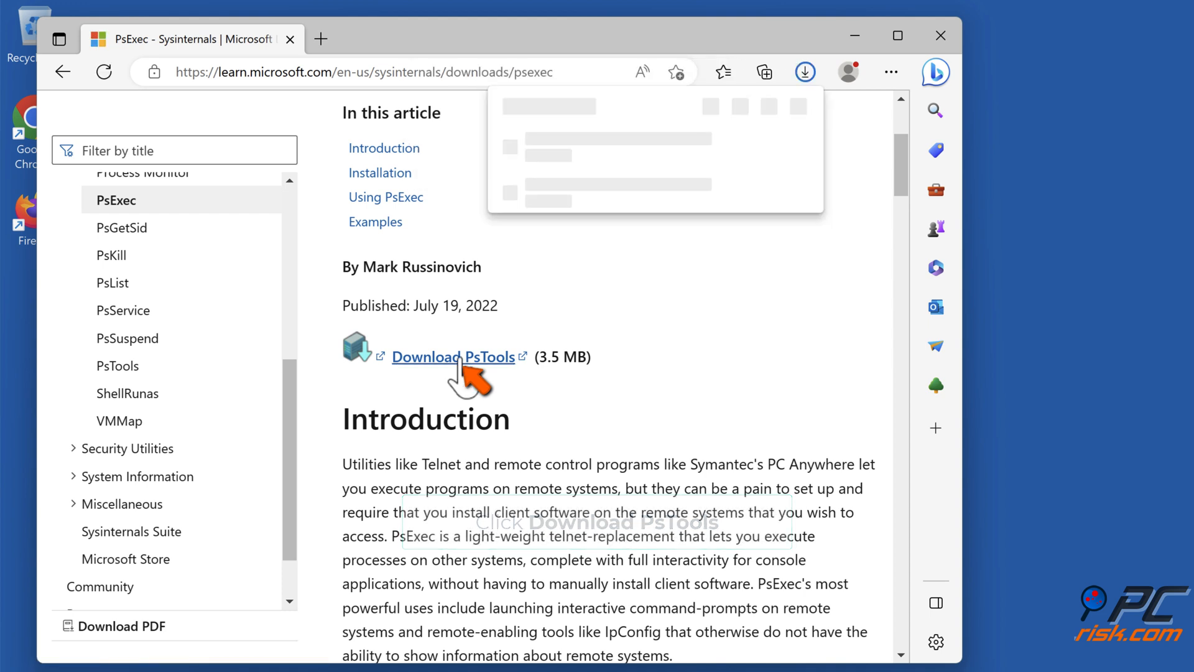
left_click(453, 356)
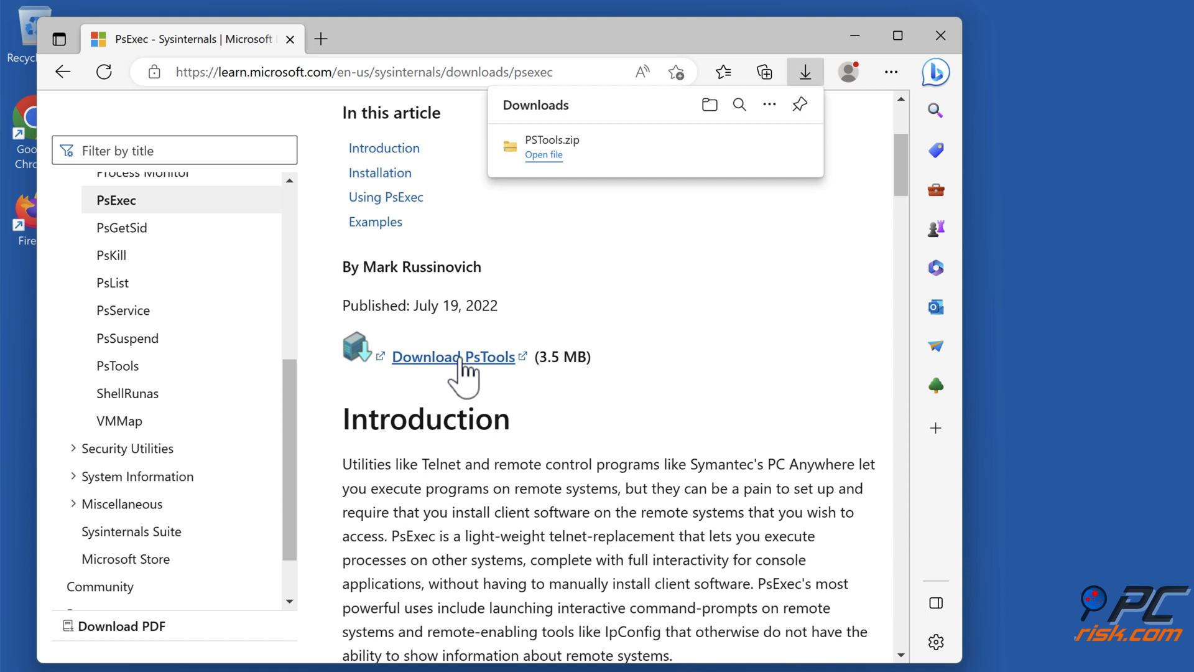
mouse_move(714, 194)
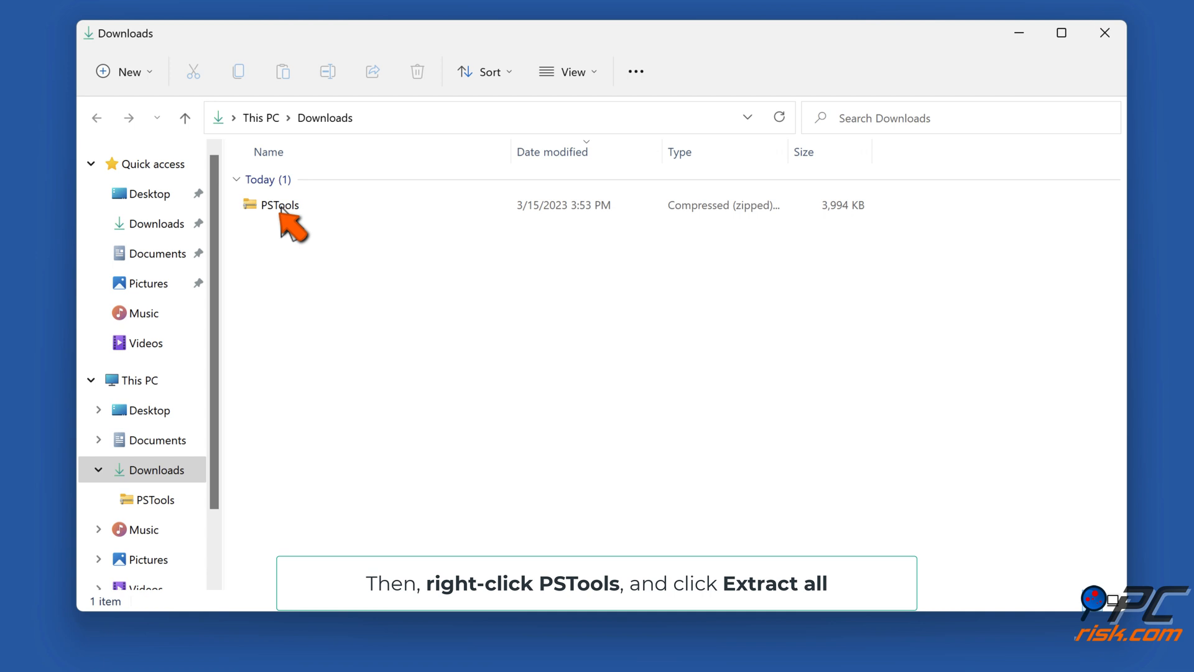
Extract the PSTools archive into the proposed PSTools folder in Downloads
right_click(274, 205)
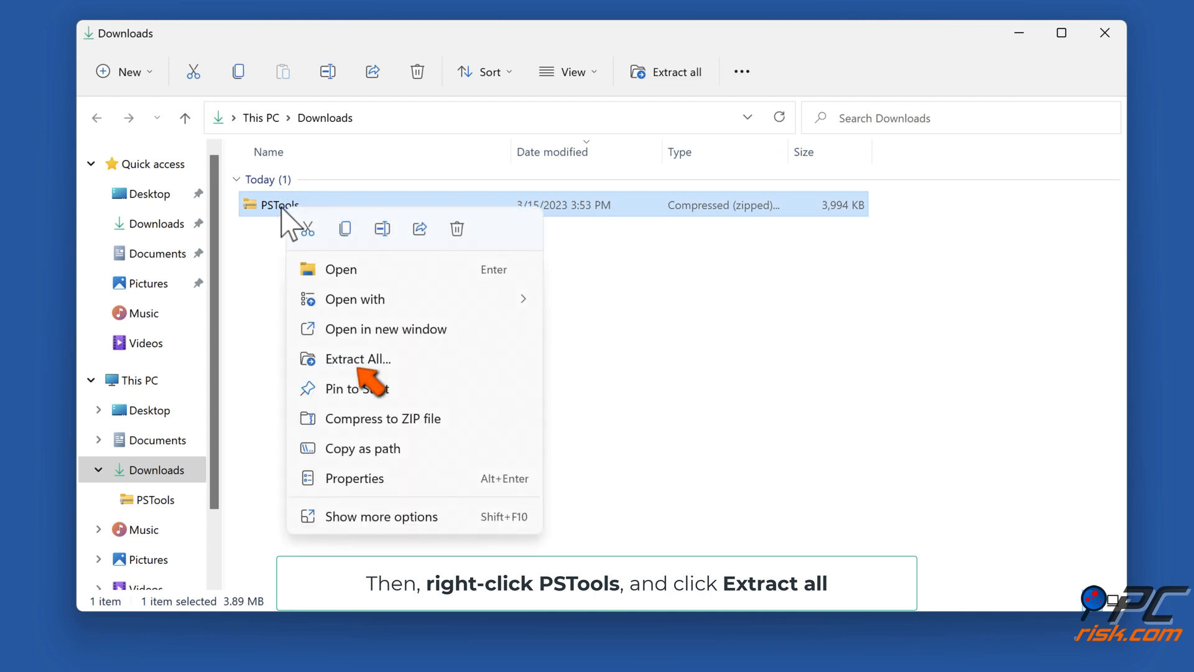
left_click(358, 359)
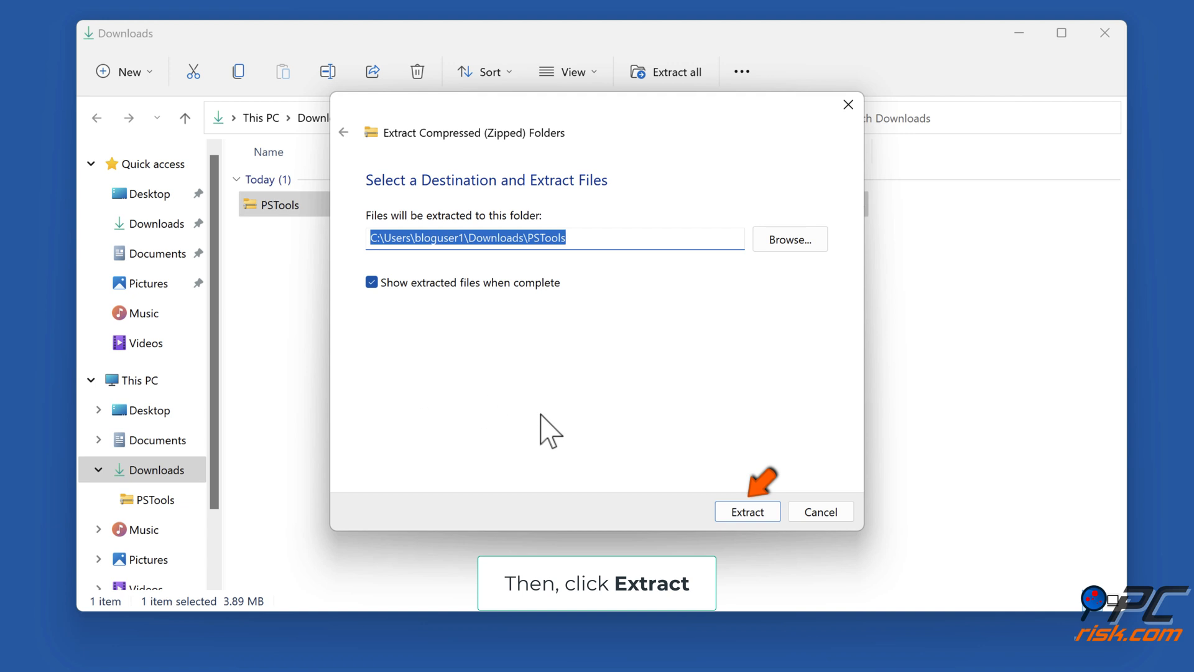
left_click(747, 512)
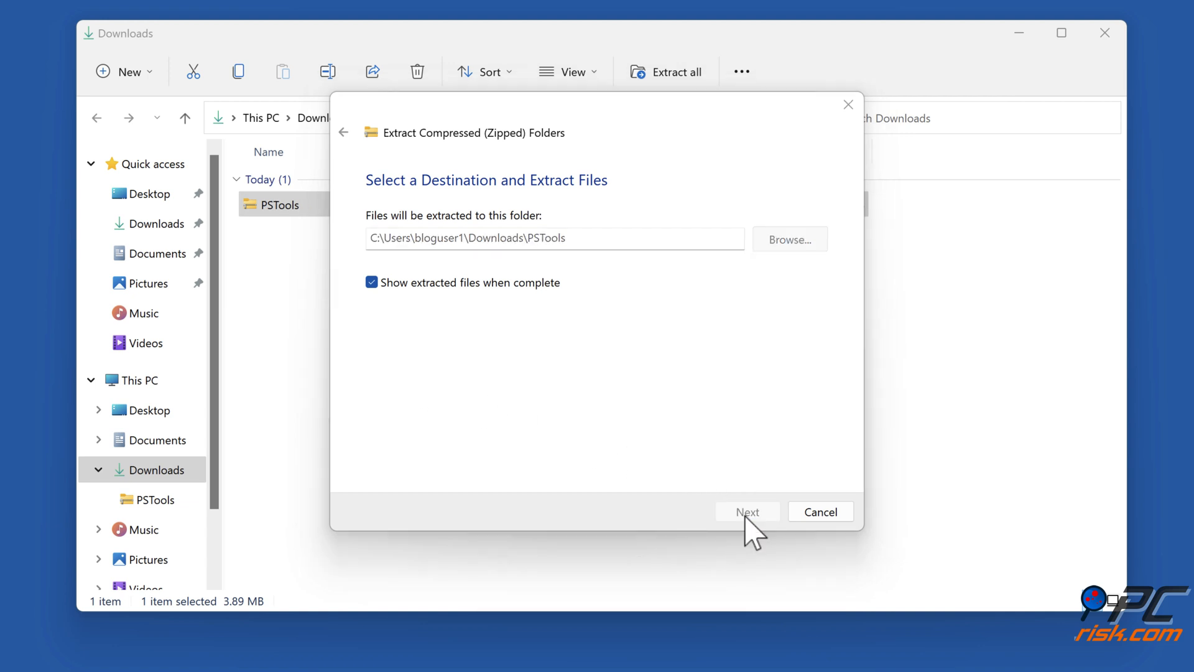
left_click(746, 511)
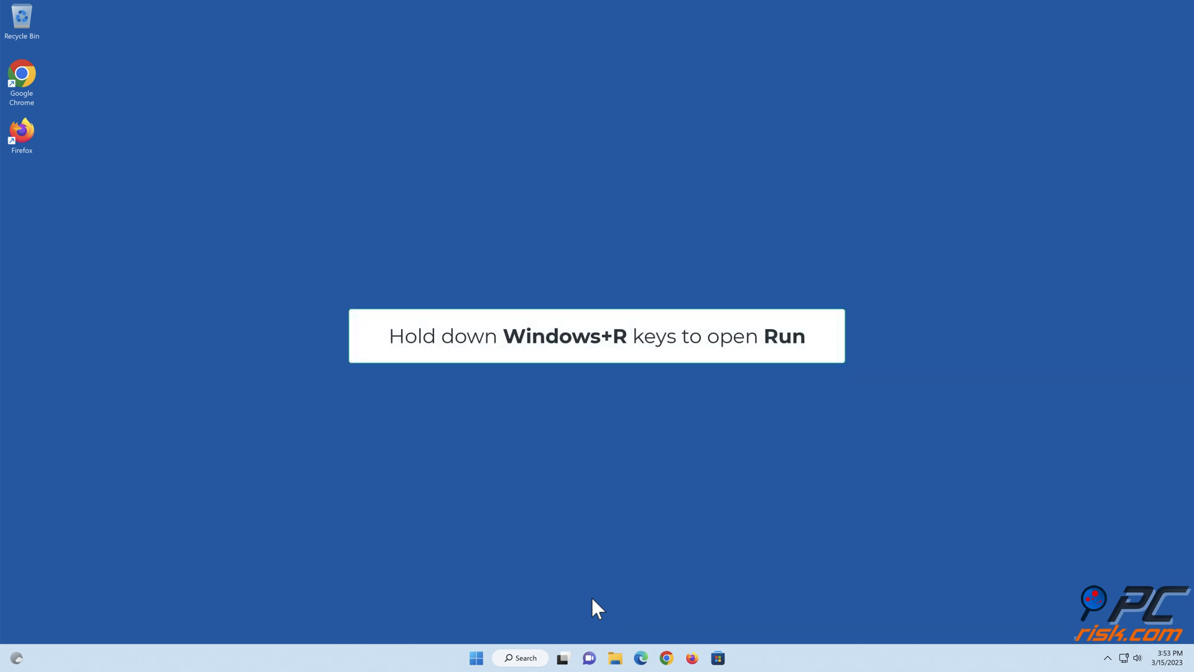
Launch cmd as administrator and change directory to \bloguser1\downloads\pstools
key("Win+r")
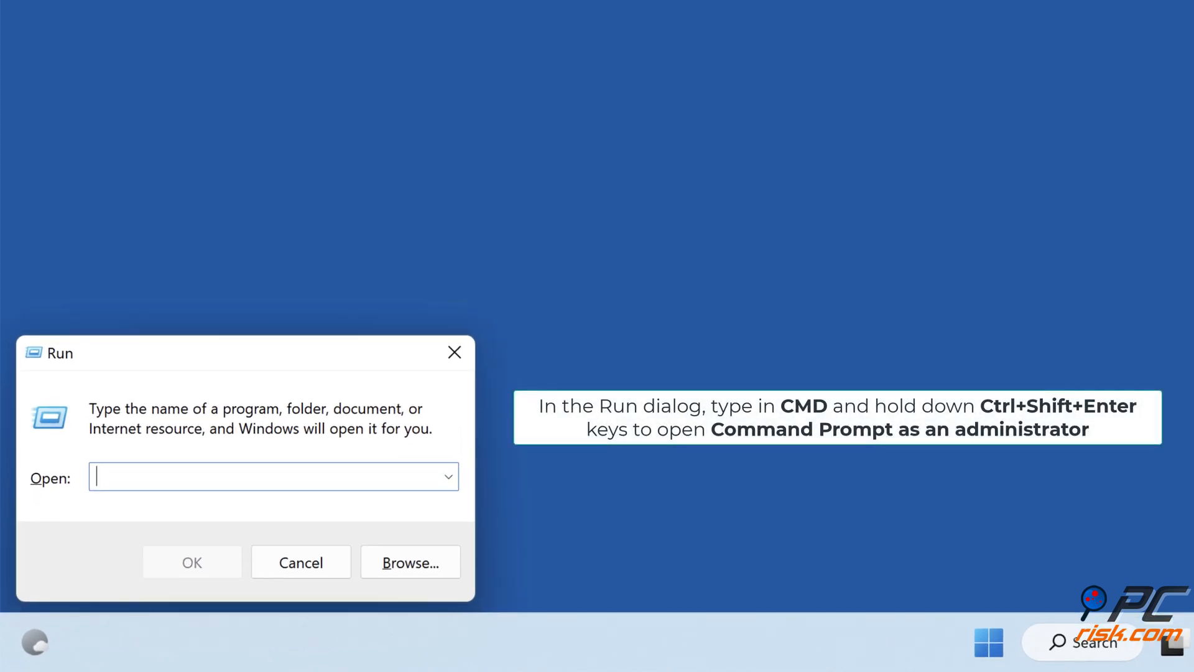
type("cmd")
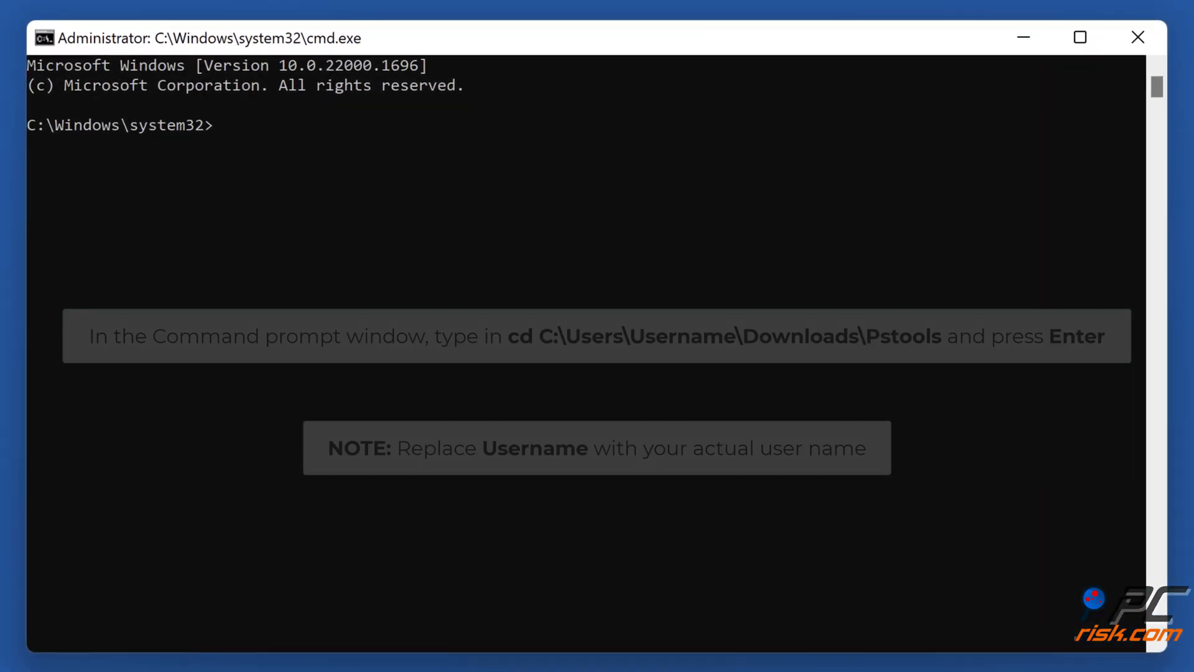
type("cd c:\\users")
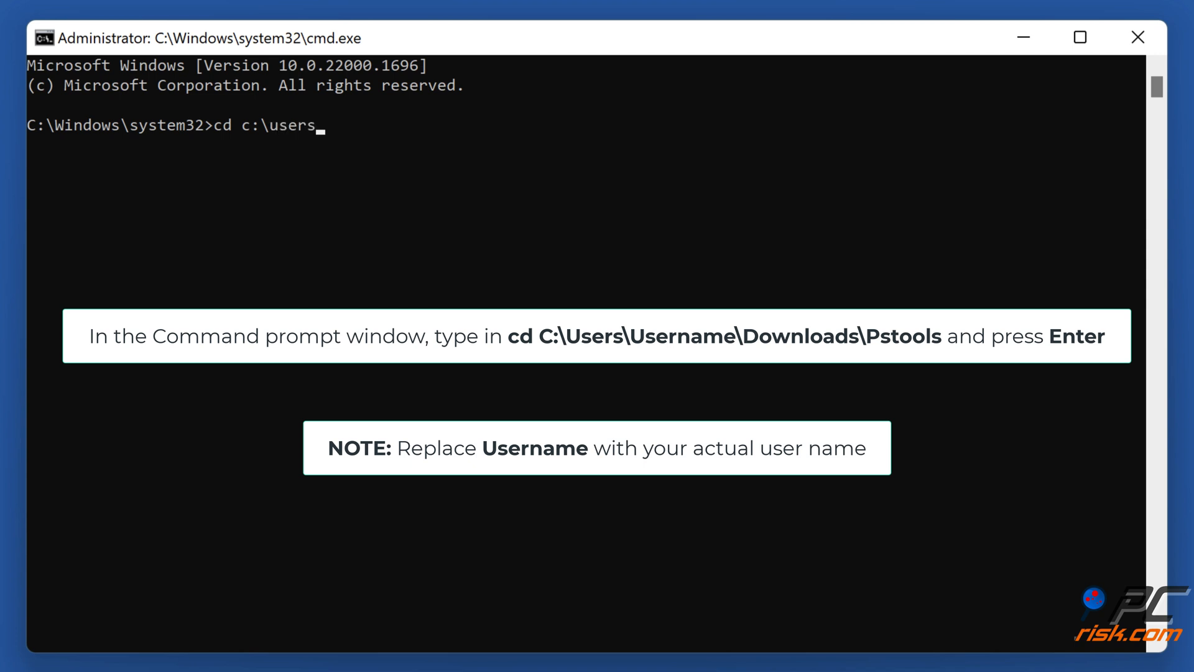
type("\\bloguser1")
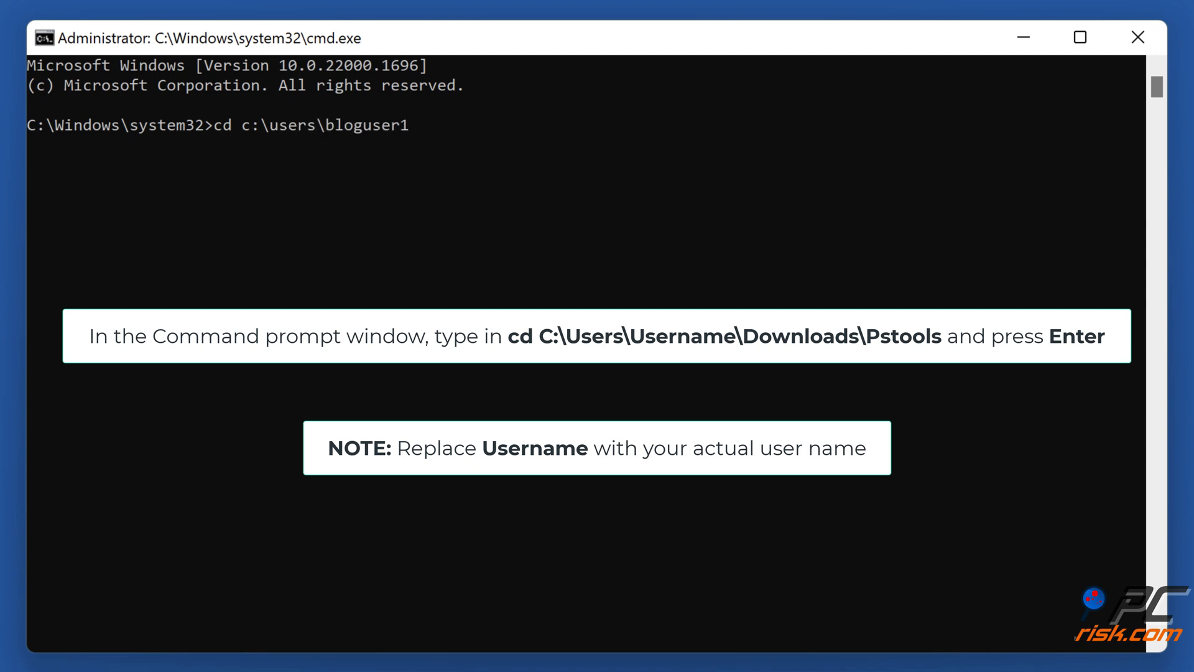
type("\\downloads\\pst")
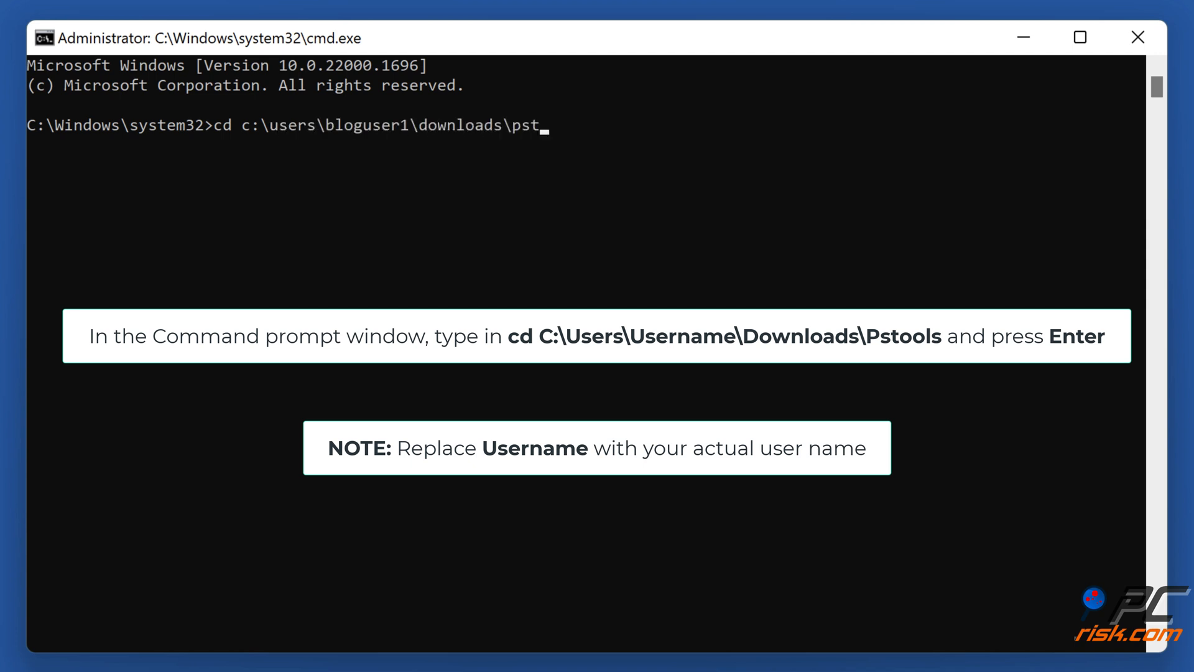
type("ools")
type("p")
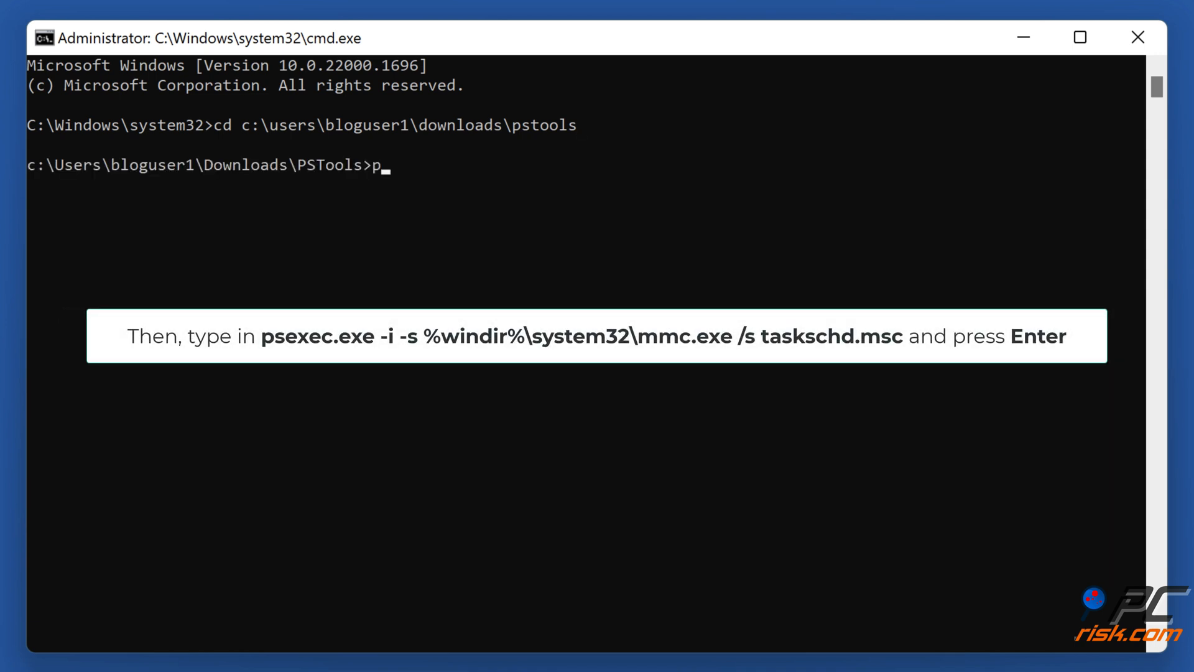
Run psexec.exe -i -s %windir%\system32\mmc.exe /s taskschd.msc to start Task Scheduler as SYSTEM
type("sexec.exe -i -s")
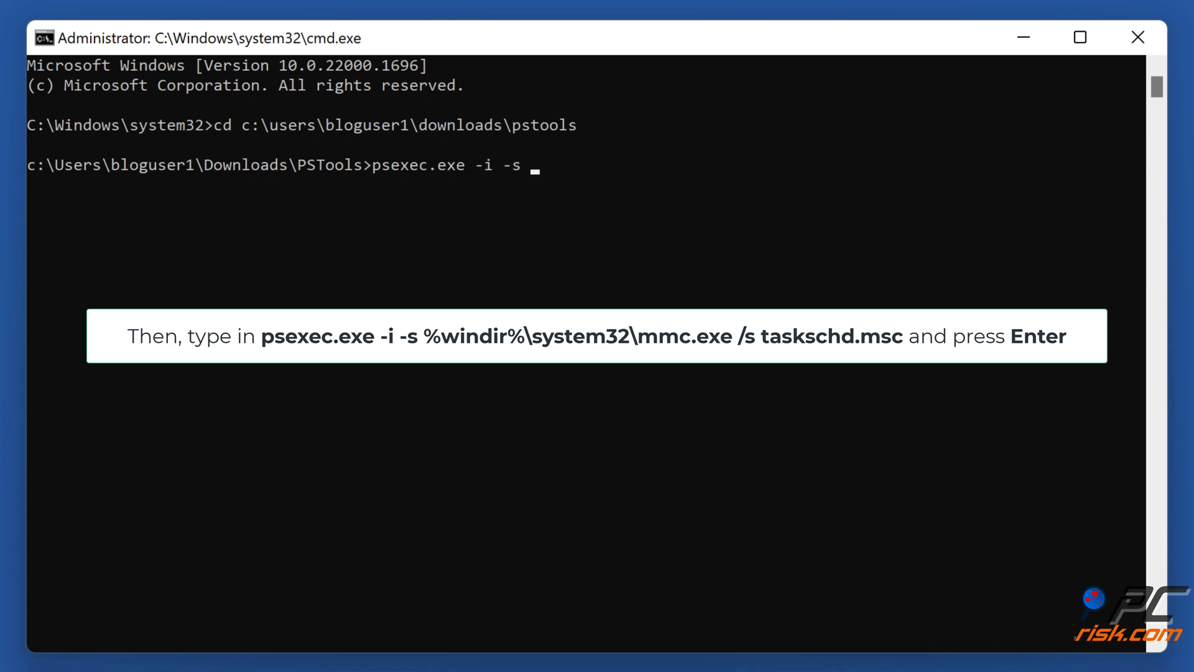
type("%windir%\\s")
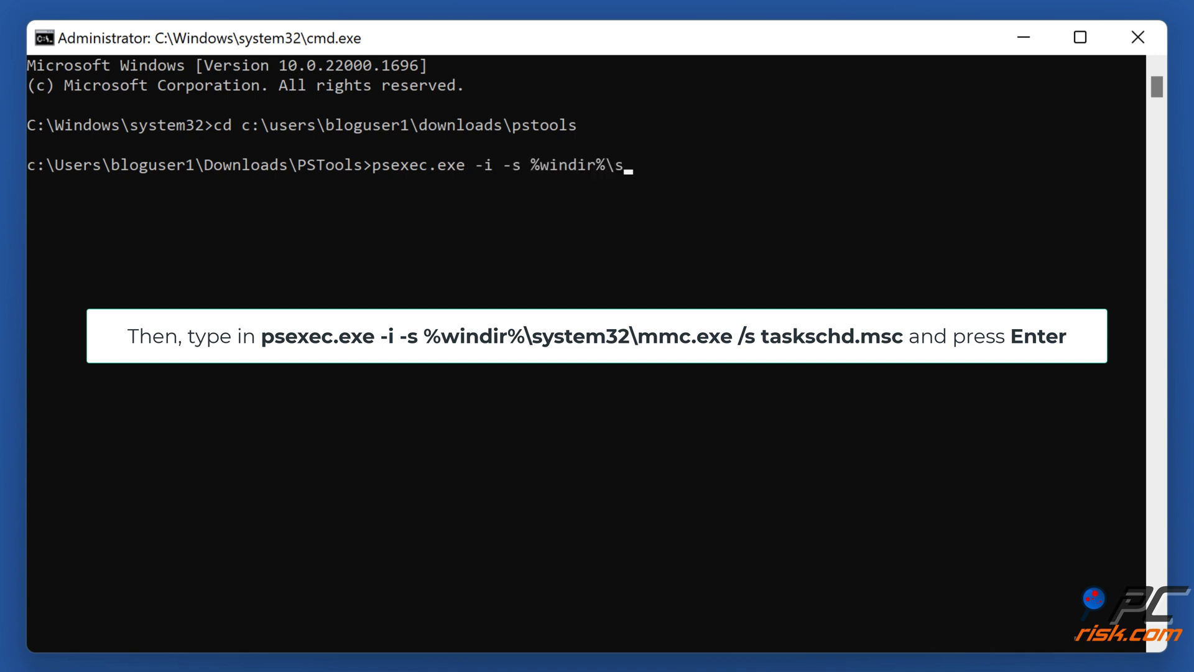
type("ystem32\\mmc.exe /s task")
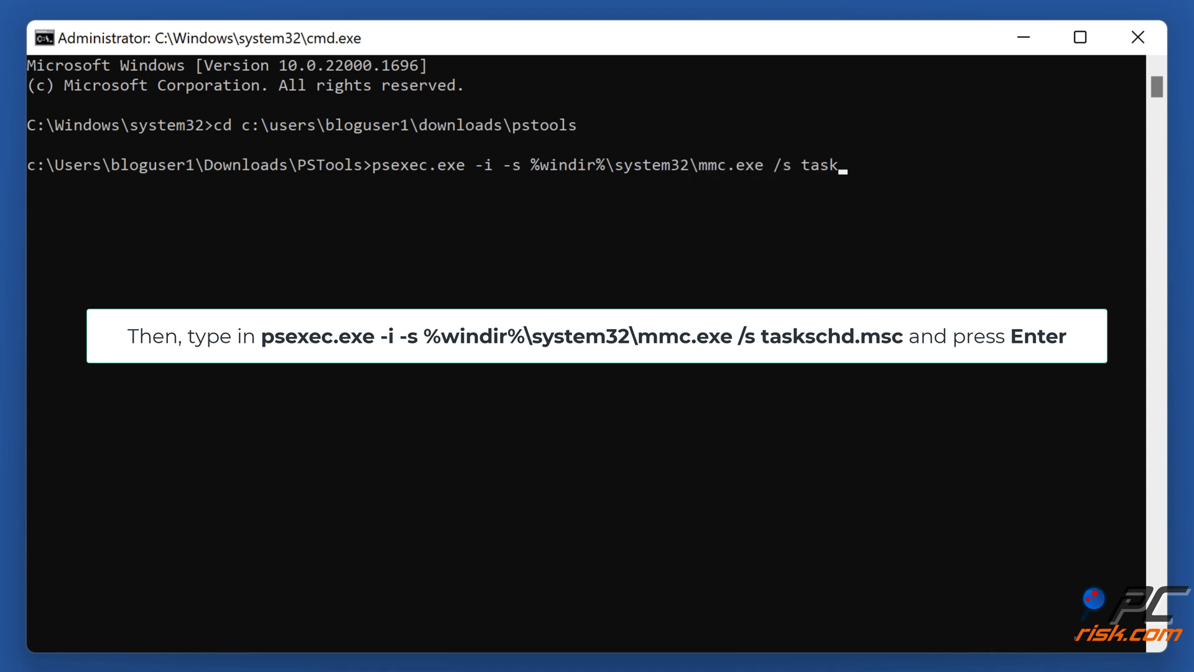
type("schd.msc")
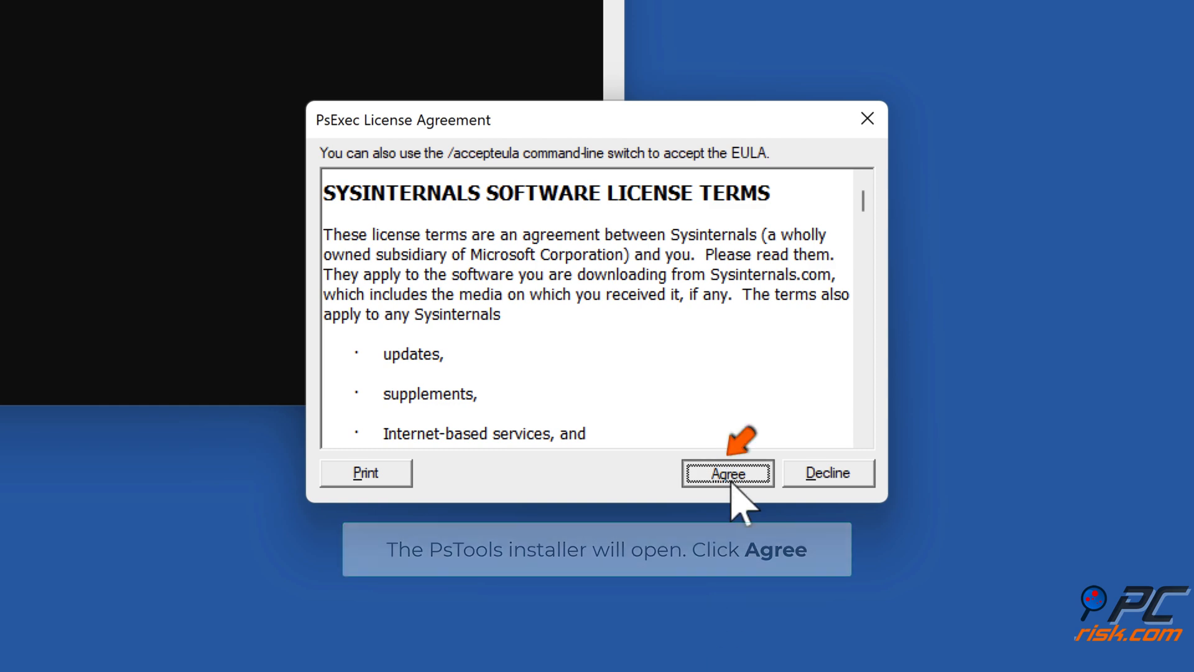
Agree to the PsExec license terms so Task Scheduler opens as SYSTEM
left_click(728, 472)
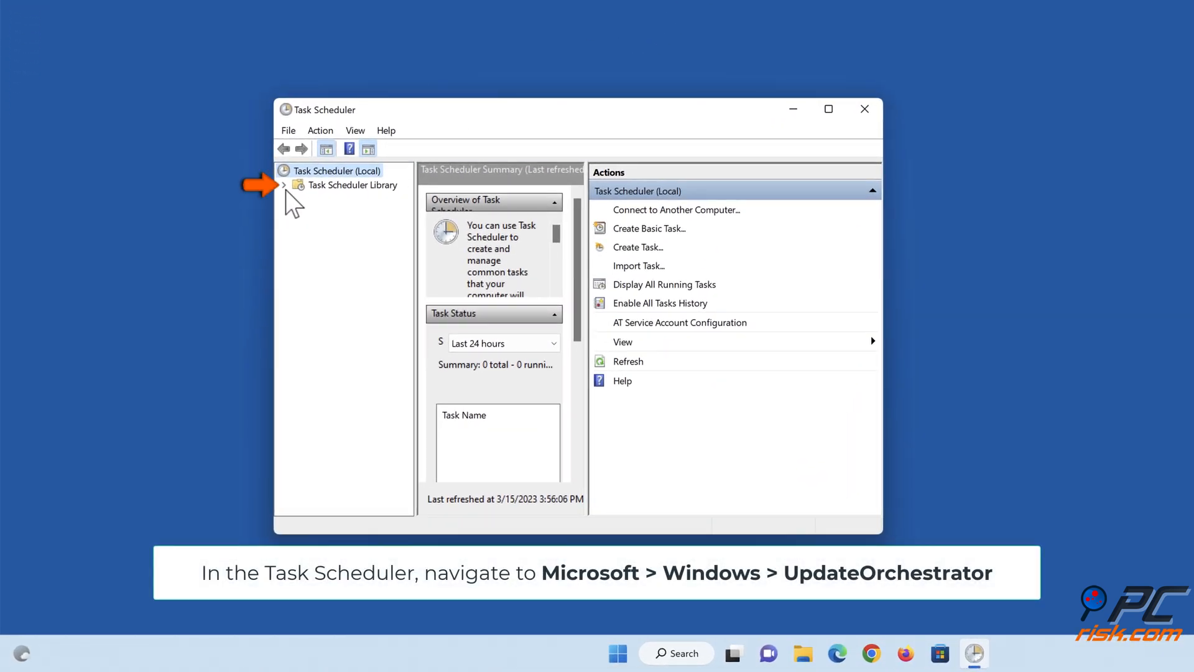
Disable the Schedule Scan task under Microsoft\Windows\UpdateOrchestrator
left_click(284, 185)
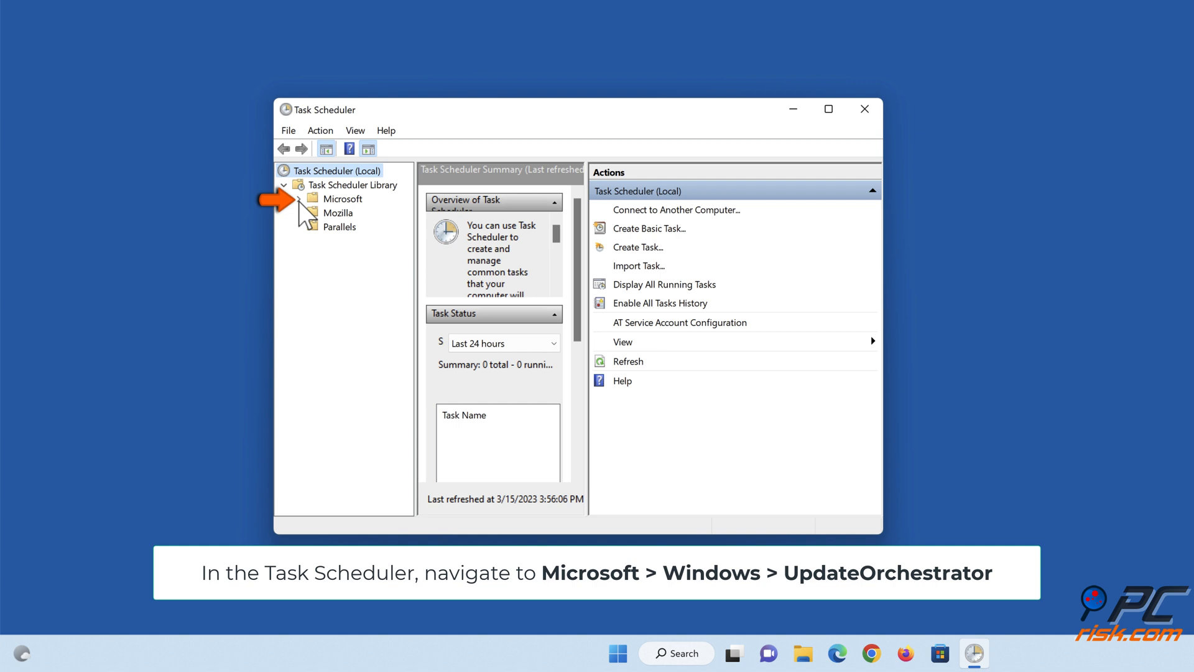
left_click(298, 199)
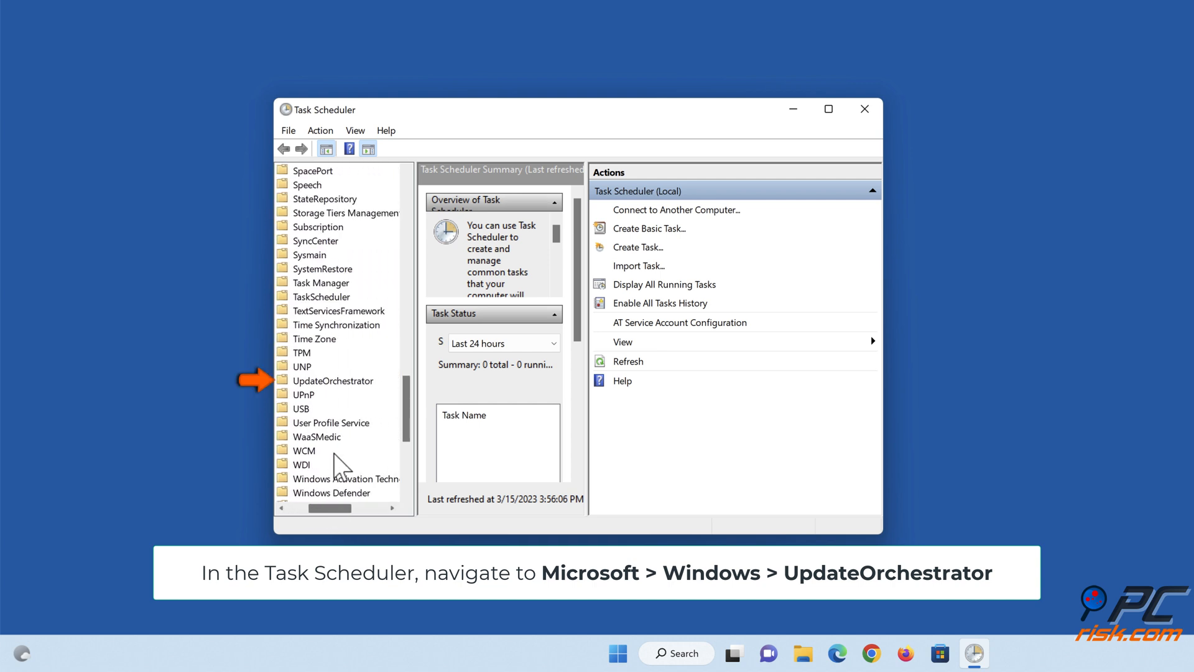
left_click(333, 380)
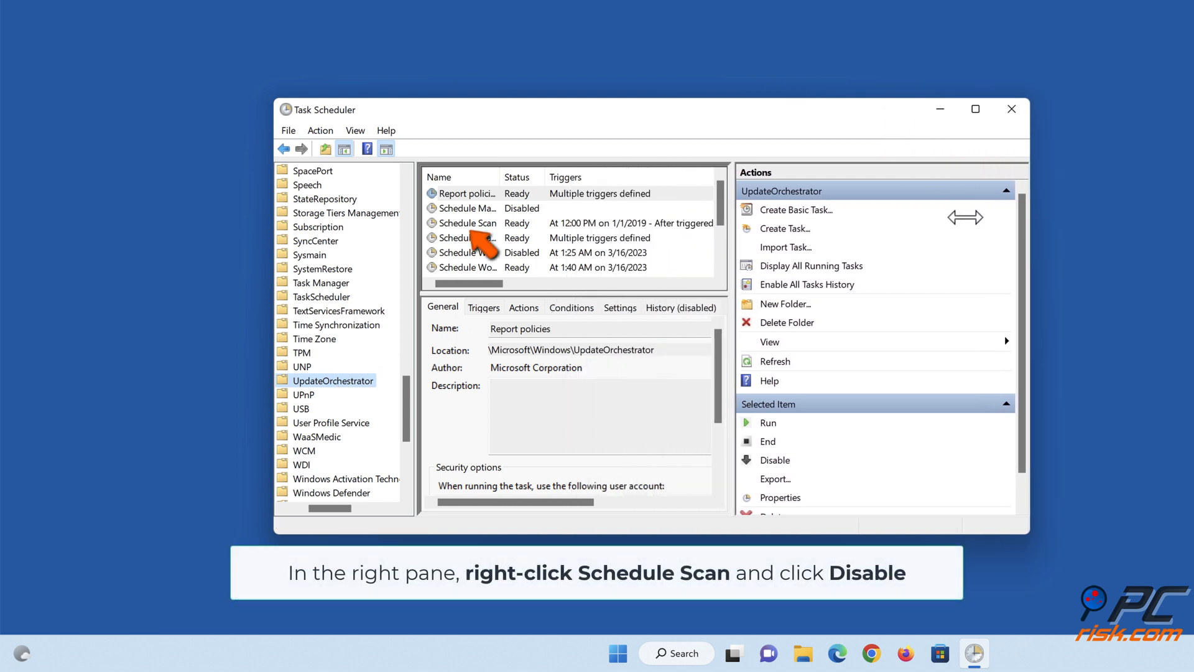
left_click(468, 223)
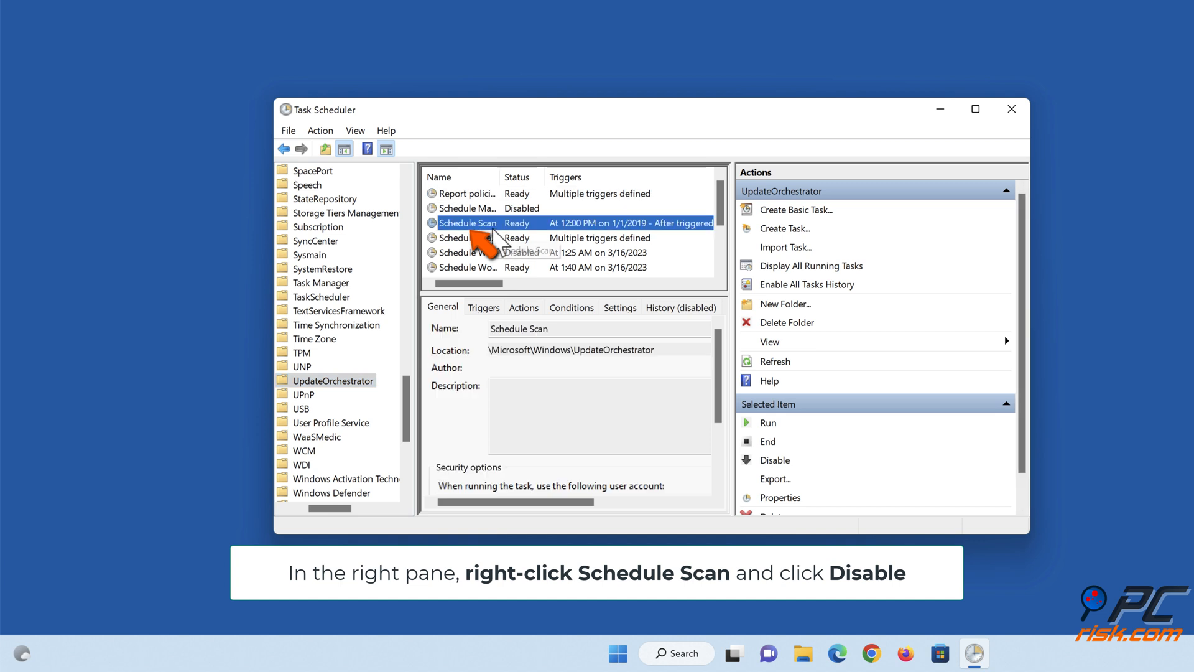
right_click(468, 223)
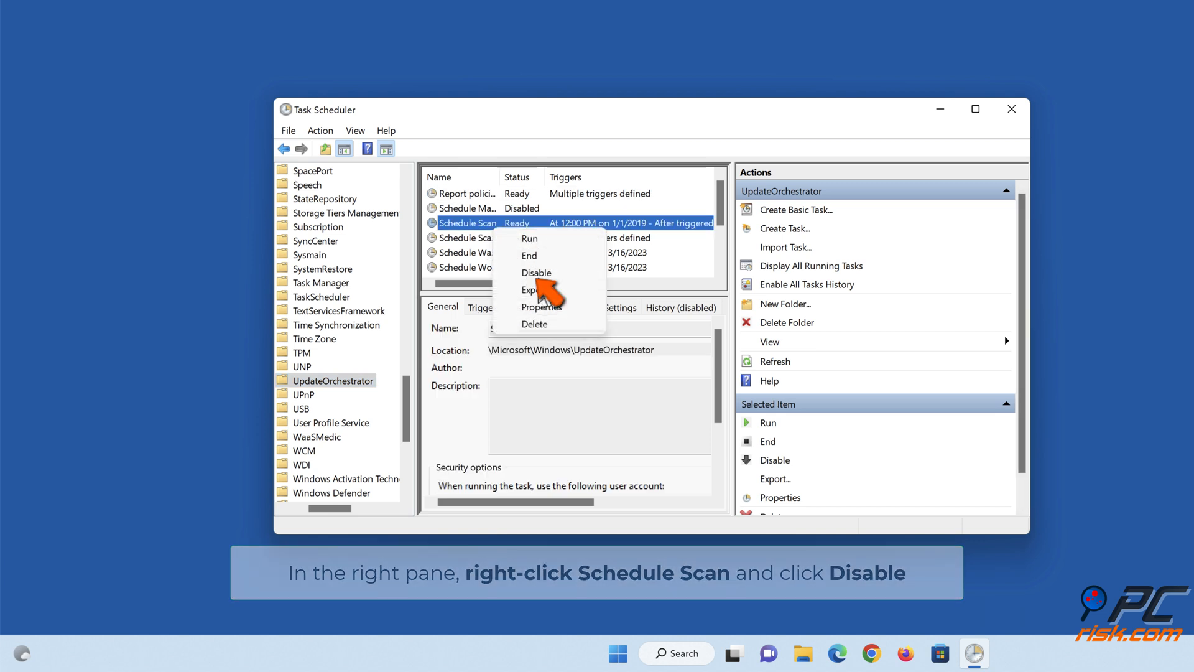
left_click(536, 272)
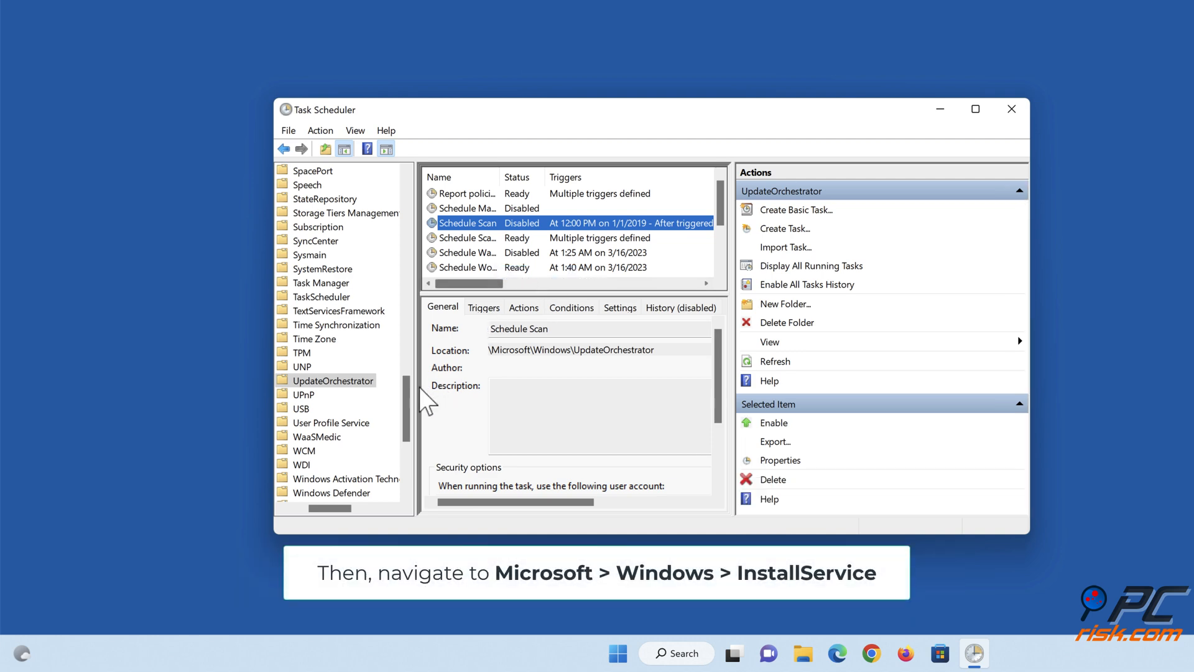
Disable WakeUpAndContinueUpdates and WakeUpAndScanForUpdates in the InstallService task folder
scroll("down", 3)
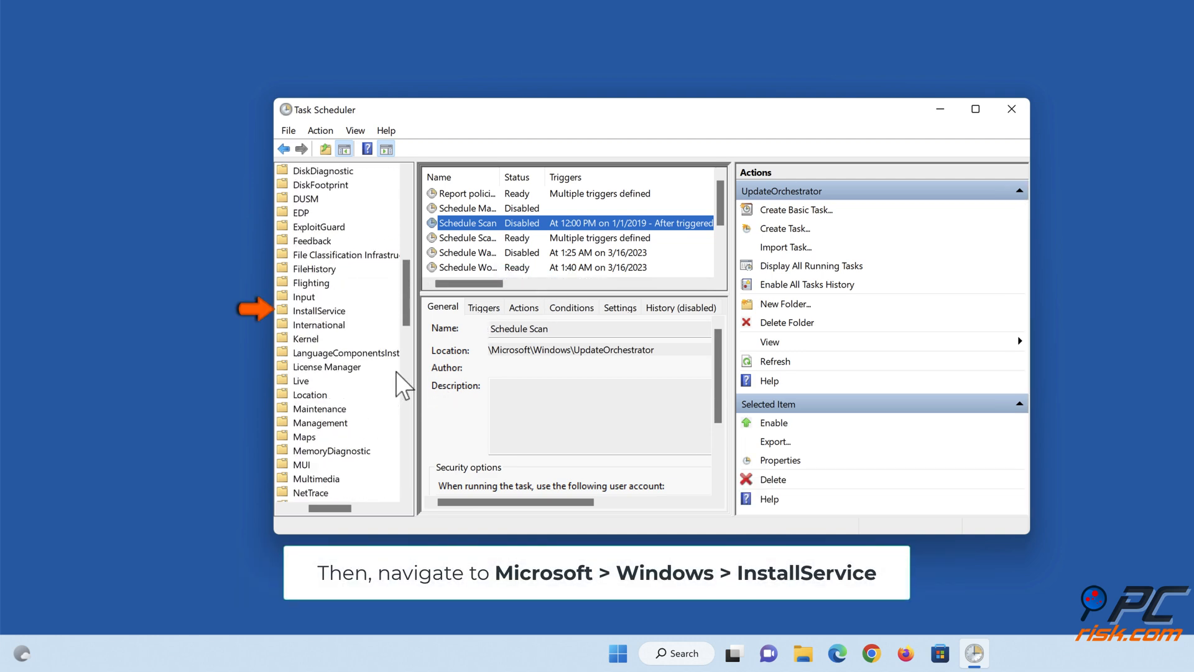
left_click(319, 310)
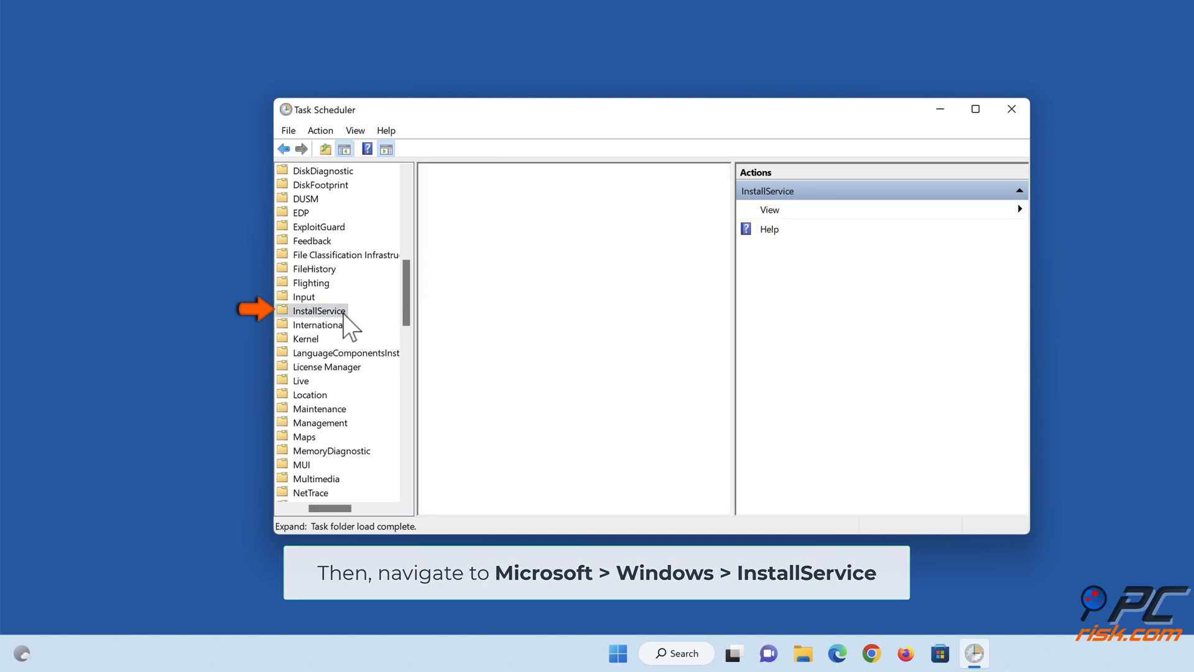
left_click(322, 310)
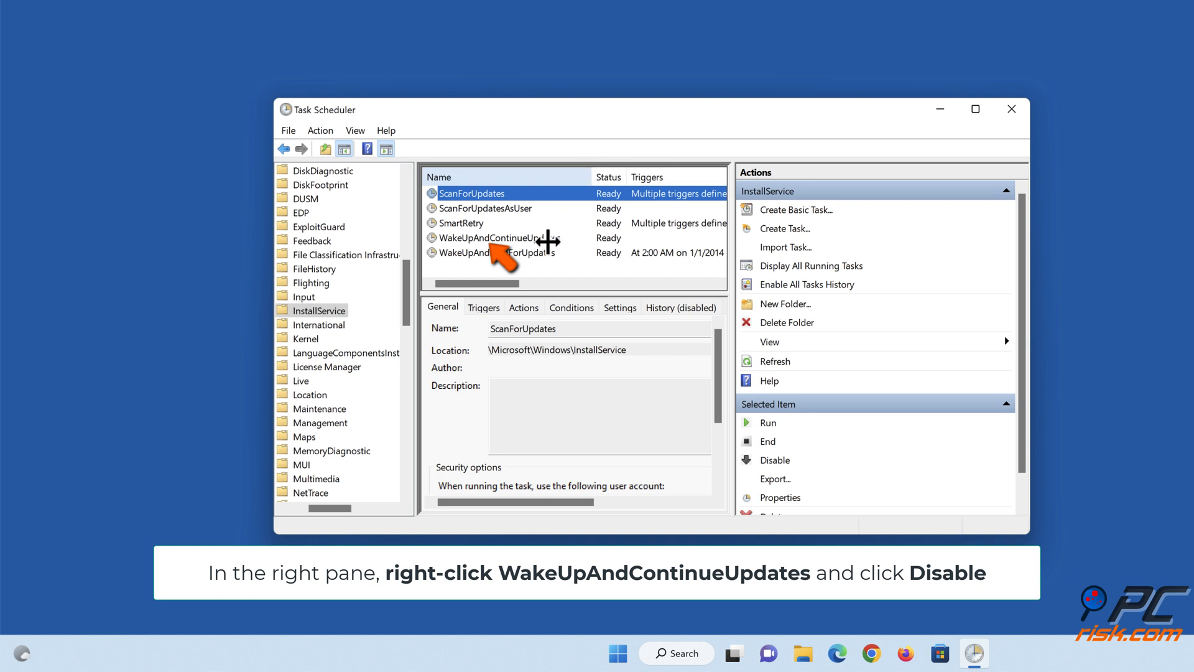
right_click(500, 238)
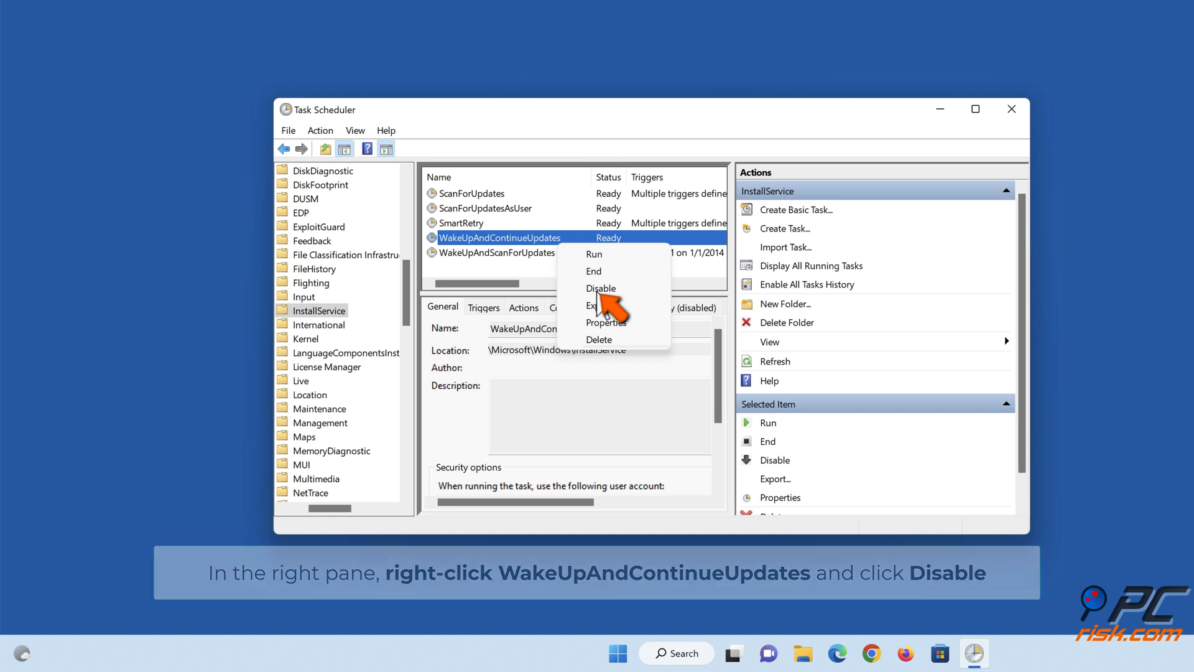
left_click(601, 288)
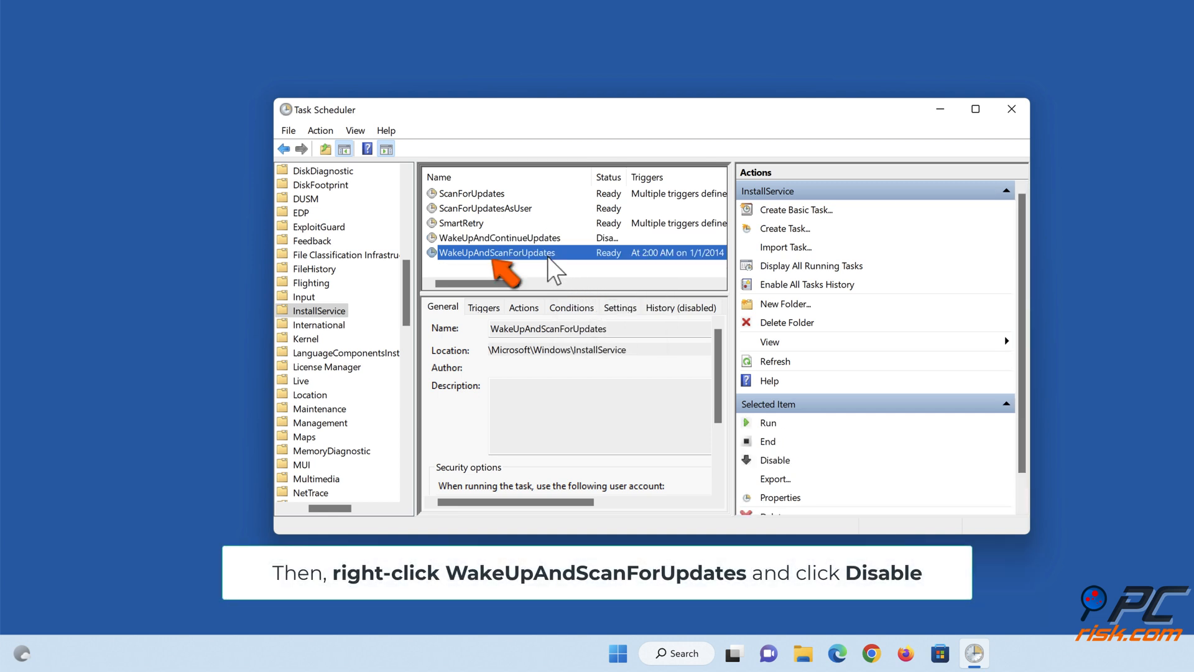
right_click(497, 252)
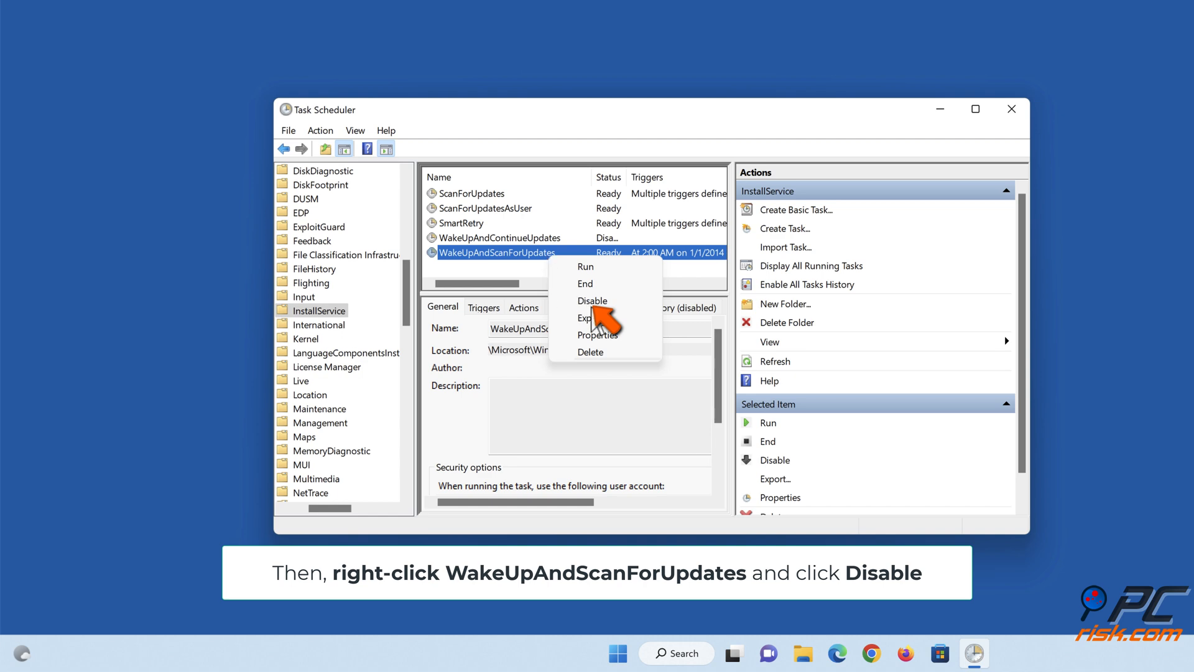
left_click(593, 300)
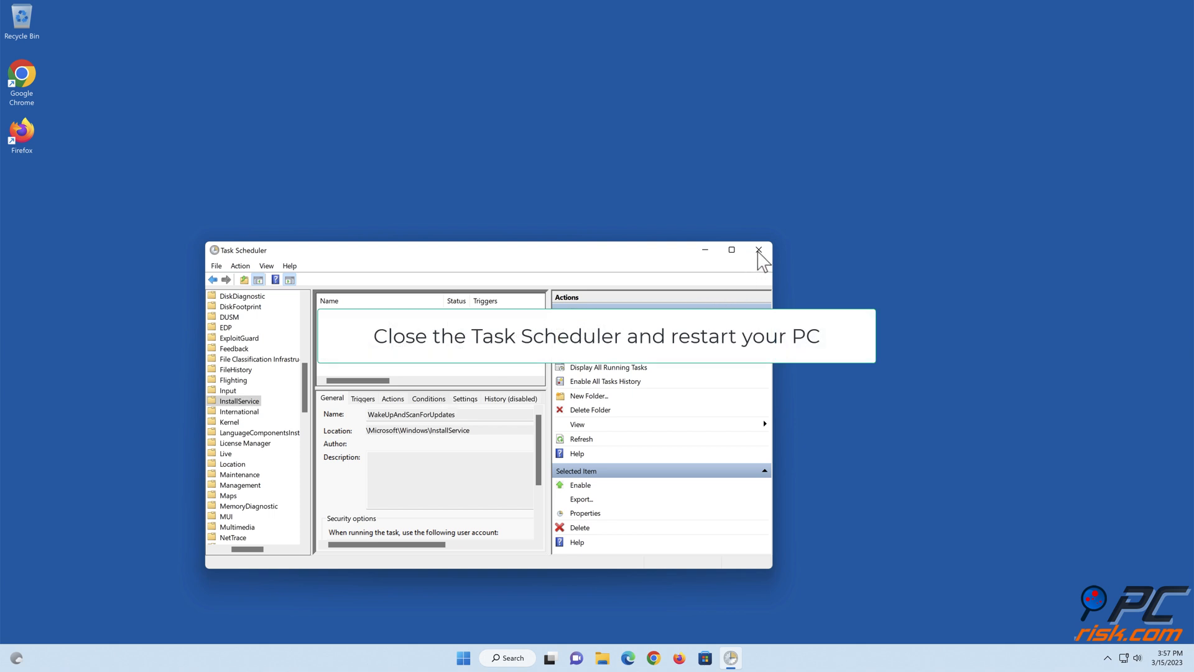
Close the Task Scheduler window
left_click(759, 249)
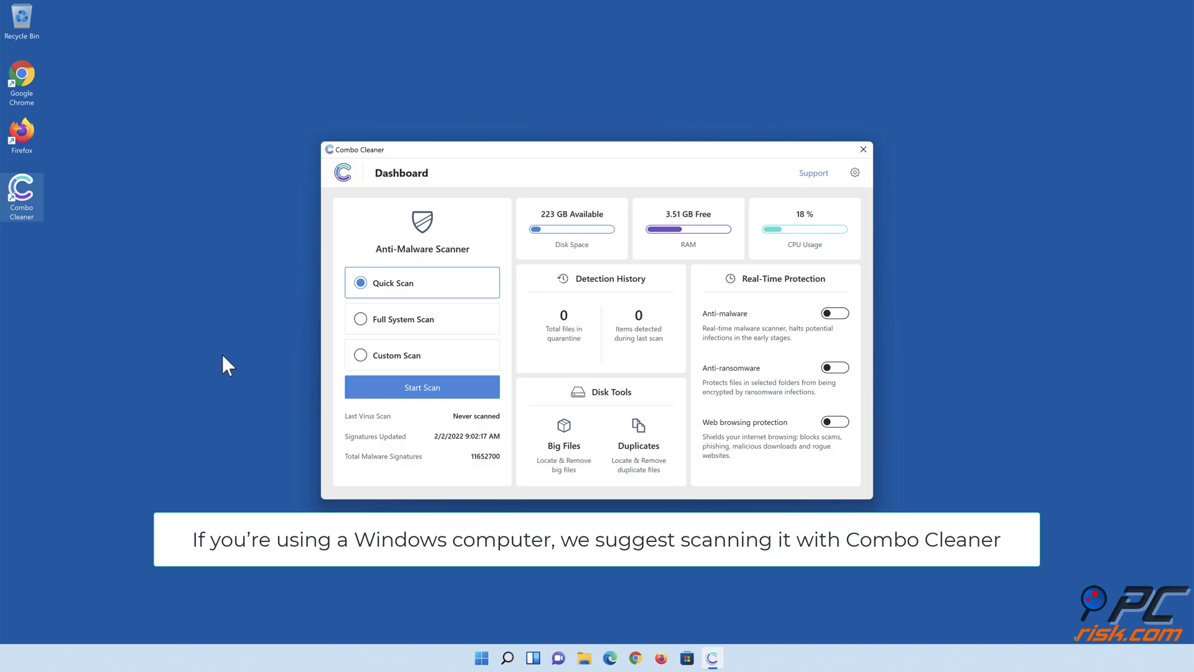
Quick-scan, quarantine the detected threats, and switch on real-time anti-malware protection
left_click(422, 387)
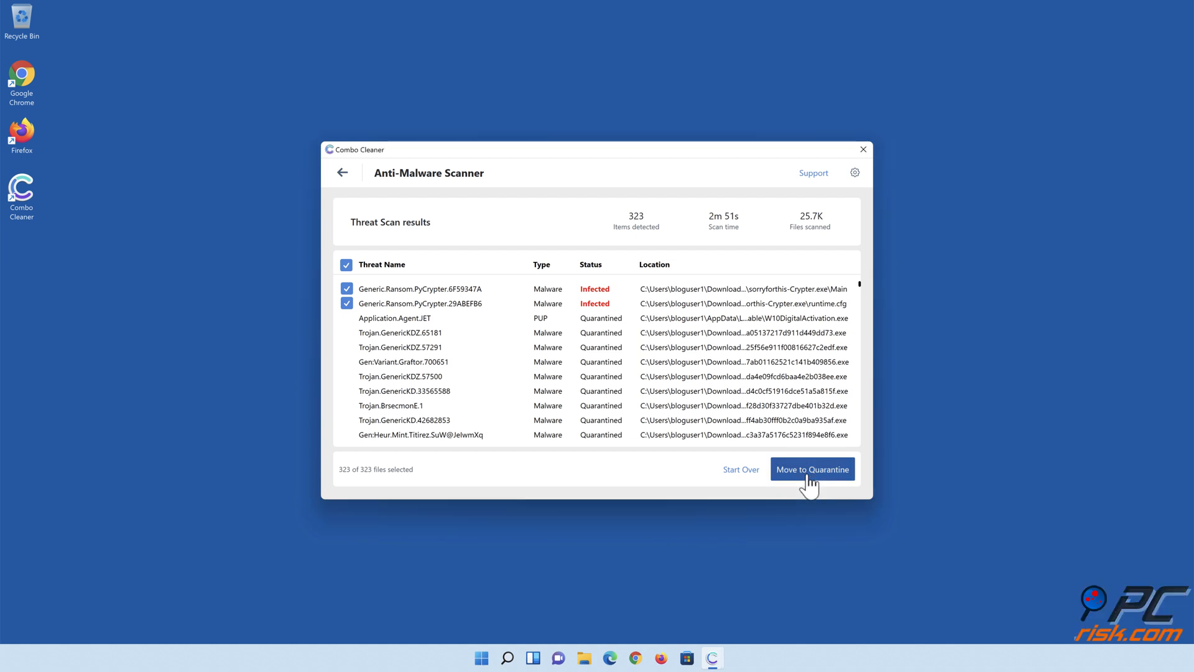
left_click(811, 469)
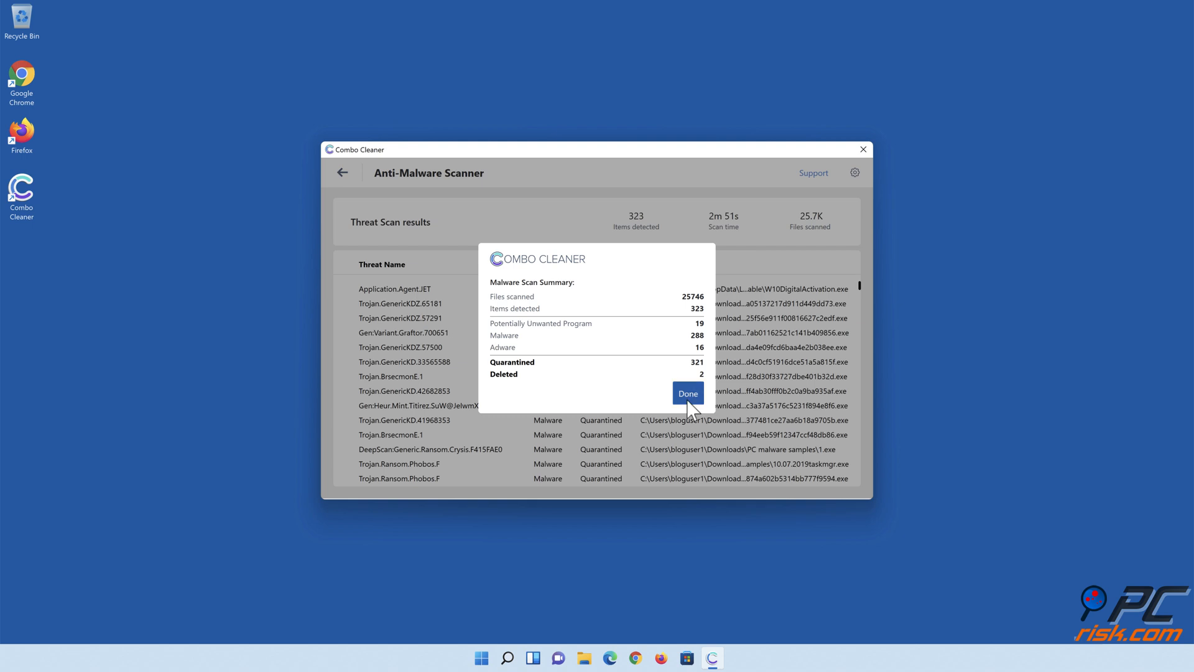
left_click(686, 394)
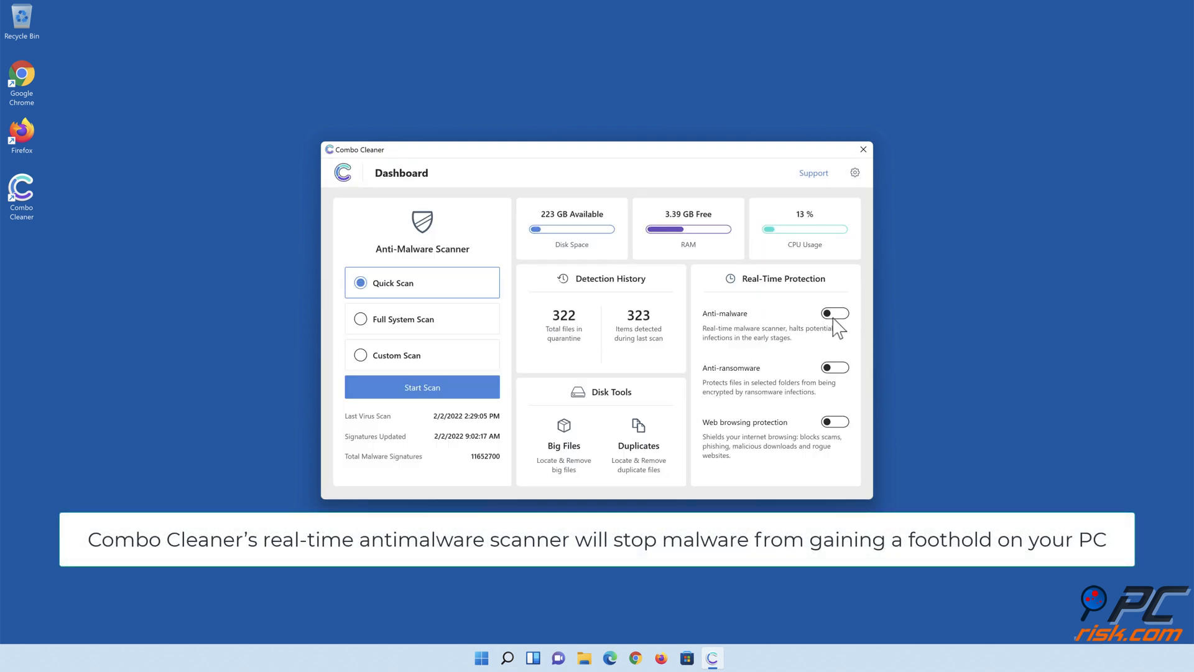
left_click(834, 313)
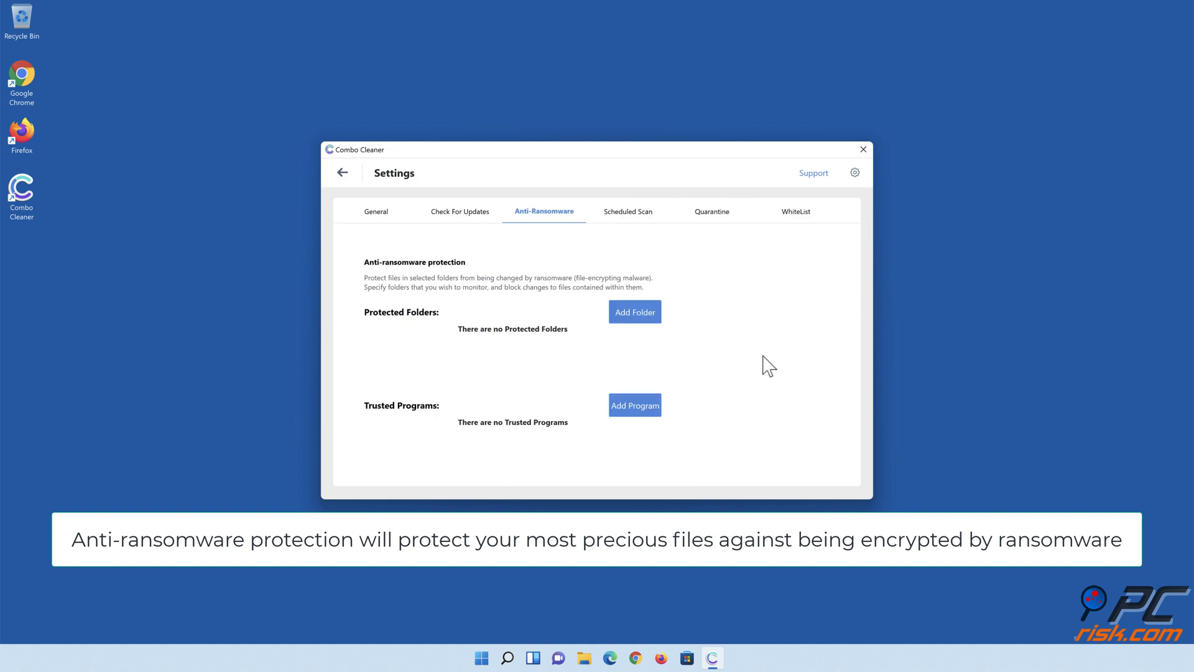
Add Libraries > Documents as an anti-ransomware protected folder and return to the Dashboard
left_click(634, 312)
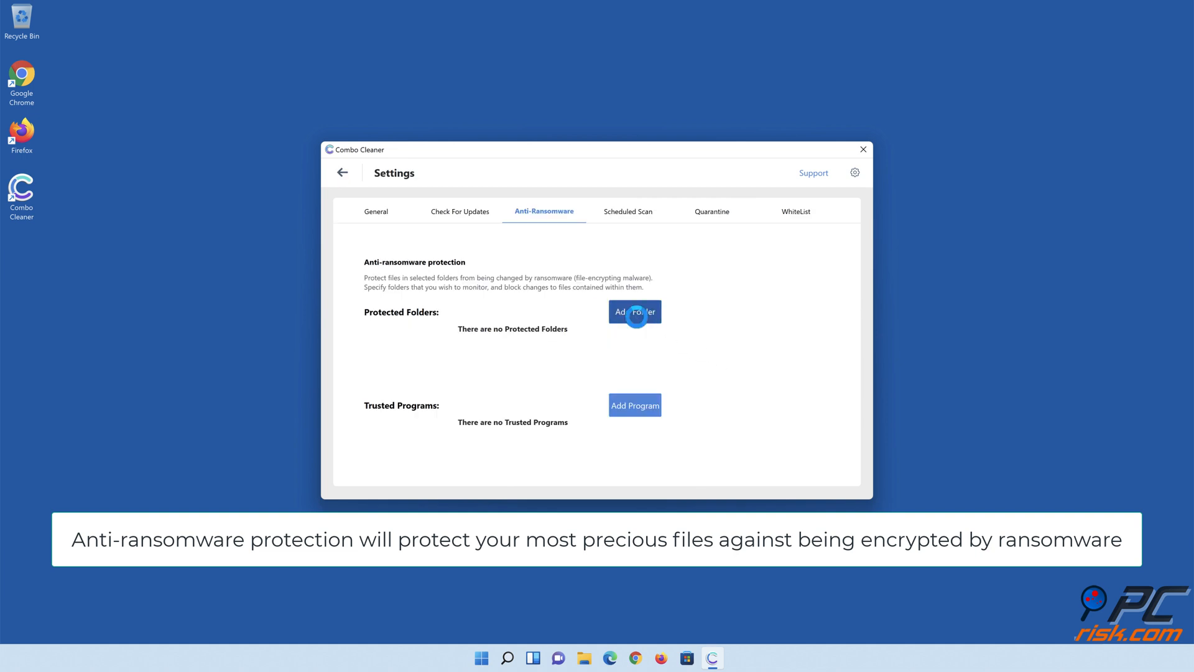
left_click(635, 312)
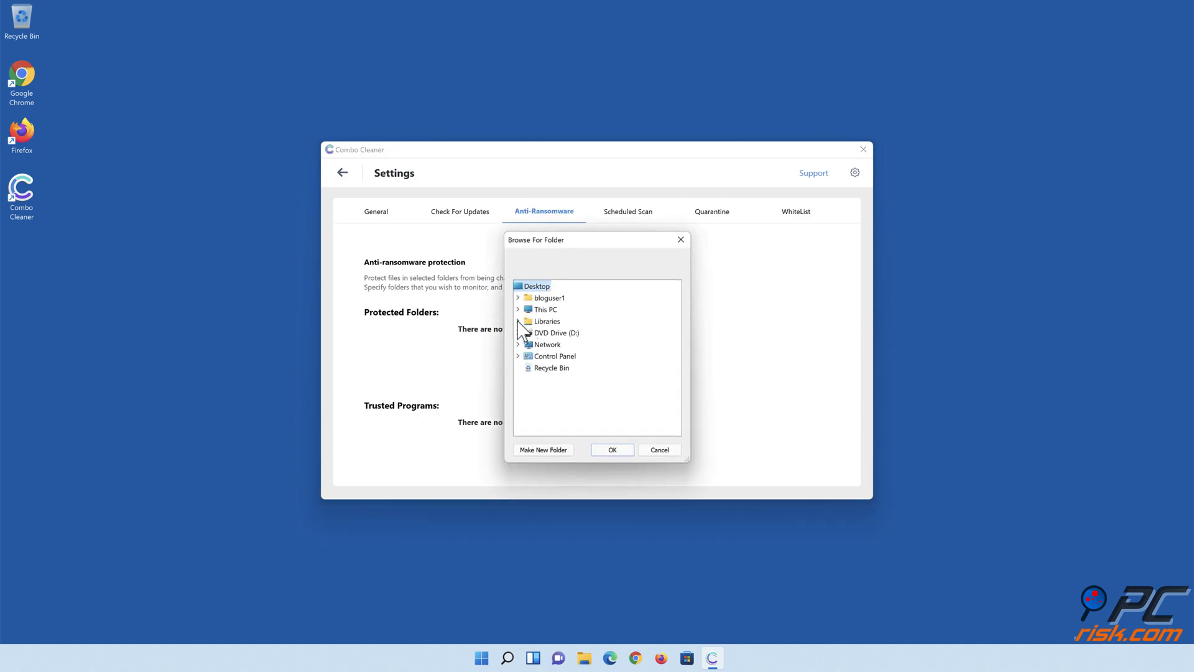
left_click(518, 321)
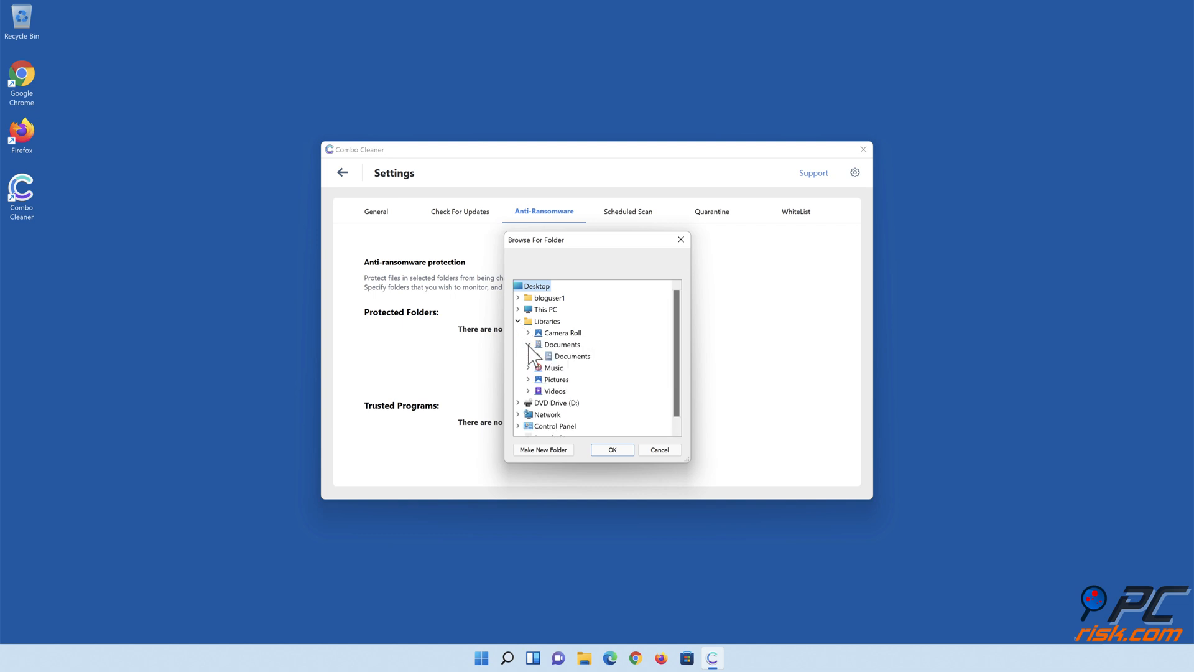
left_click(571, 356)
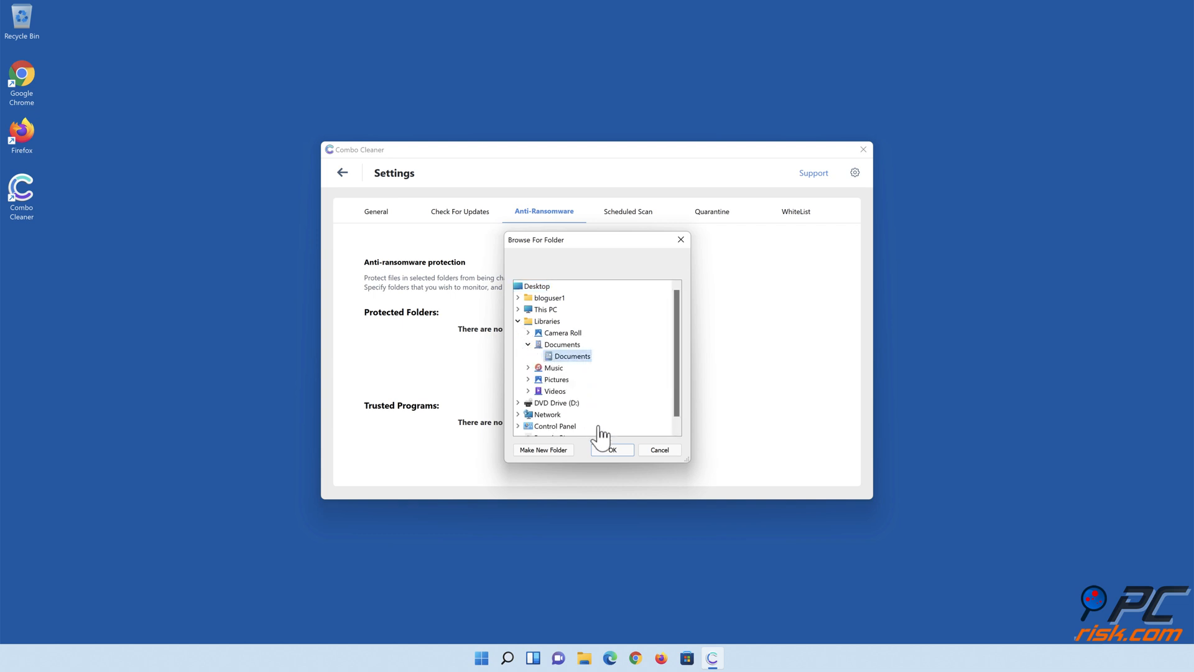
left_click(609, 449)
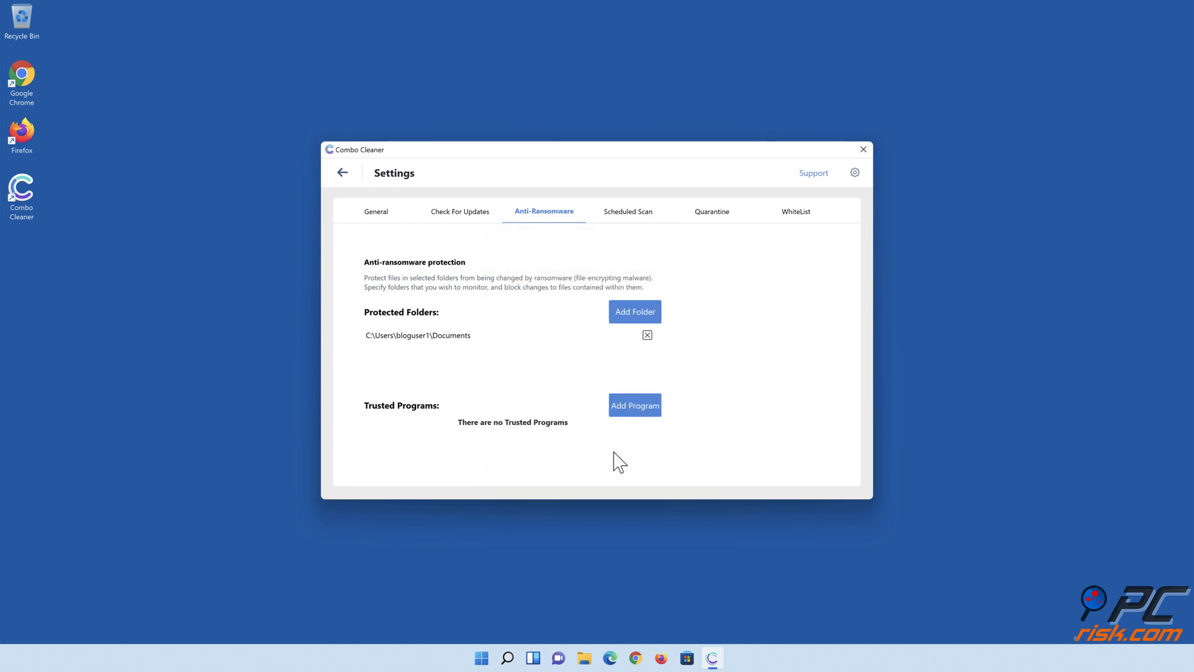
left_click(343, 173)
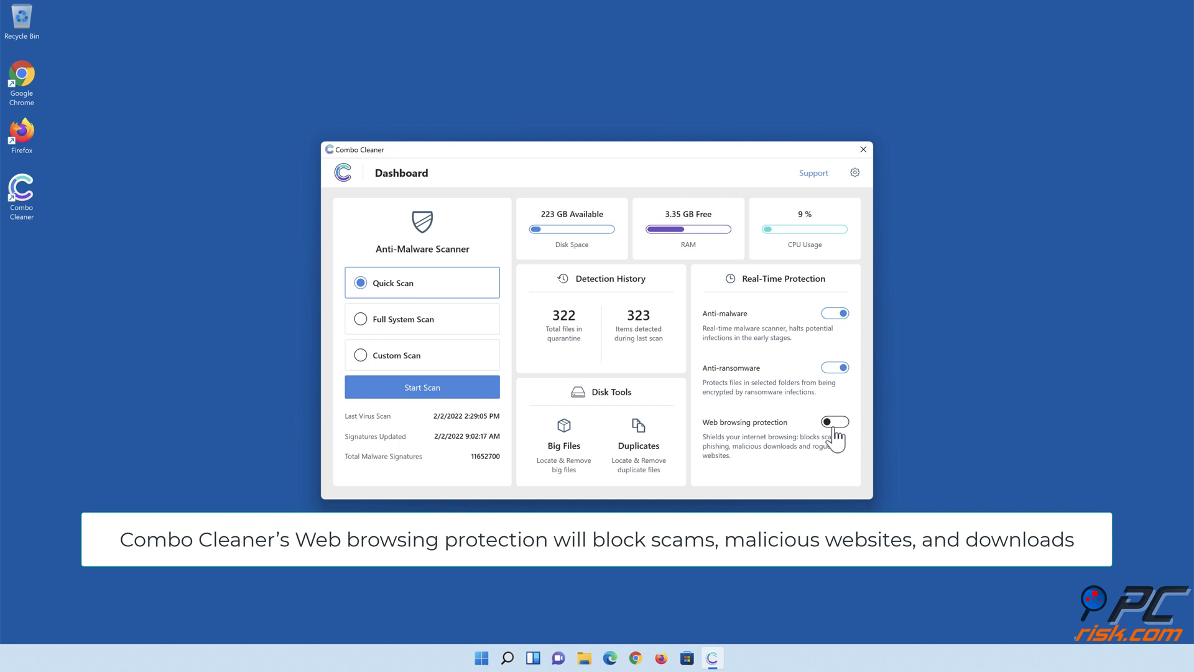
Switch on web browsing protection and close Combo Cleaner
left_click(835, 421)
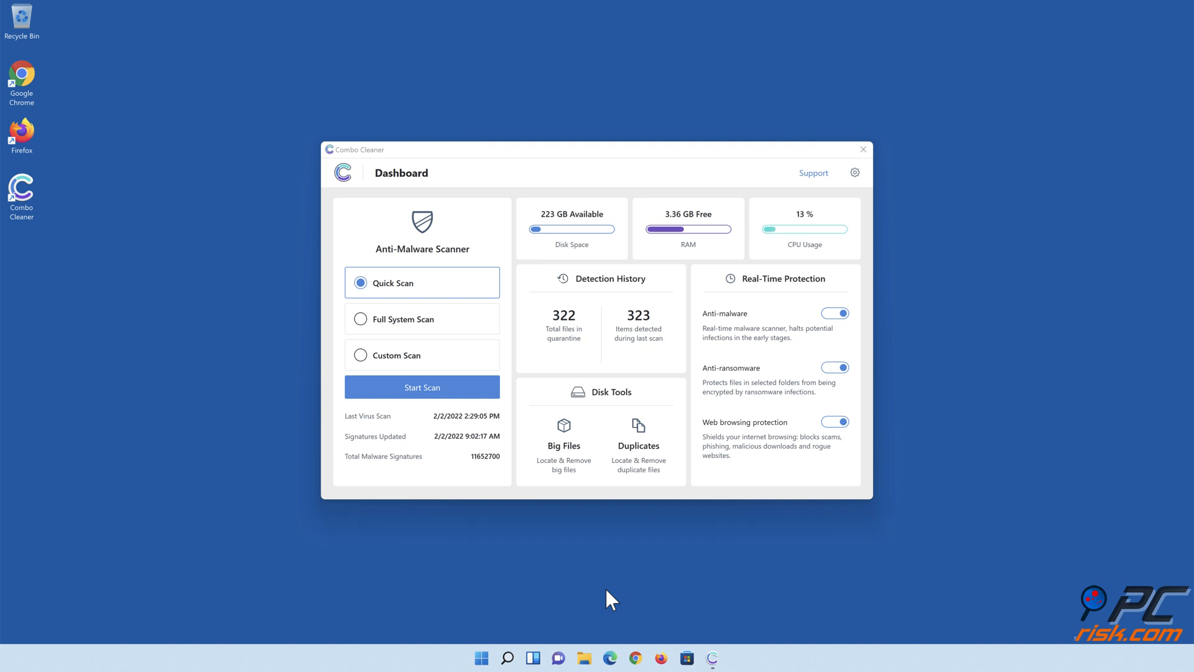
left_click(862, 149)
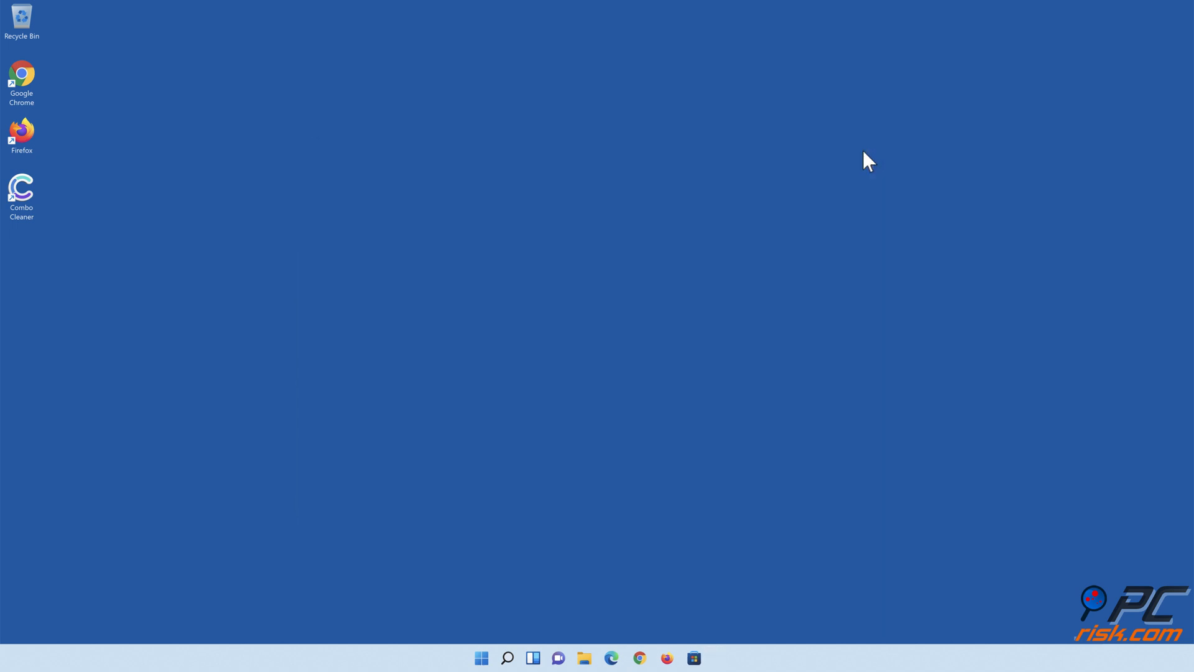